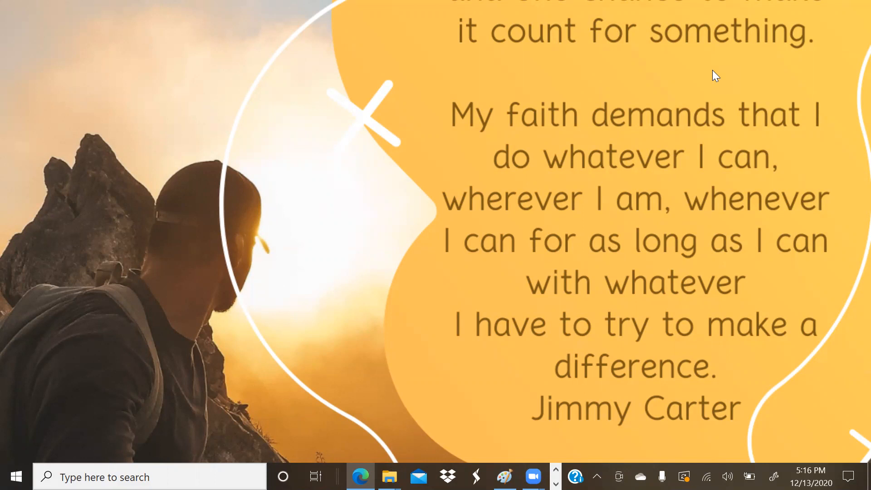
pyautogui.moveTo(510, 454)
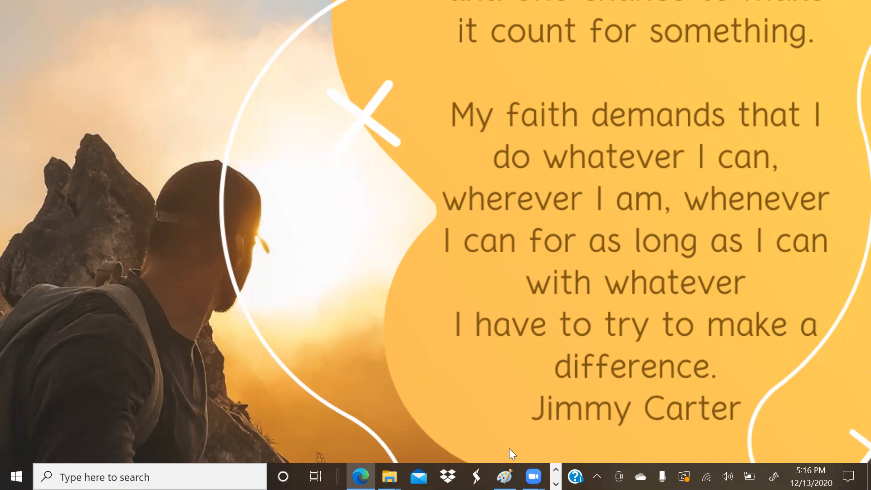
# - Bring Edge to the front to show the Practical video questions PDF
pyautogui.click(361, 477)
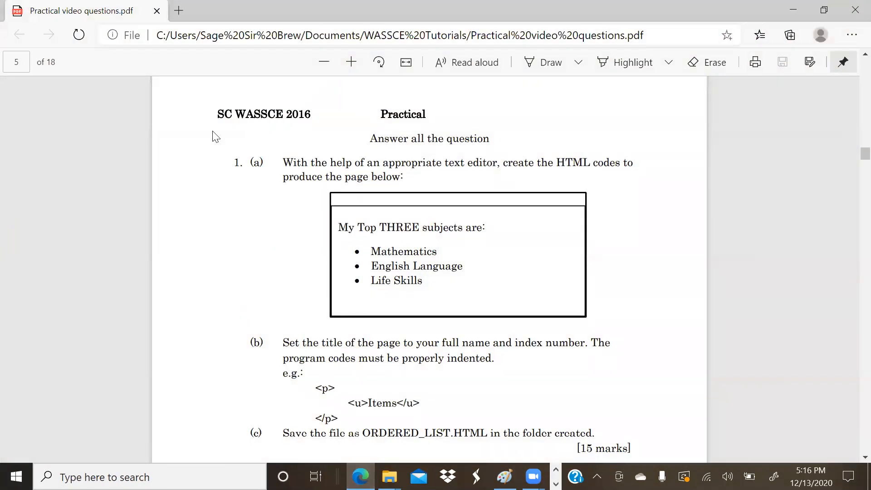
pyautogui.moveTo(340, 200)
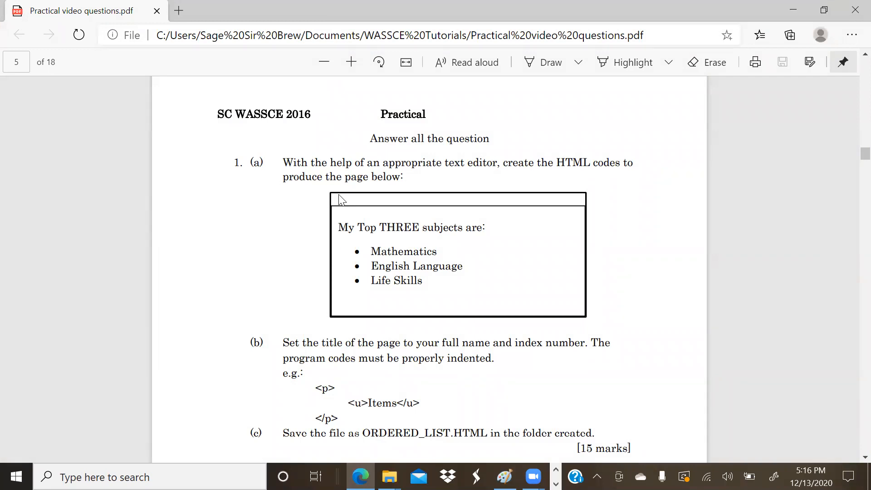
pyautogui.moveTo(359, 265)
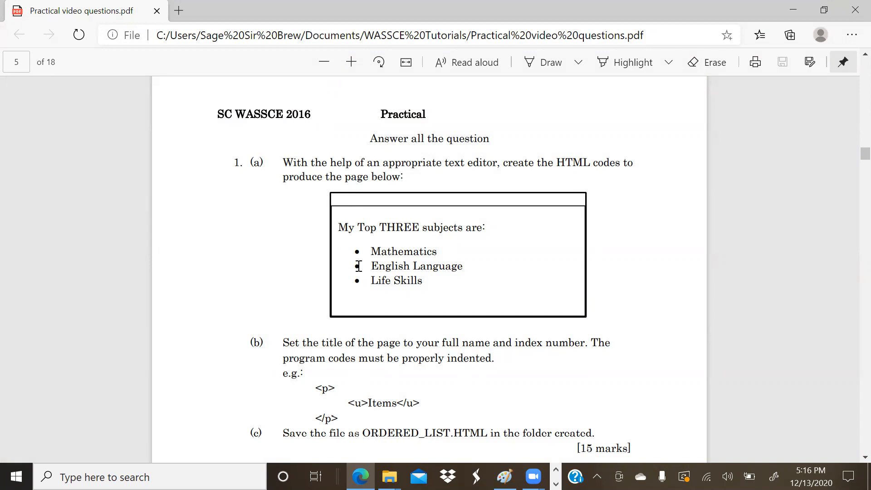
pyautogui.moveTo(388, 477)
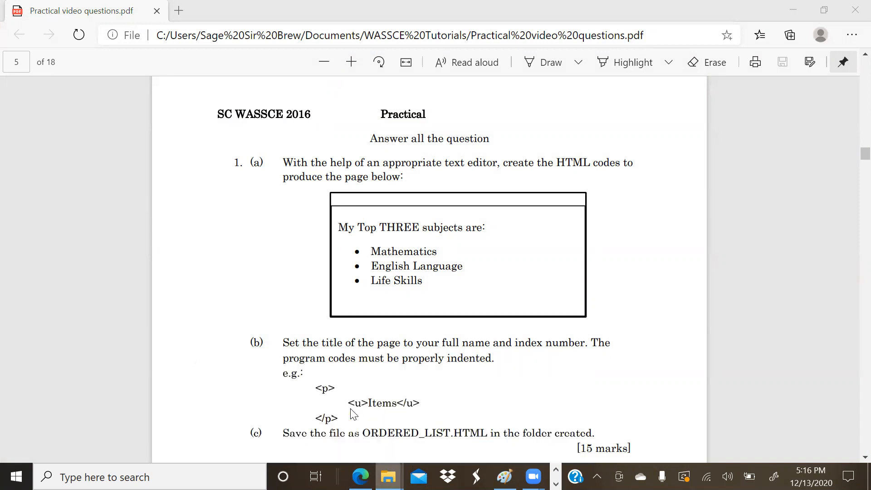
# - Open File Explorer on the Desktop, look inside Sir Brew 10112323, then return to Desktop
pyautogui.click(389, 477)
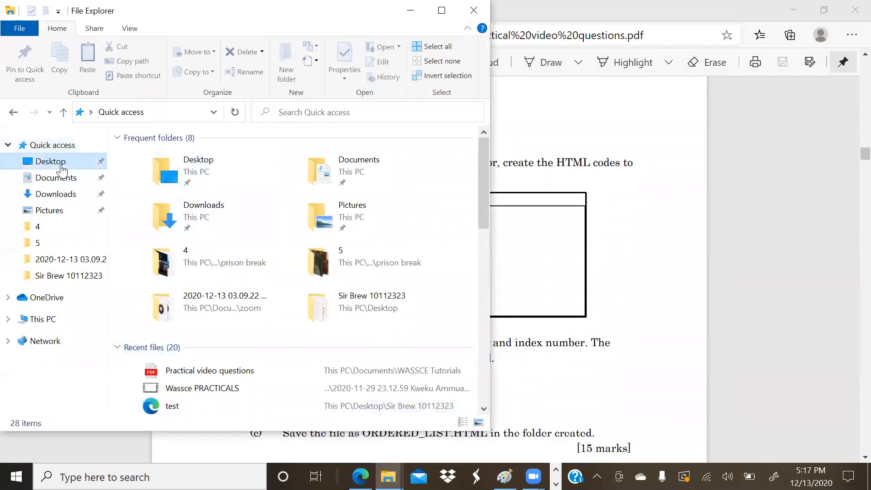
pyautogui.click(50, 161)
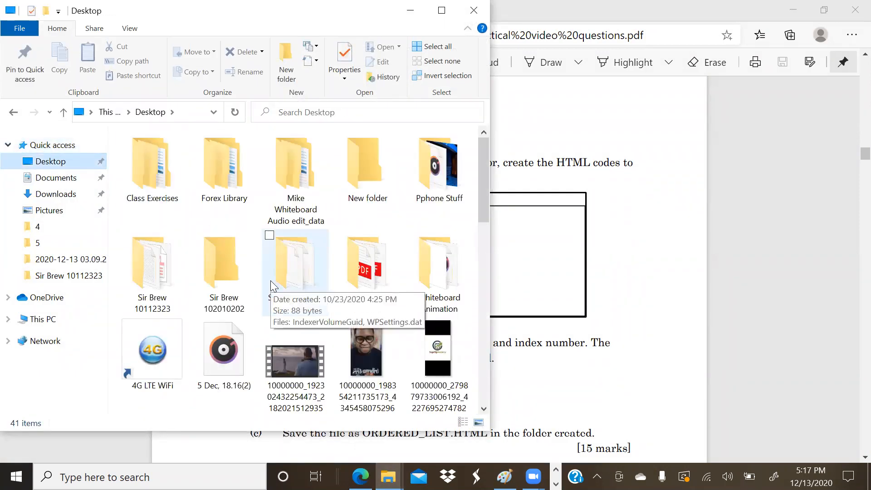
pyautogui.doubleClick(152, 262)
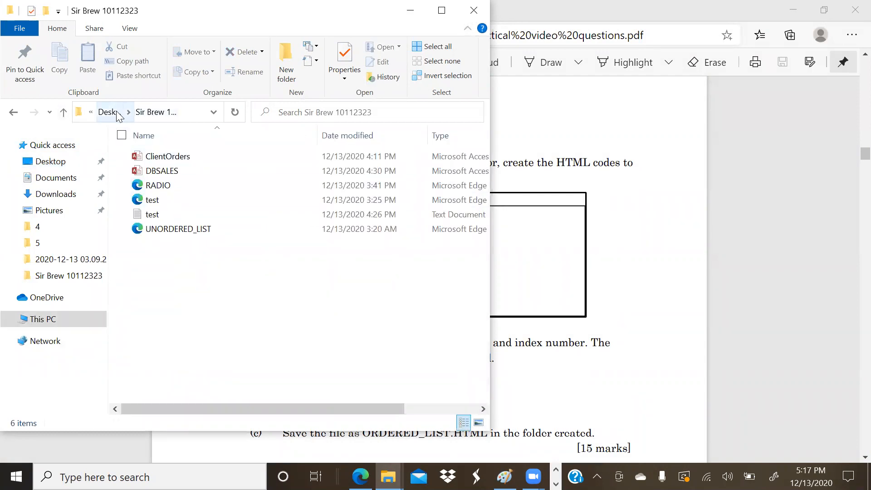
pyautogui.click(106, 112)
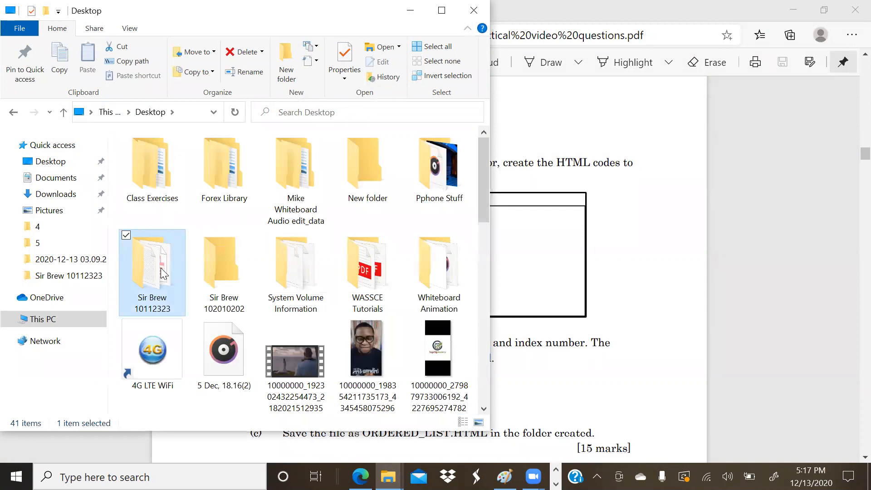
pyautogui.moveTo(185, 286)
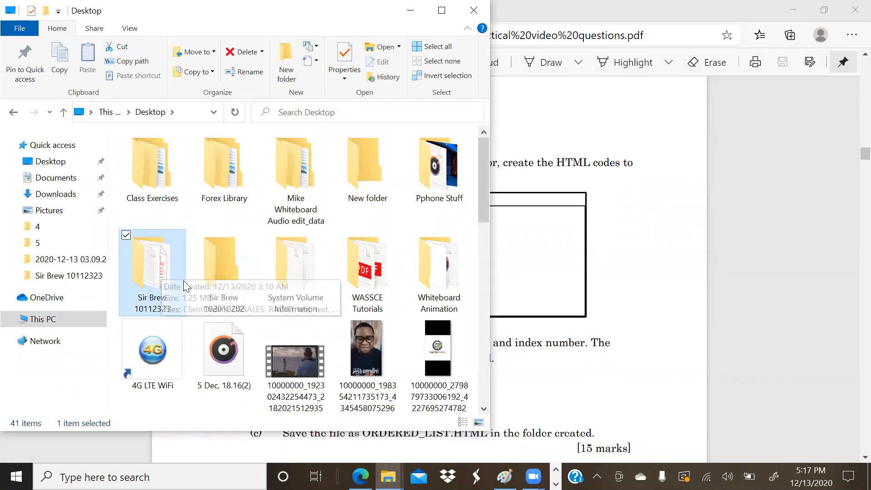
pyautogui.moveTo(133, 313)
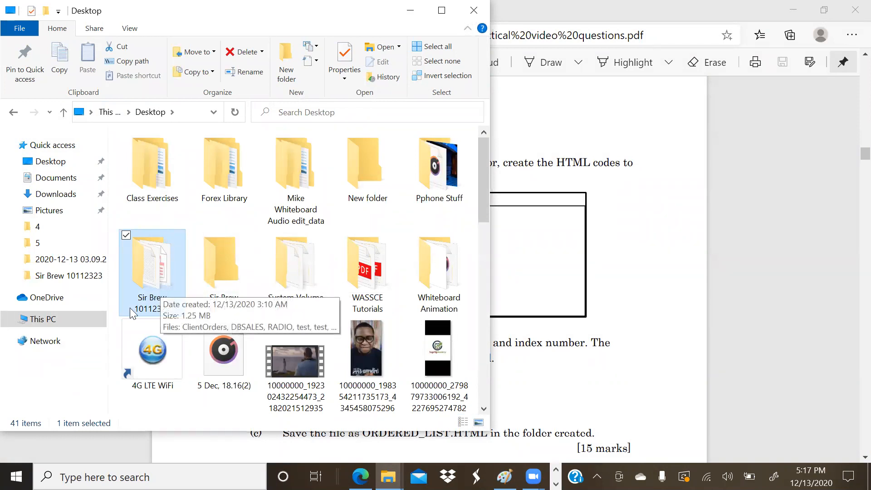
pyautogui.moveTo(149, 309)
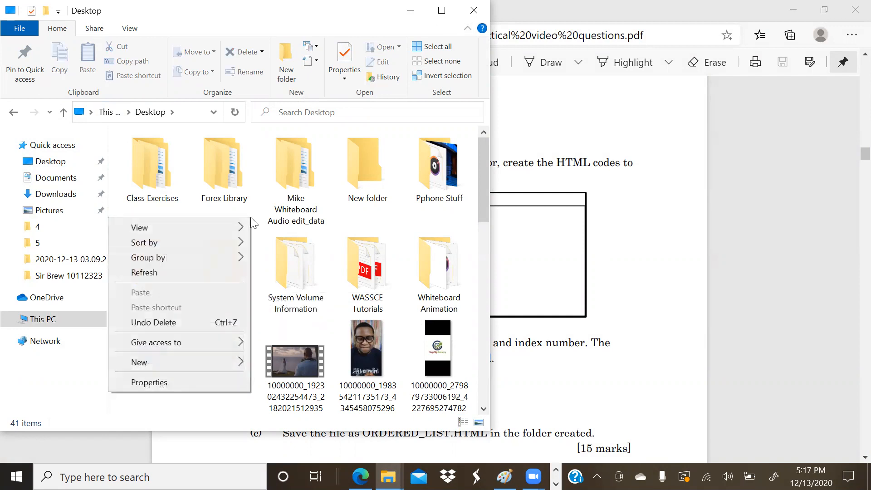
pyautogui.click(139, 362)
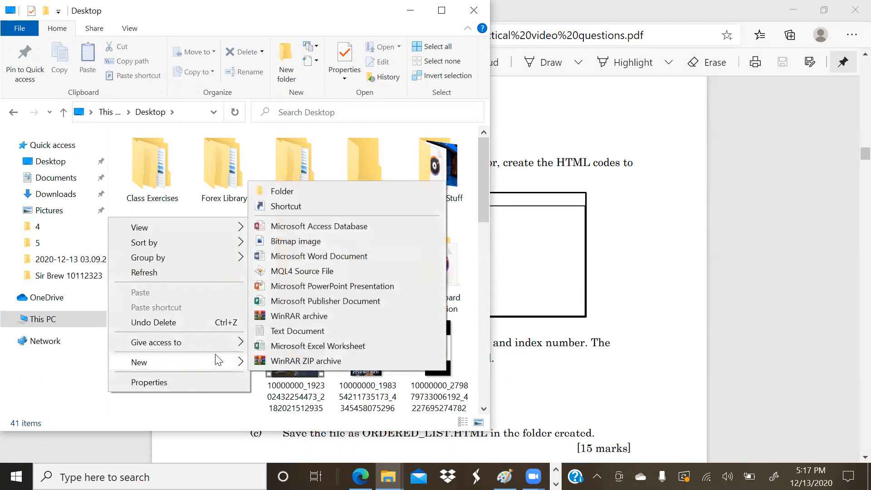
pyautogui.moveTo(341, 191)
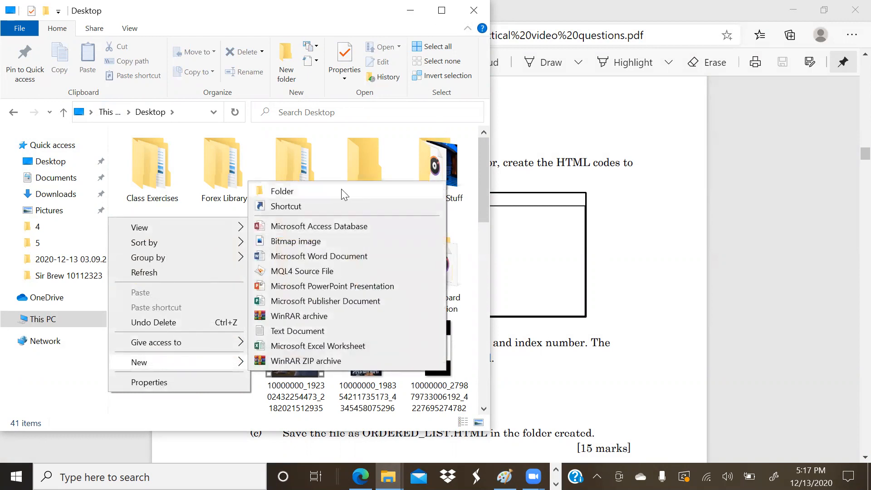
pyautogui.click(281, 191)
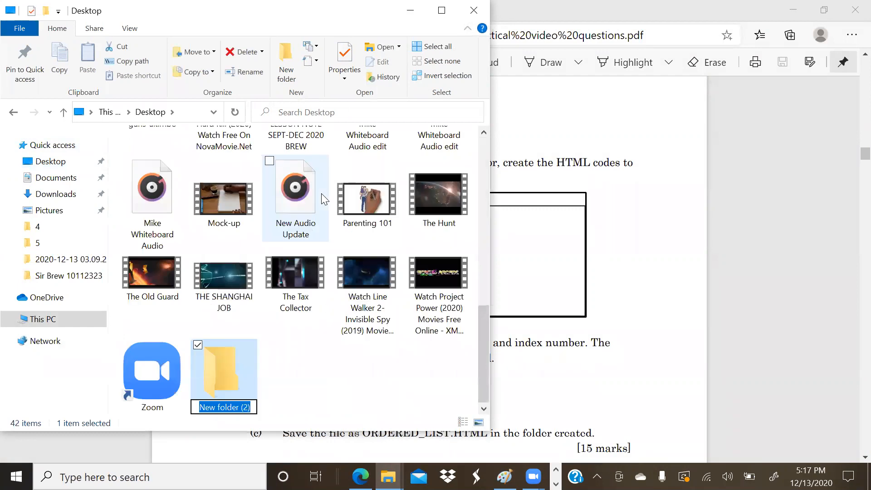
pyautogui.write('Sir')
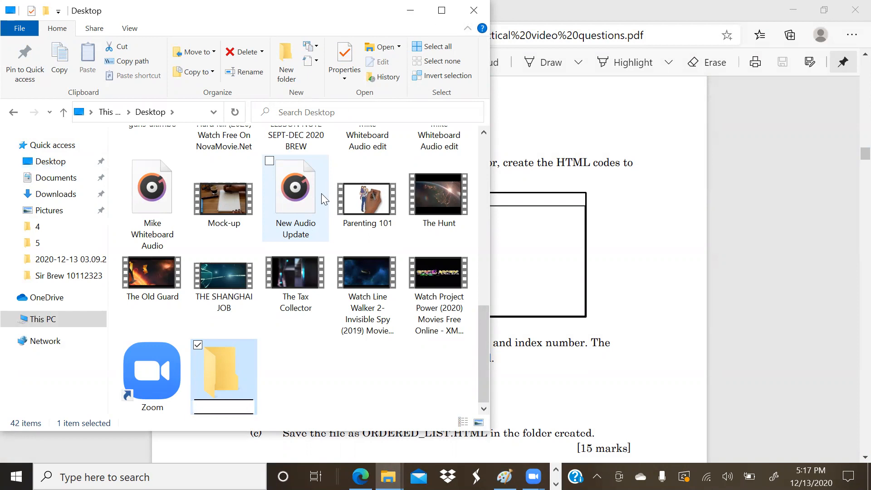
pyautogui.write('Fatau Mohammed')
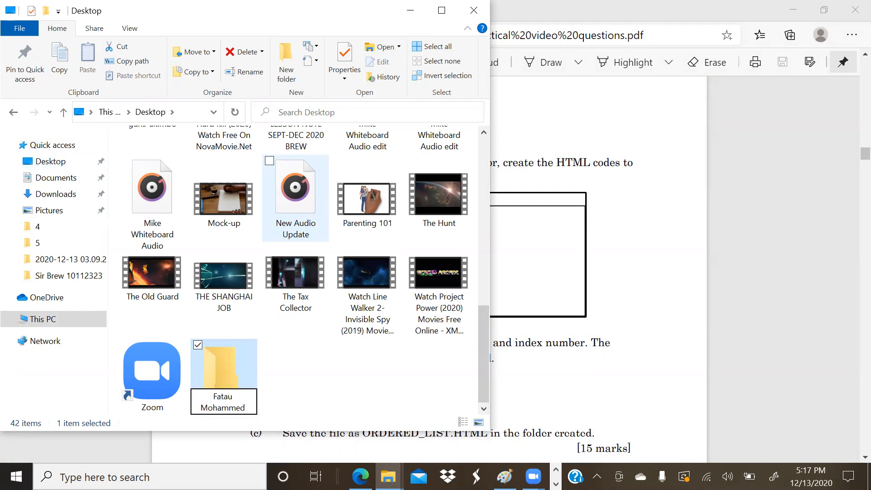
pyautogui.write('21229')
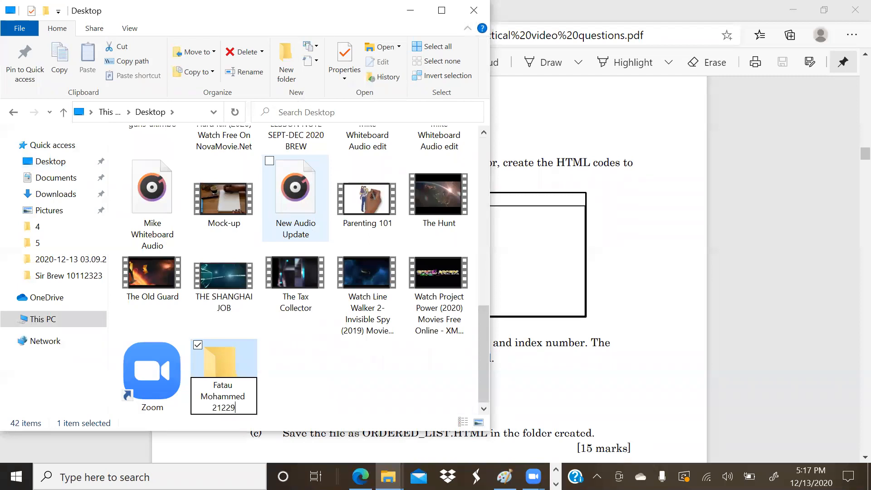
pyautogui.write('28298')
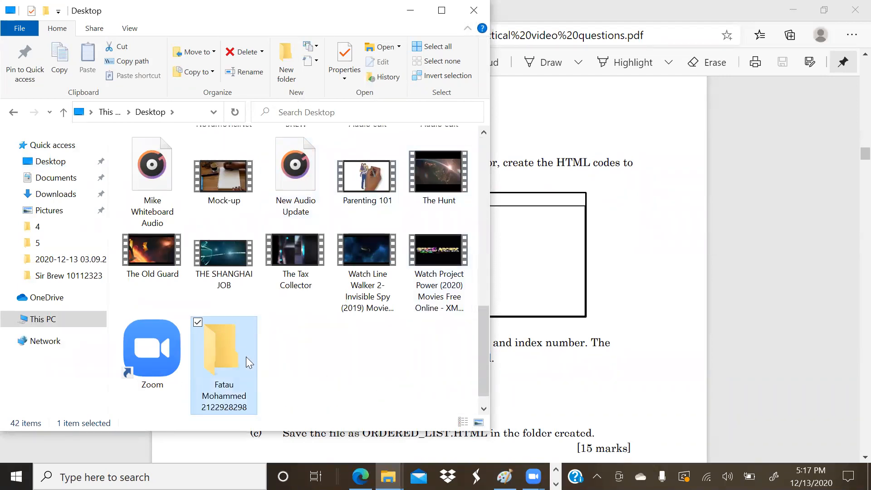
pyautogui.moveTo(223, 361)
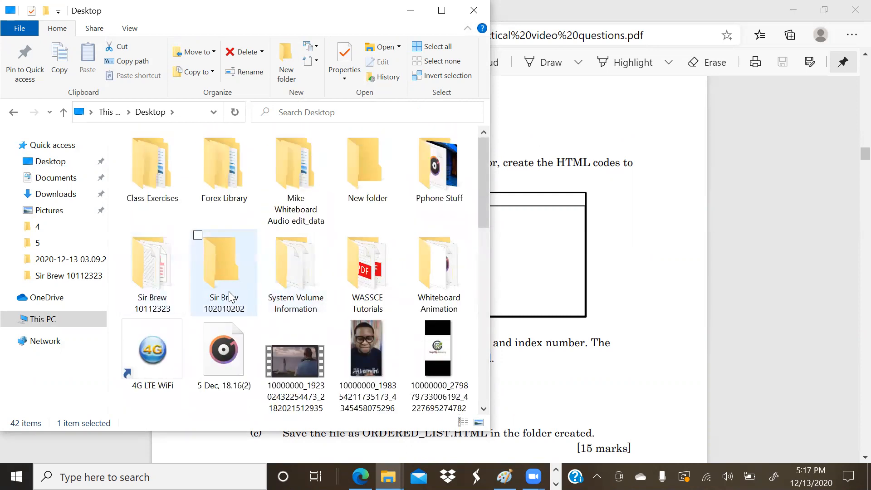
# - Close File Explorer to return to the exercise PDF in Edge
pyautogui.rightClick(224, 273)
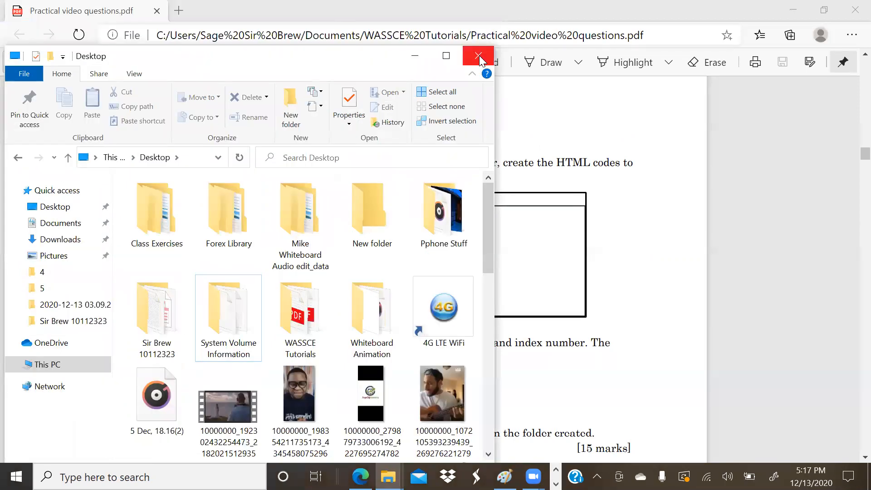
pyautogui.click(478, 56)
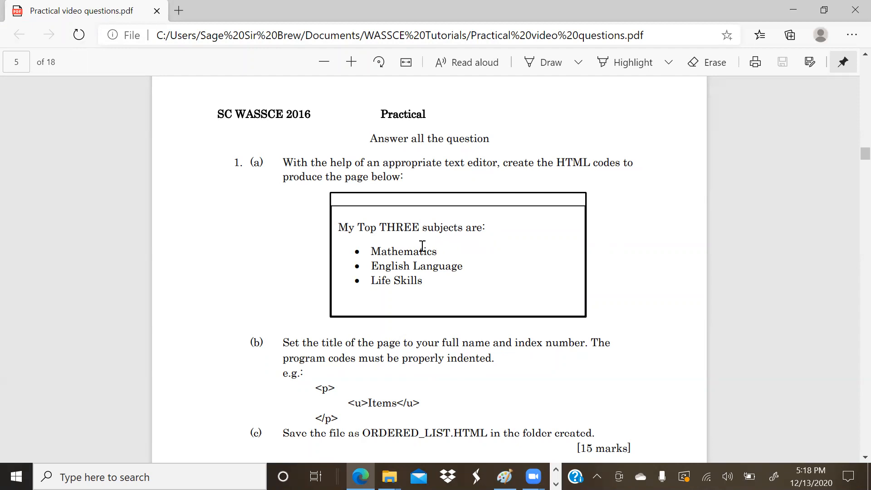
pyautogui.moveTo(337, 297)
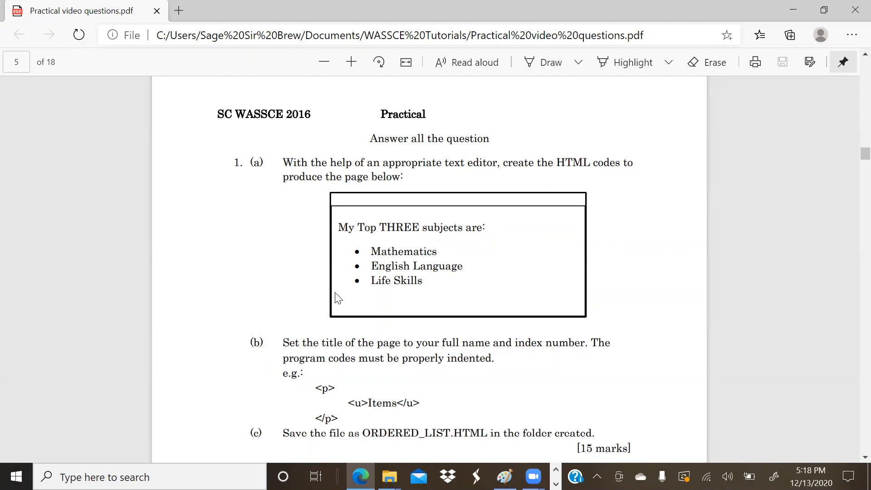
pyautogui.moveTo(430, 248)
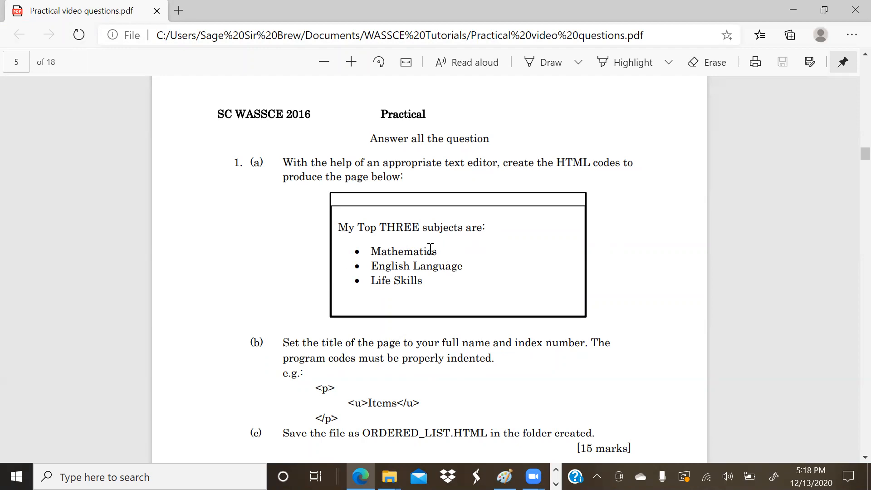
pyautogui.moveTo(358, 250)
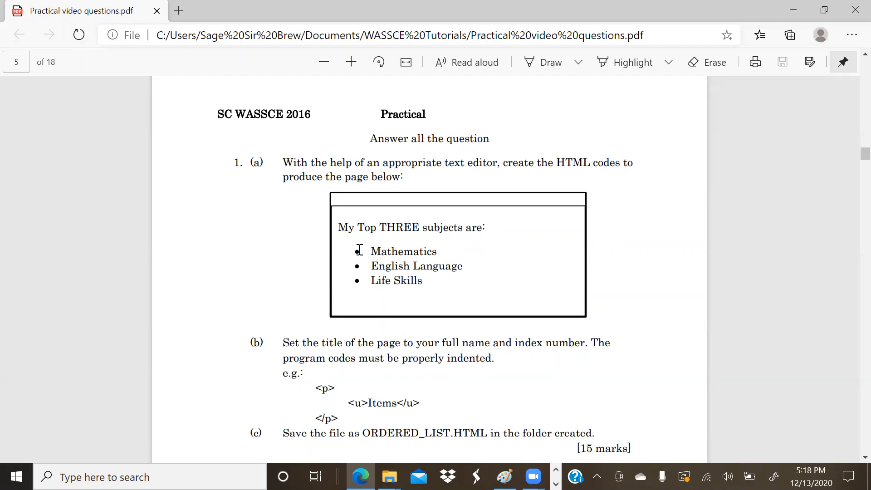
pyautogui.moveTo(360, 245)
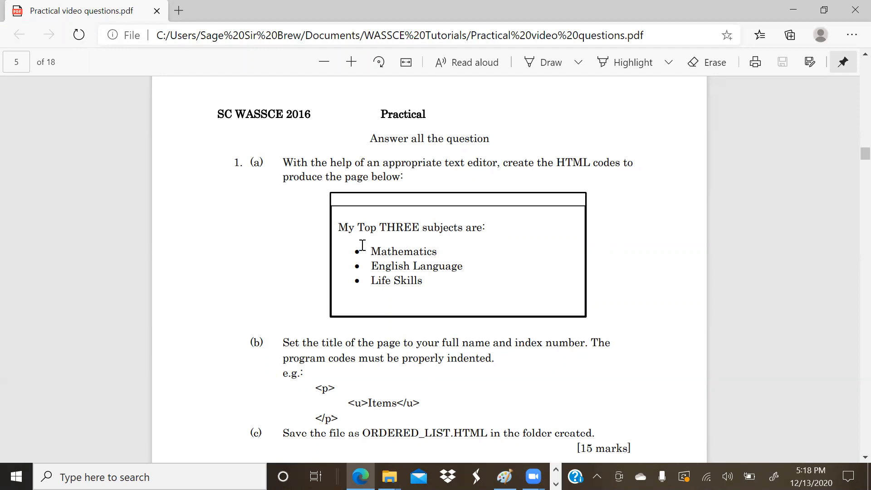
pyautogui.moveTo(357, 241)
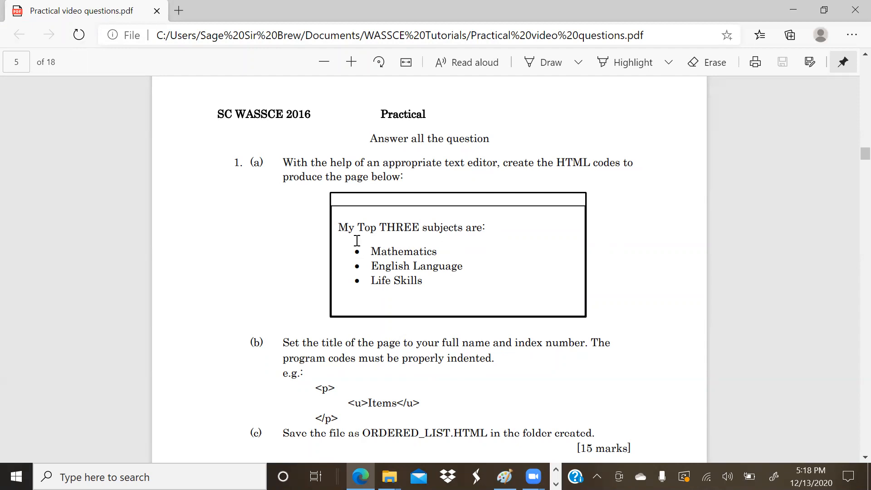
pyautogui.moveTo(356, 261)
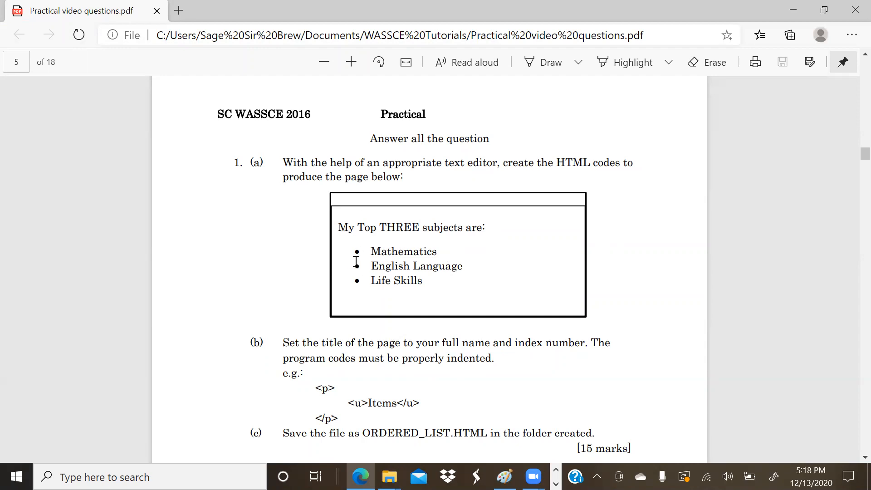
pyautogui.moveTo(357, 280)
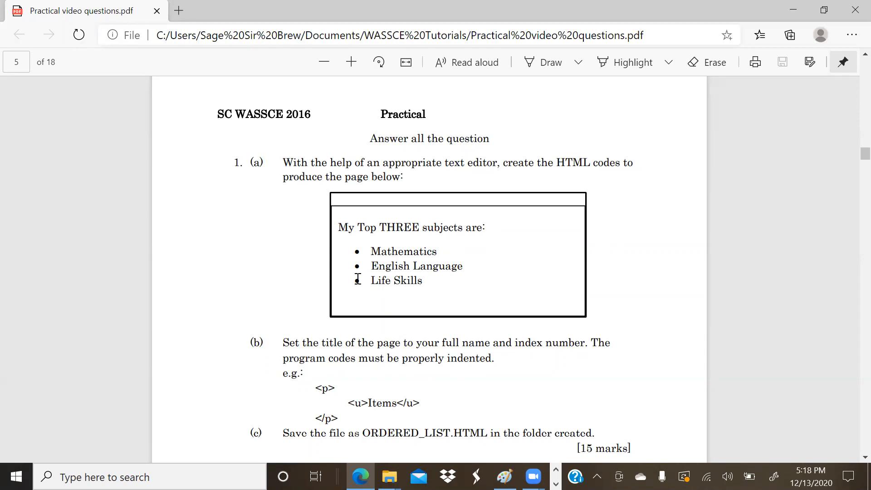
pyautogui.moveTo(439, 315)
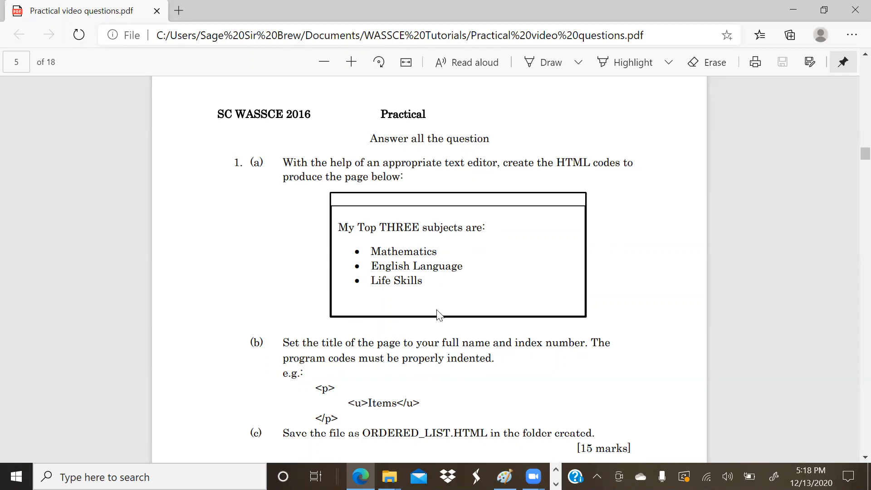
pyautogui.moveTo(377, 286)
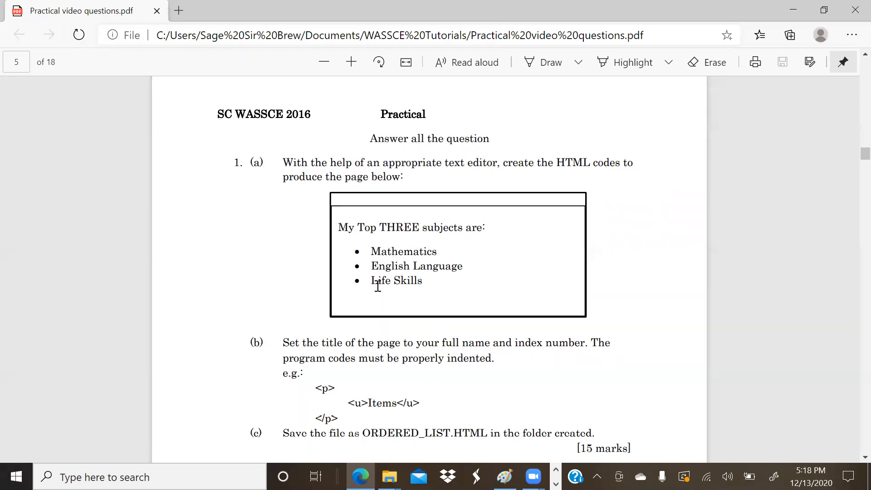
pyautogui.moveTo(391, 259)
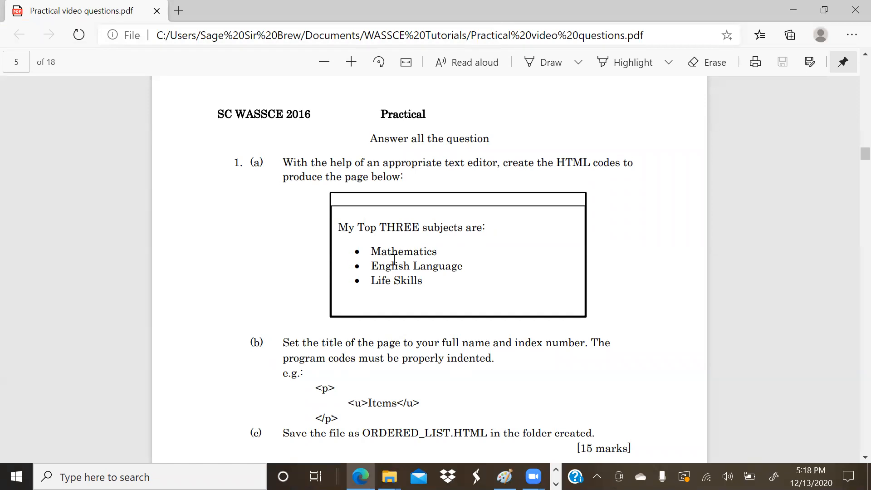
pyautogui.moveTo(360, 254)
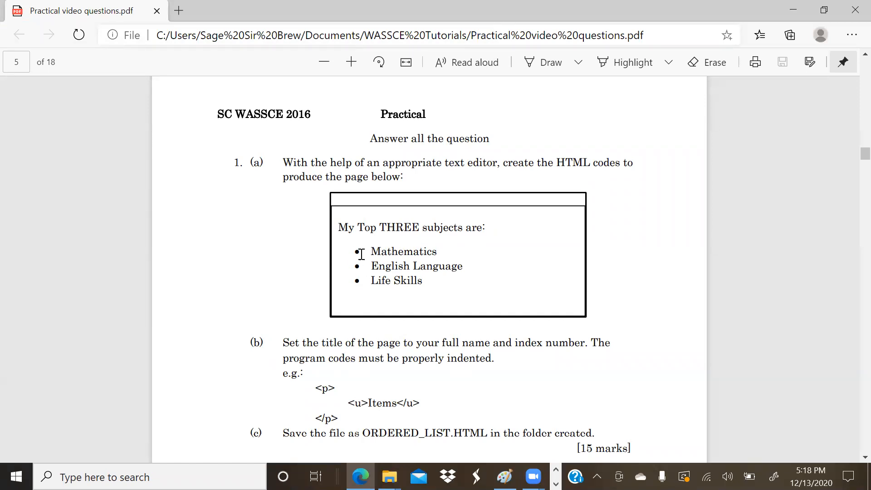
pyautogui.moveTo(361, 294)
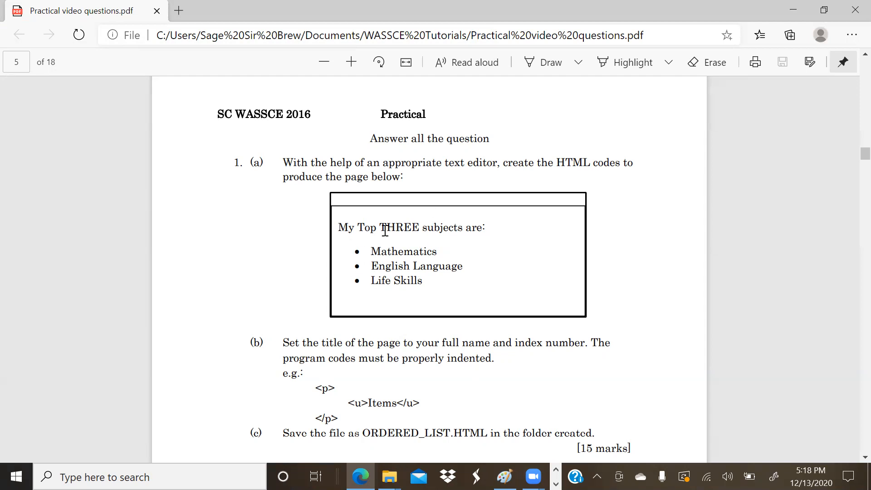
pyautogui.moveTo(360, 304)
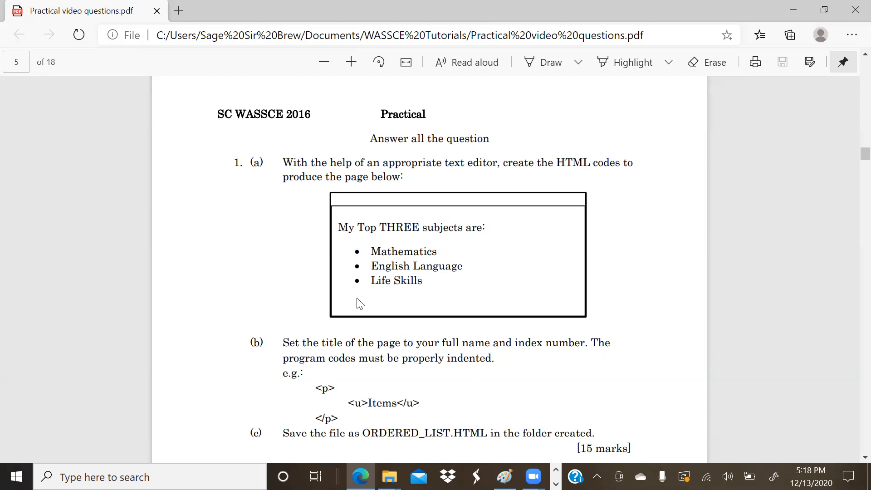
pyautogui.moveTo(503, 255)
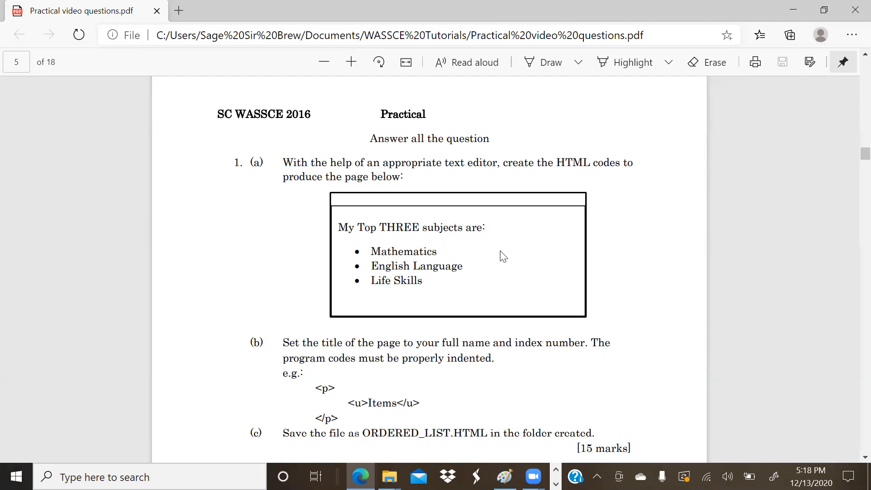
pyautogui.moveTo(350, 270)
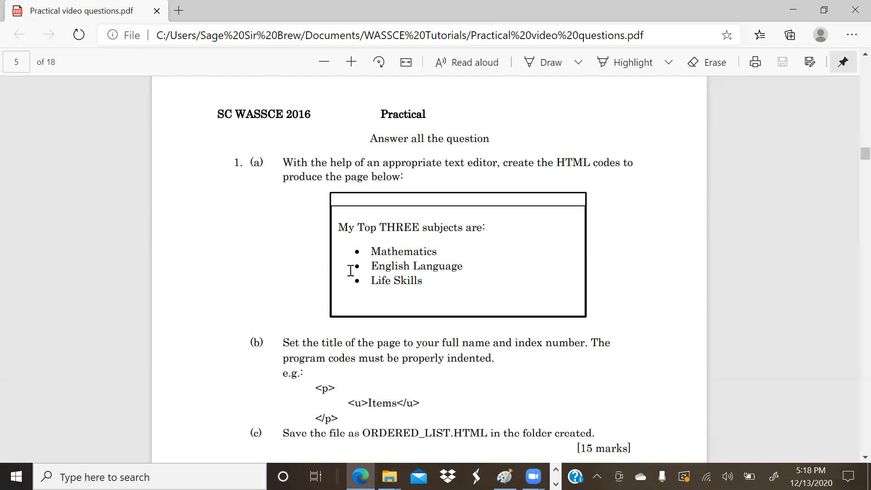
pyautogui.moveTo(362, 251)
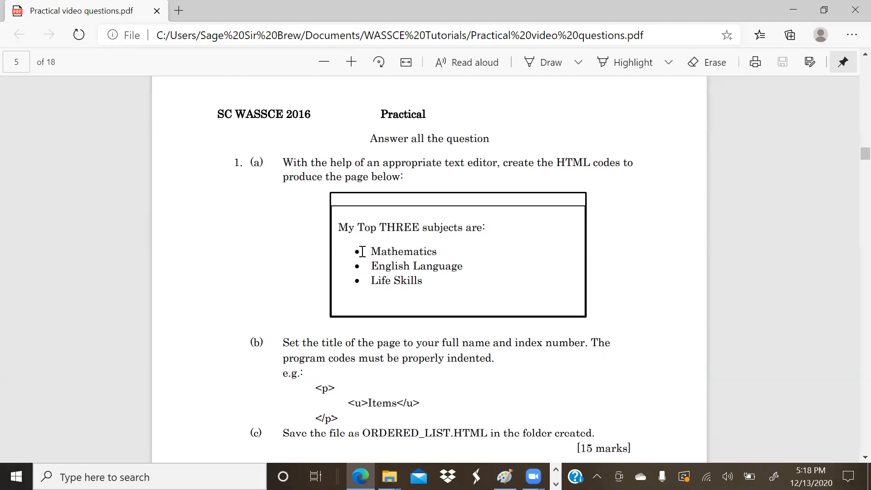
pyautogui.moveTo(359, 267)
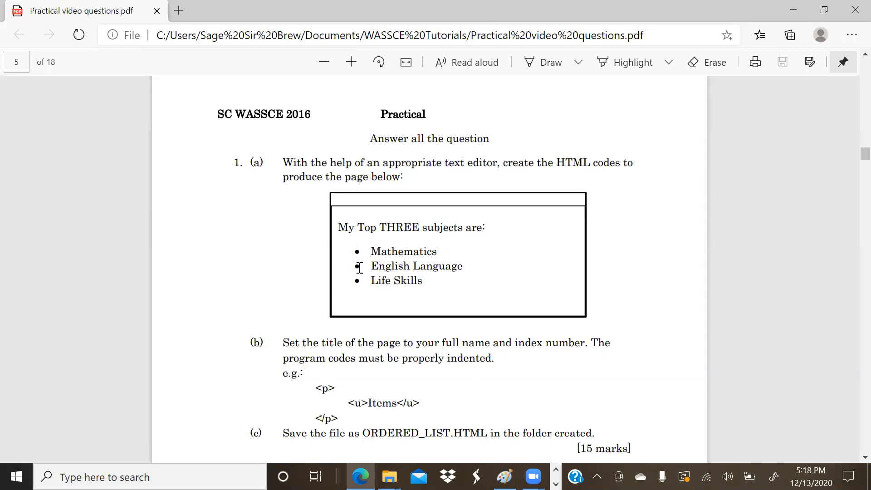
pyautogui.moveTo(440, 231)
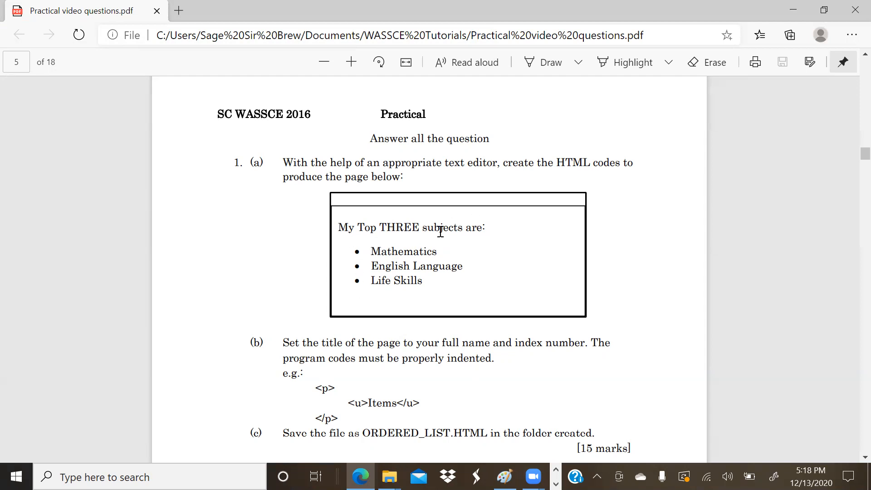
pyautogui.moveTo(464, 272)
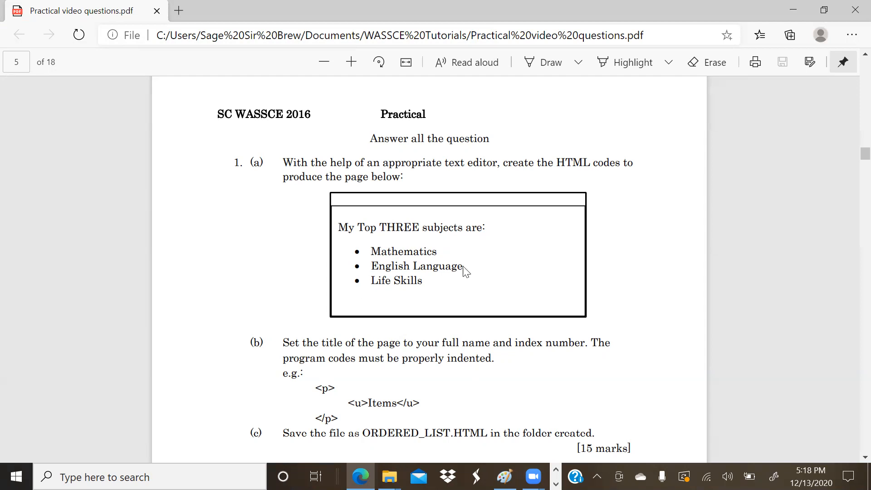
pyautogui.moveTo(441, 296)
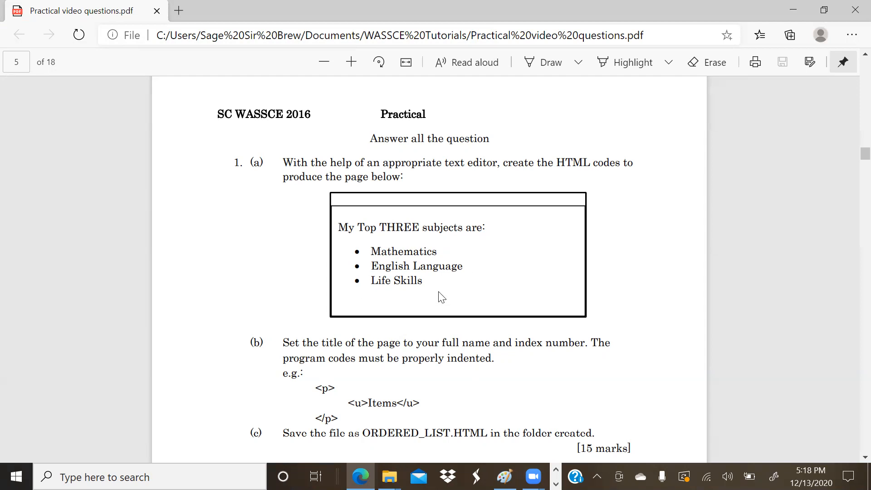
# - Scroll the PDF down to parts (b) and (c) of question 1, then back up
pyautogui.scroll(-3)
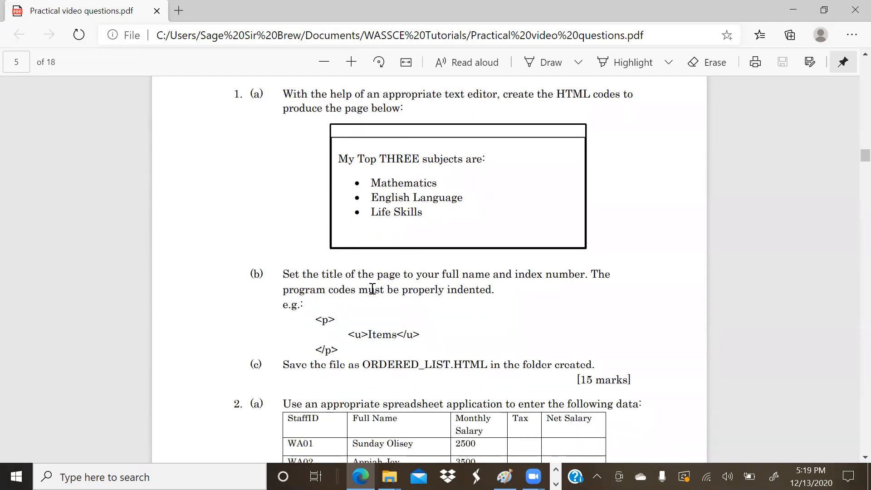
pyautogui.moveTo(631, 281)
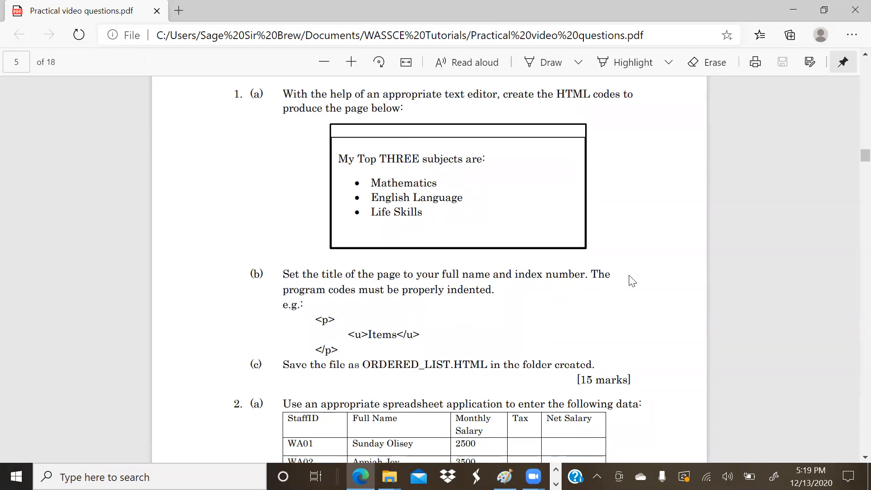
pyautogui.moveTo(327, 351)
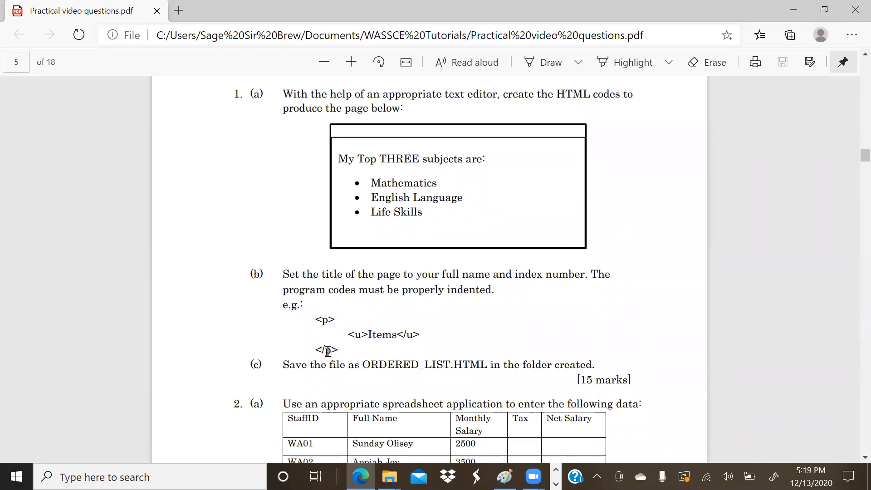
pyautogui.moveTo(388, 370)
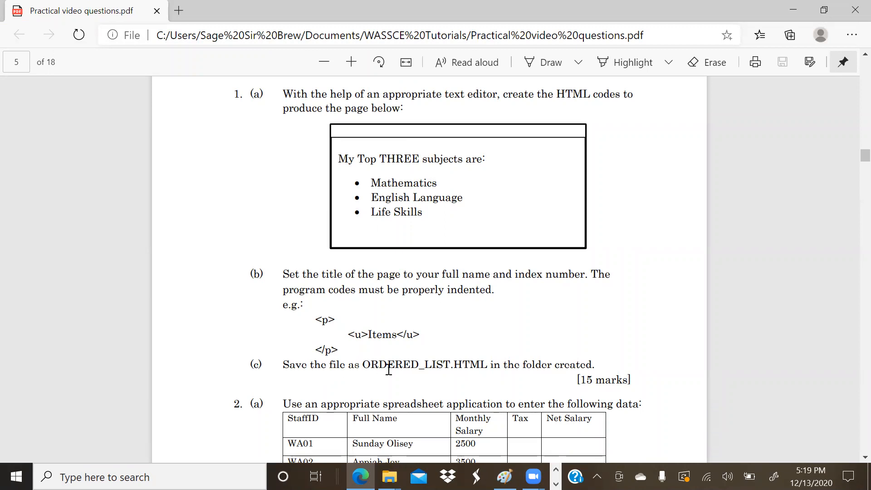
pyautogui.moveTo(474, 362)
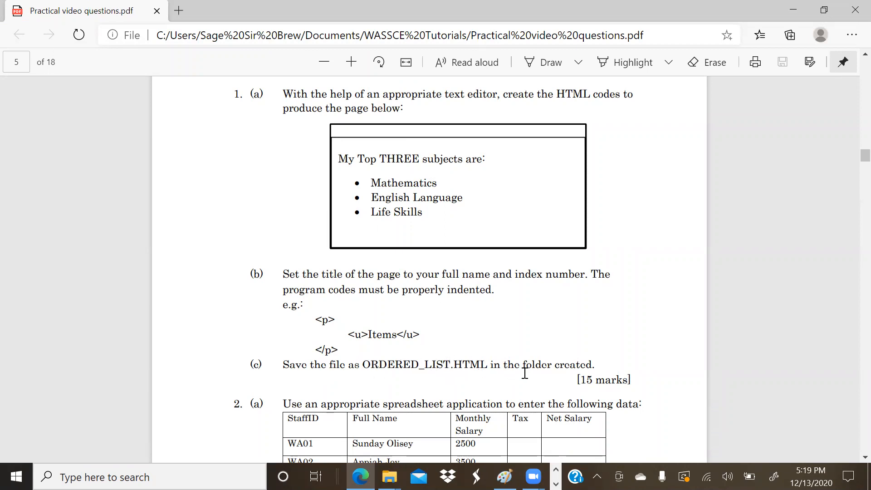
pyautogui.scroll(3)
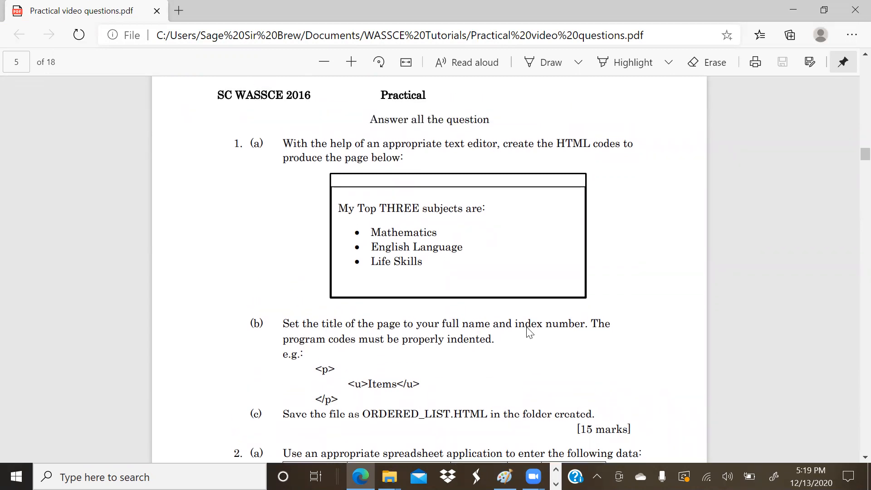
pyautogui.moveTo(451, 426)
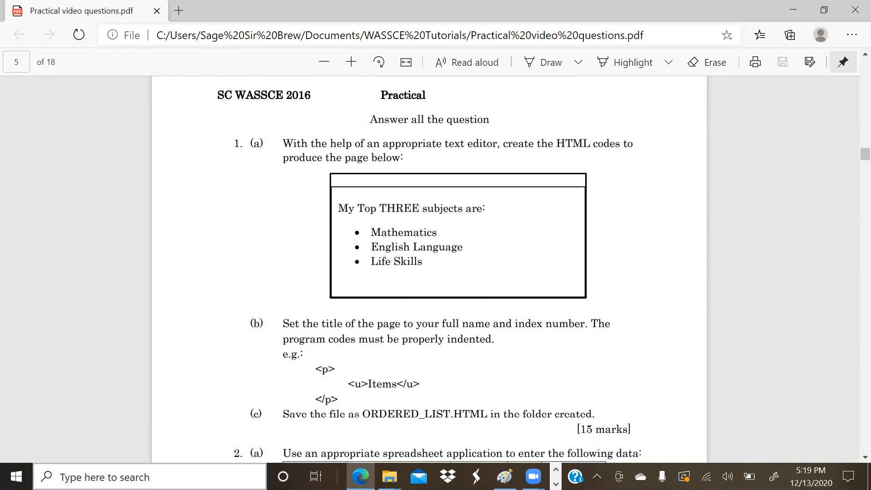
# - Launch Notepad and snap it beside the exercise PDF in a split layout
pyautogui.write('notepad')
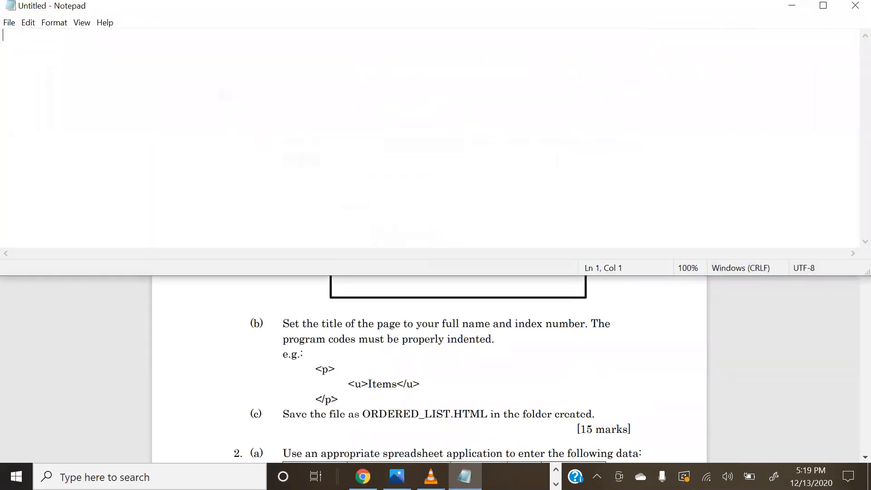
pyautogui.click(315, 477)
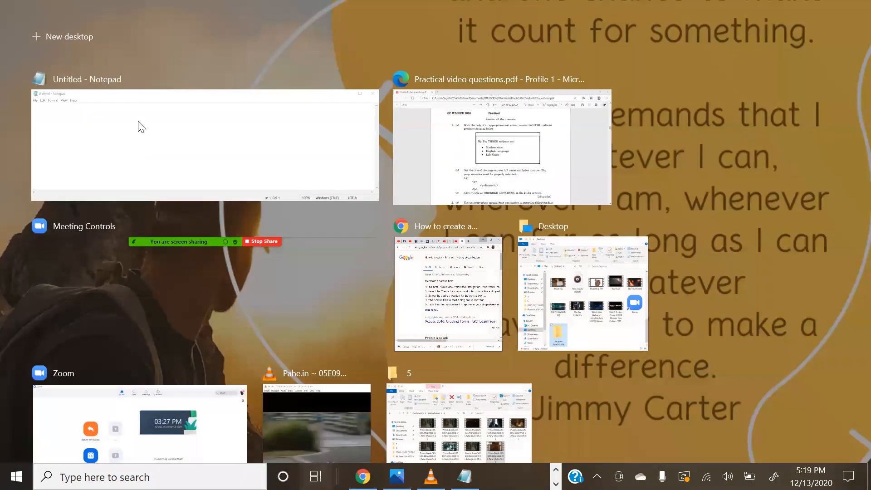
pyautogui.rightClick(495, 144)
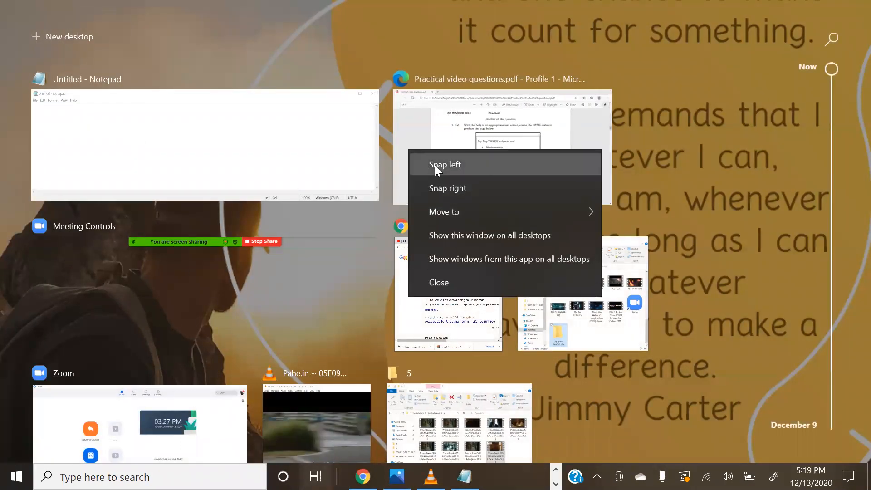
pyautogui.click(445, 164)
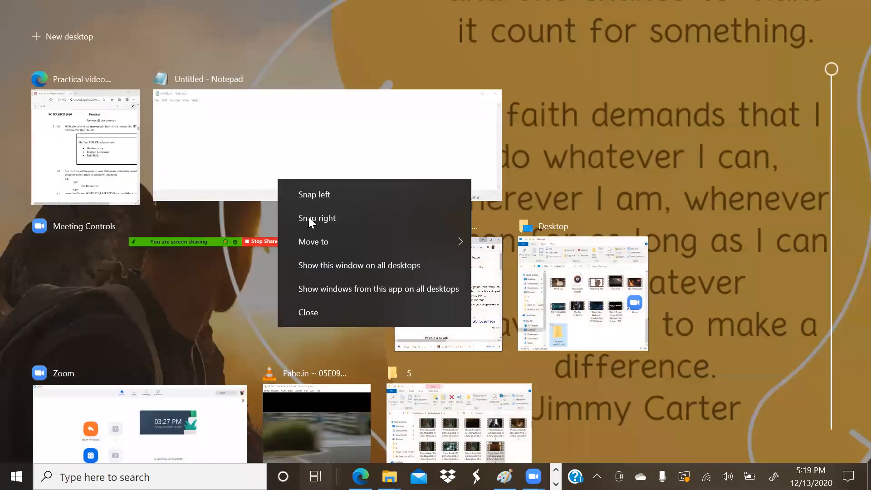
pyautogui.click(318, 218)
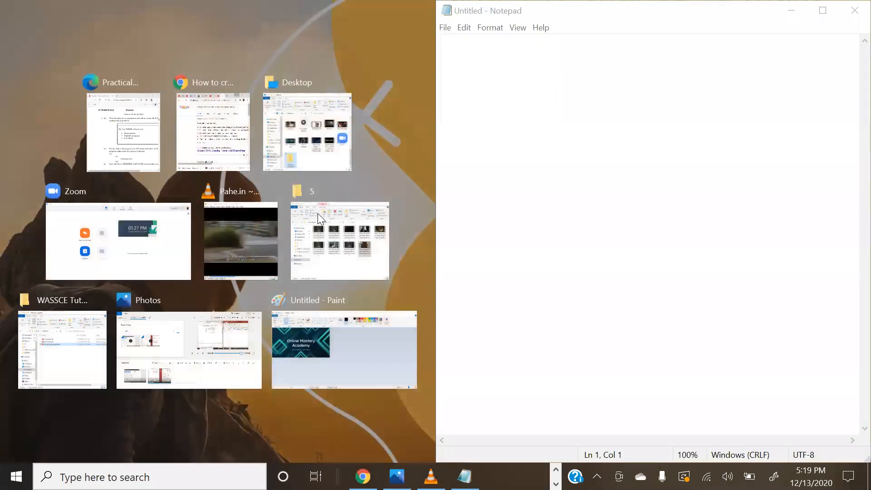
pyautogui.click(122, 132)
pyautogui.write('<HTML>')
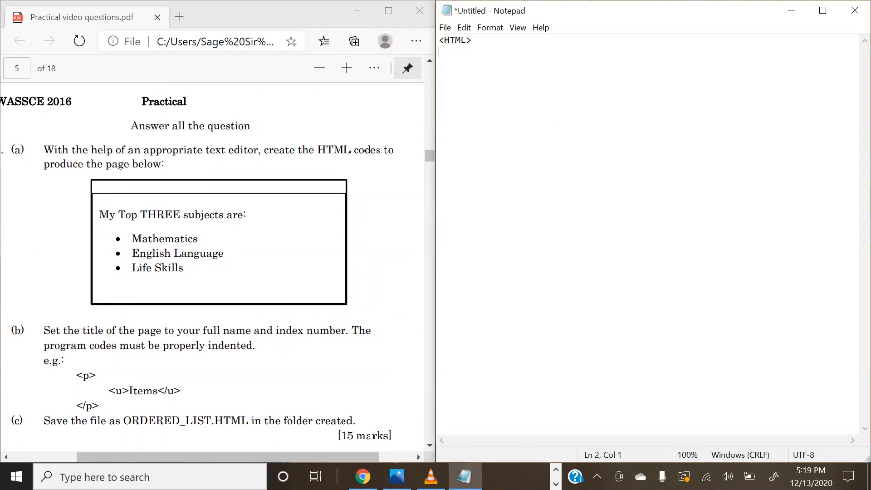
# - Type </HTML> plus <HEAD></HEAD> and <BODY></BODY> pairs on separate lines
pyautogui.write('</')
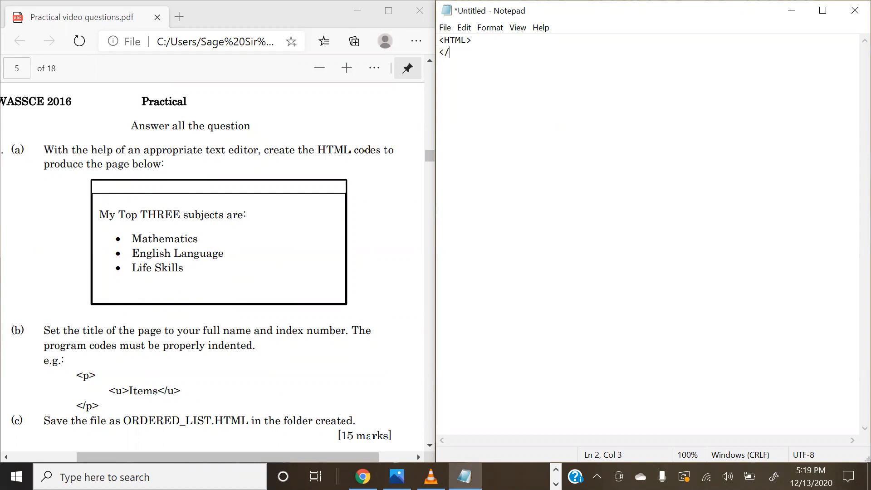
pyautogui.write('HTML?')
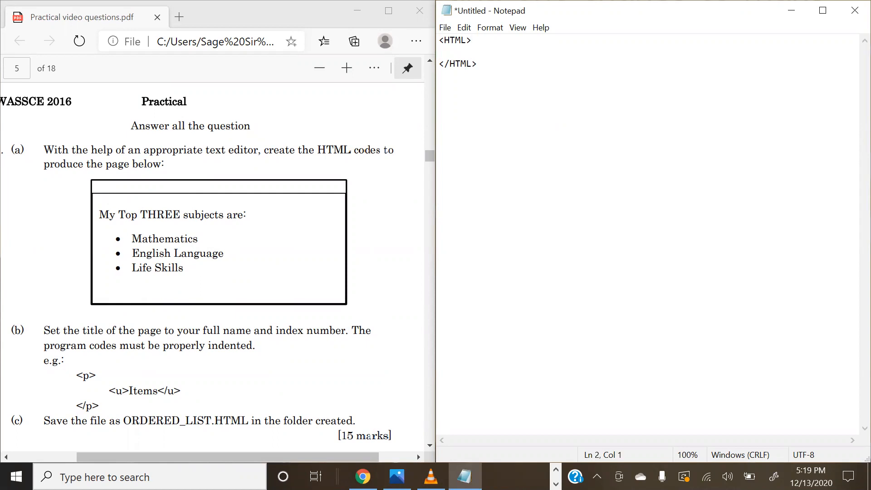
pyautogui.write('<HEAD>')
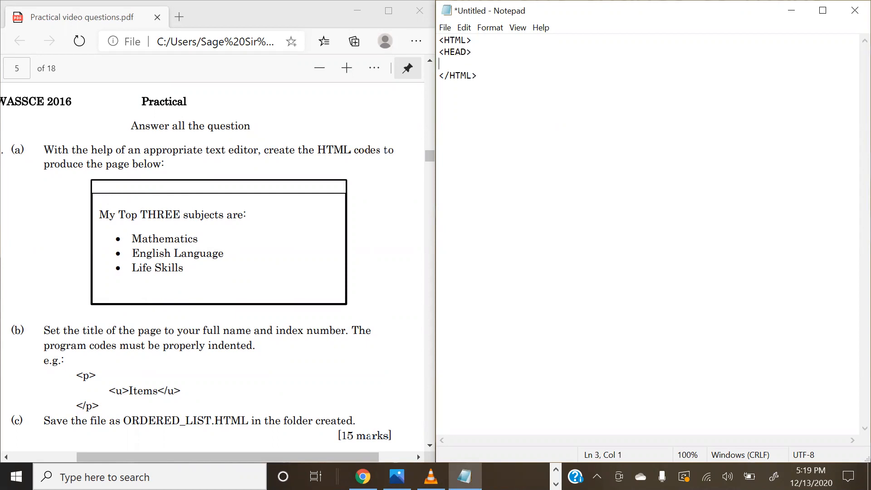
pyautogui.write('</HEAD>')
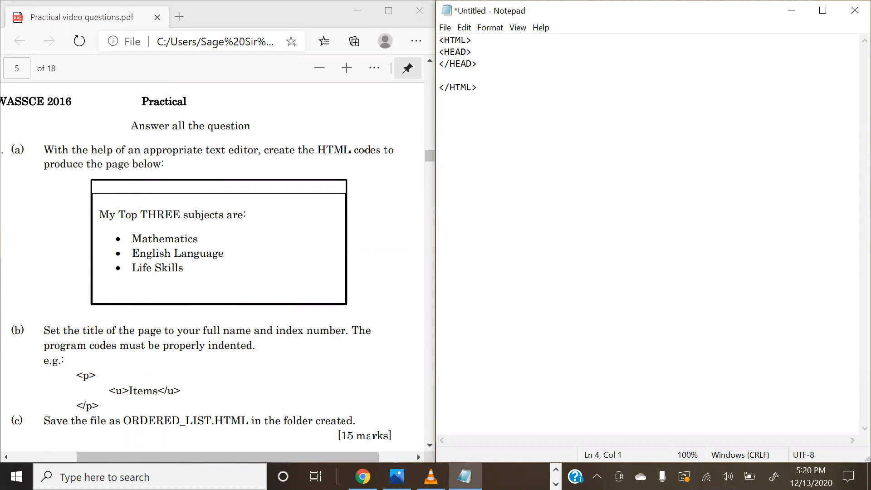
pyautogui.write('<BODY?')
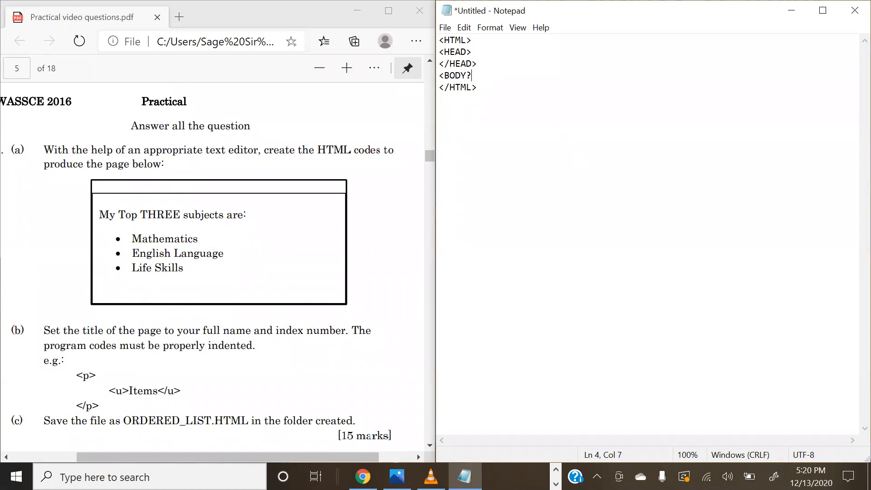
pyautogui.press('enter')
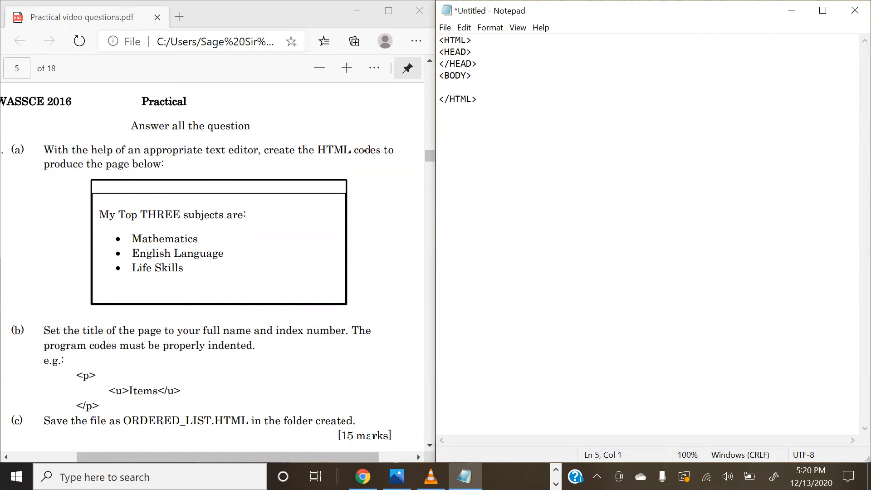
pyautogui.write('</BODY>')
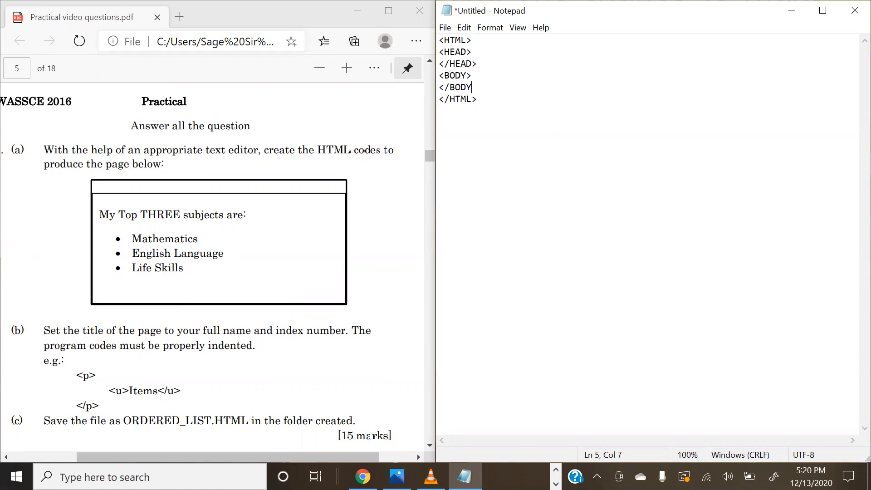
pyautogui.write('>')
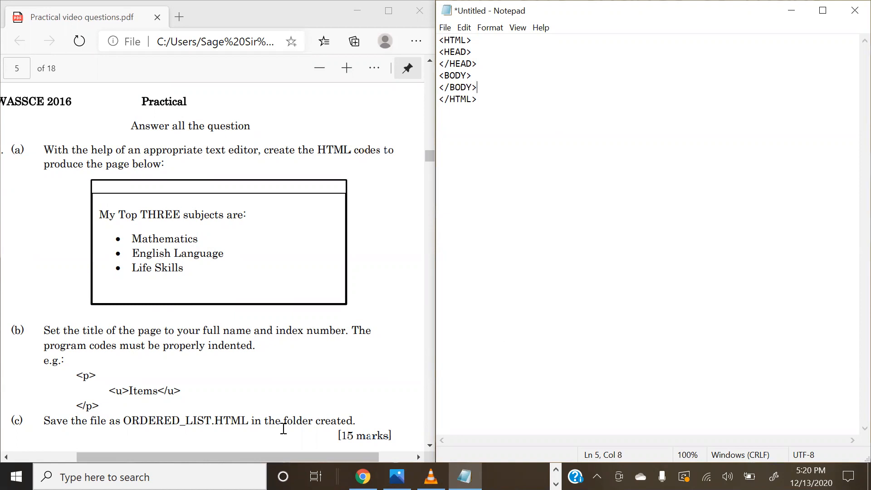
pyautogui.moveTo(354, 223)
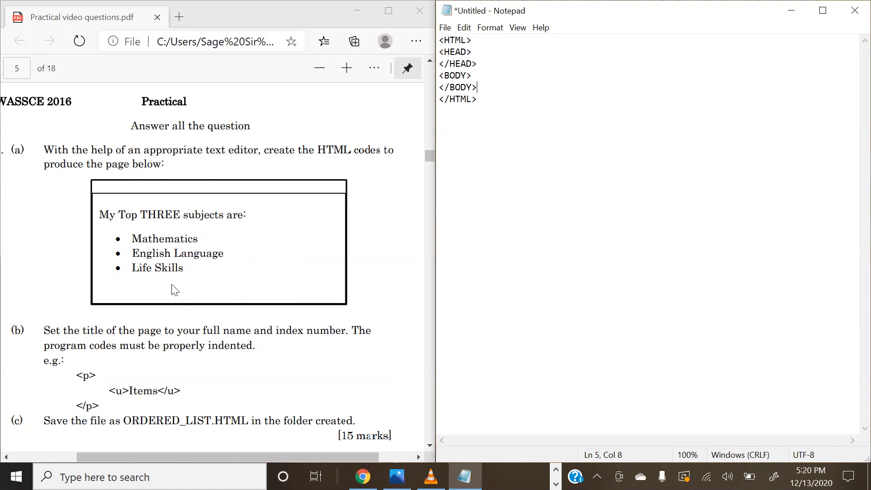
pyautogui.moveTo(517, 99)
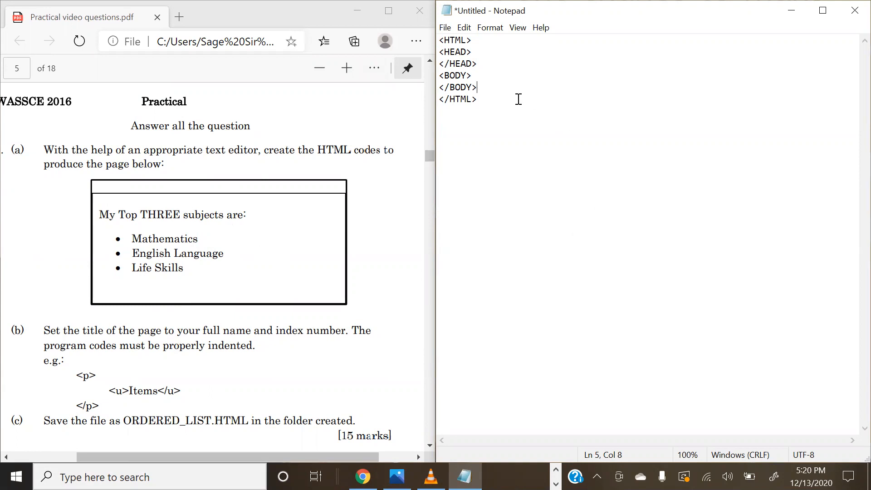
# - Insert a blank line after the opening <BODY> tag and place the cursor there
pyautogui.click(475, 75)
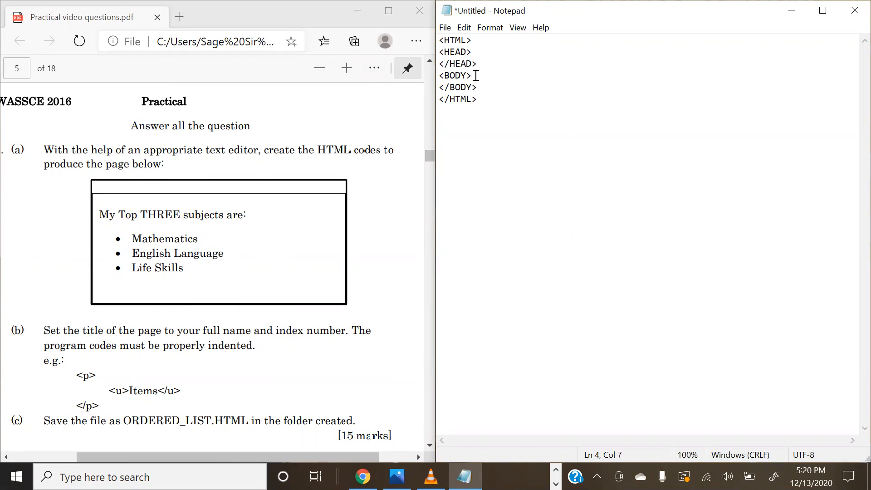
pyautogui.press('enter')
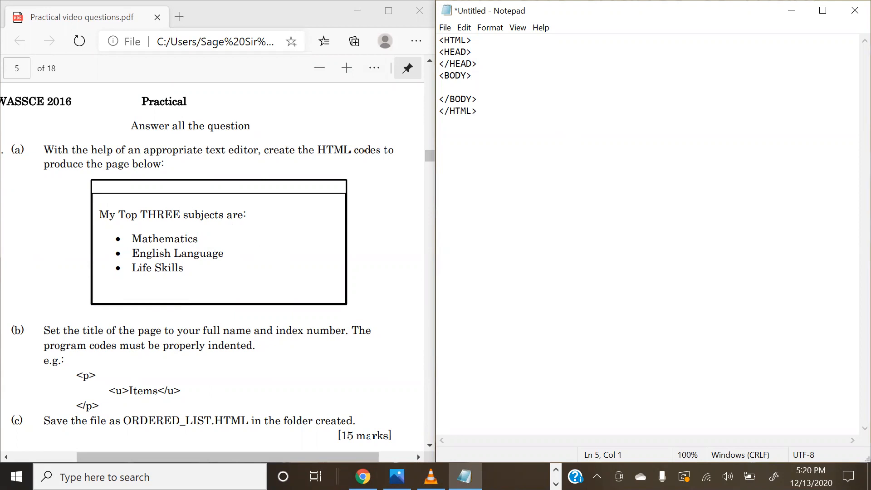
pyautogui.click(439, 87)
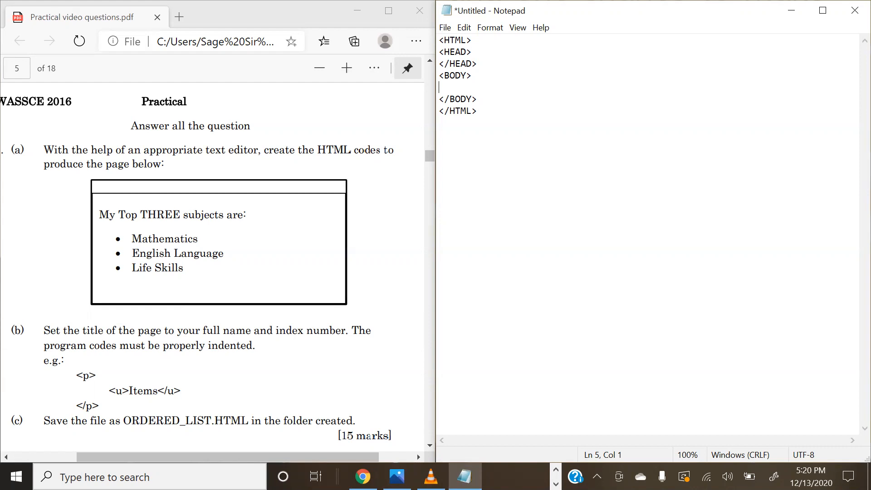
pyautogui.moveTo(284, 219)
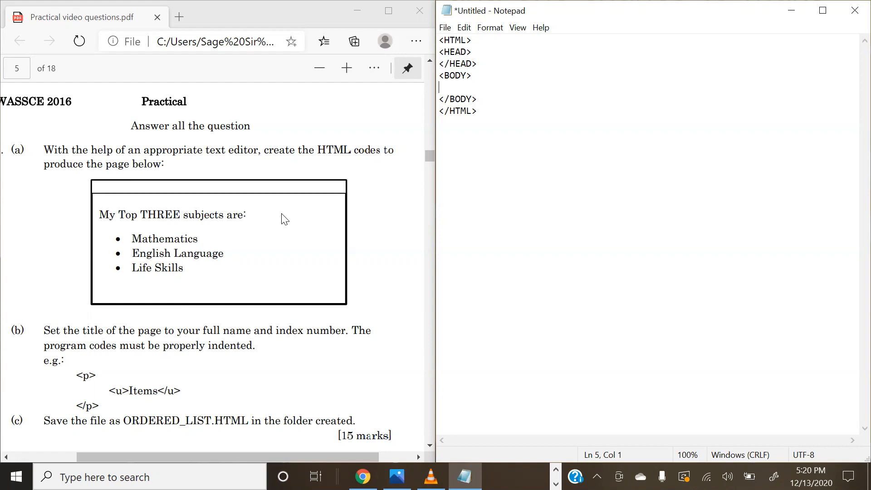
# - Type an <H3></H3> tag pair inside the body
pyautogui.write('<')
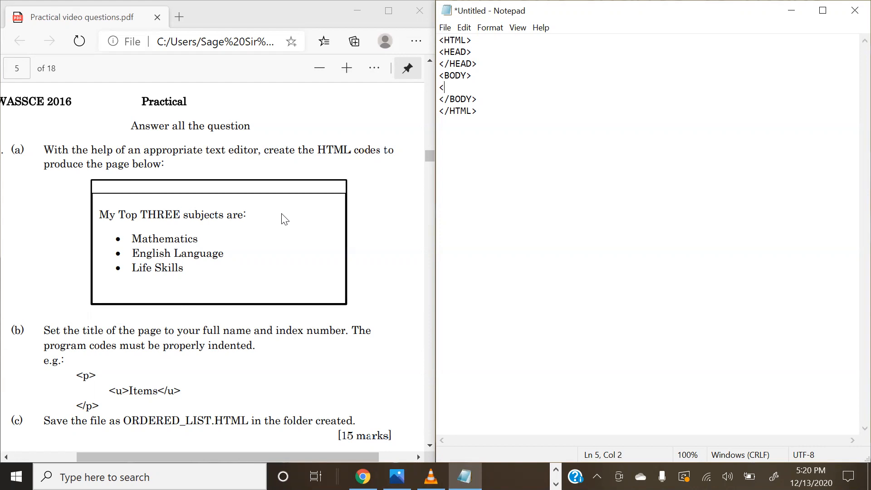
pyautogui.write('H2')
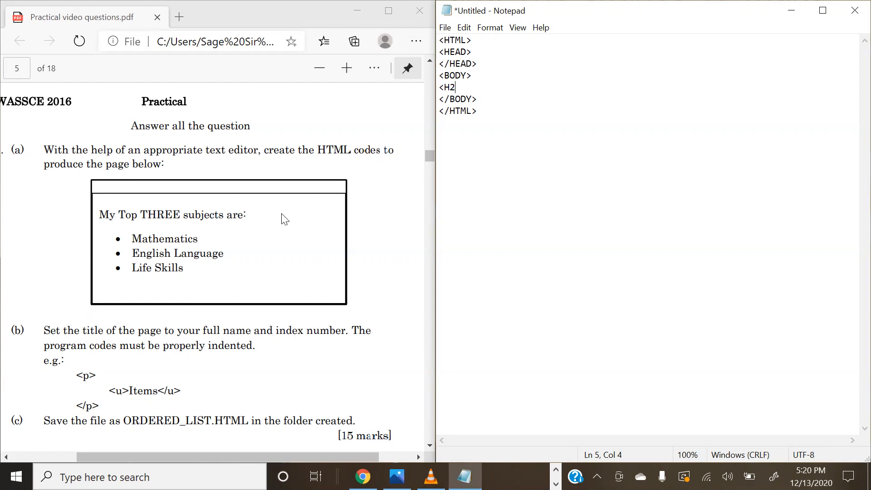
pyautogui.write('3')
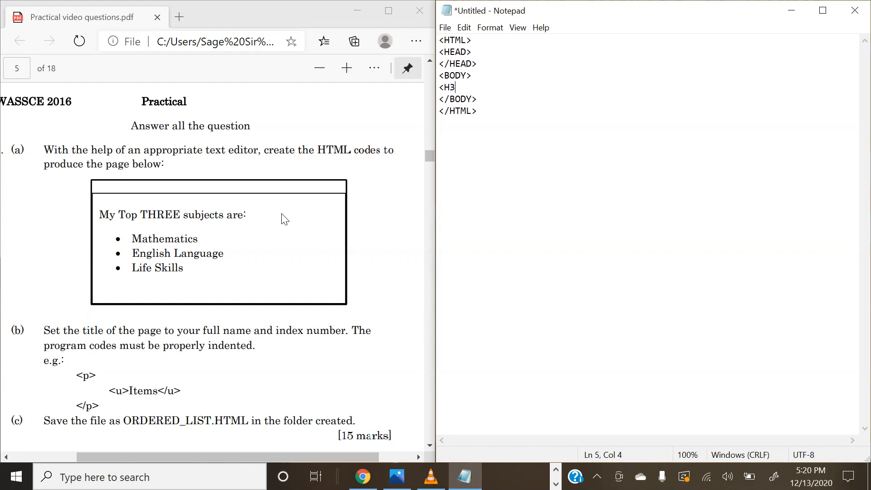
pyautogui.write('> <')
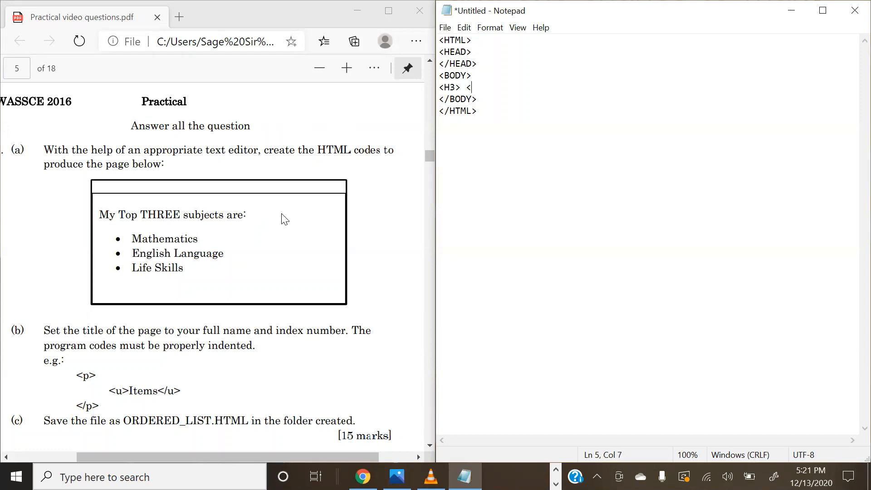
pyautogui.write('/h')
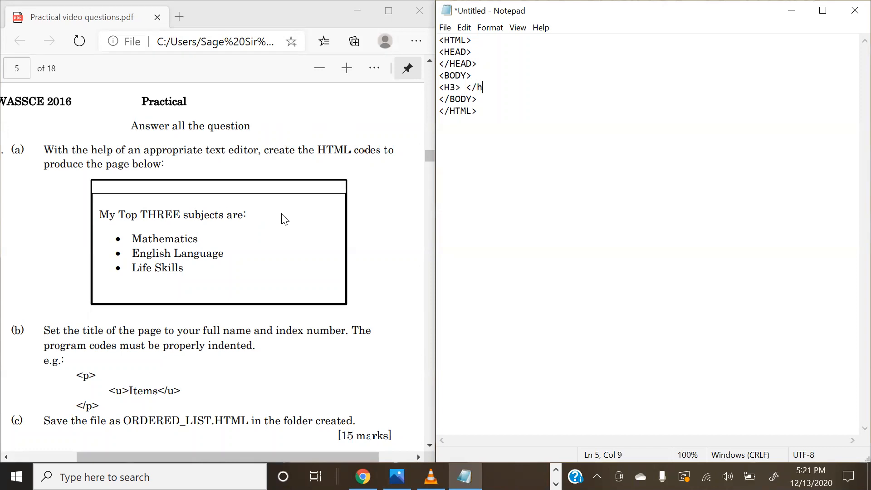
pyautogui.write('3>')
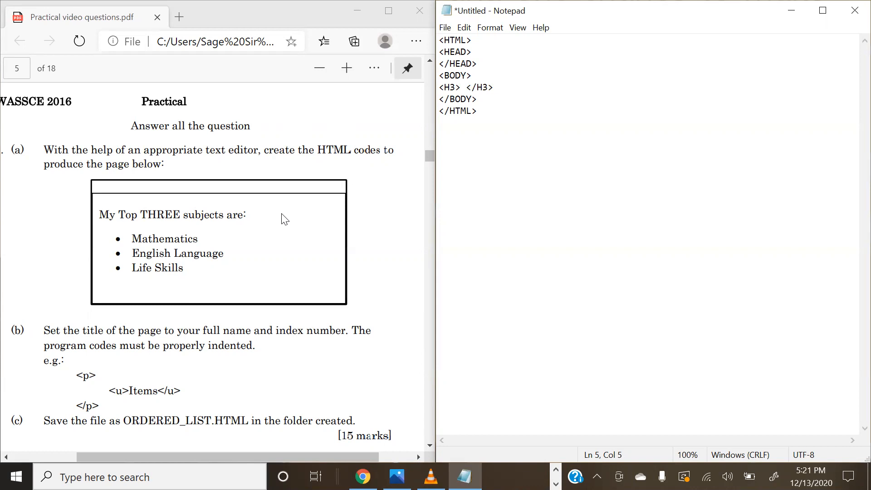
# - Fill the heading with the text 'My Top THREE Subjects are:'
pyautogui.write('mY t0')
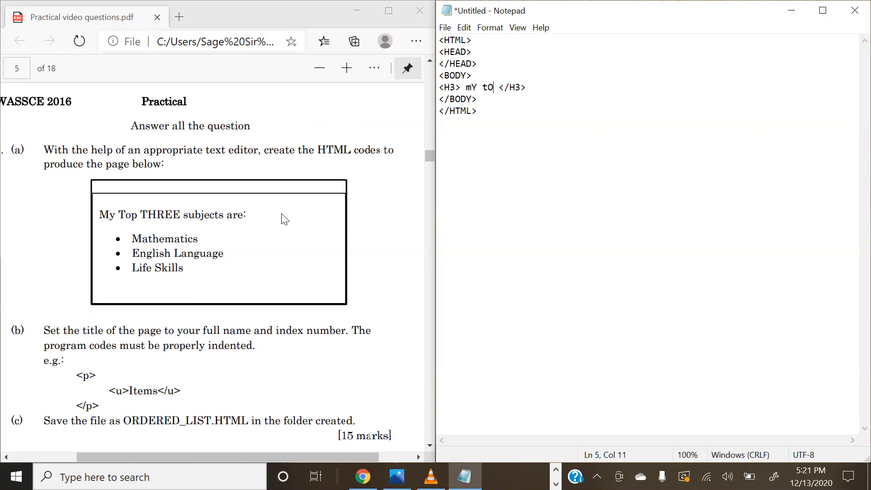
pyautogui.write('P')
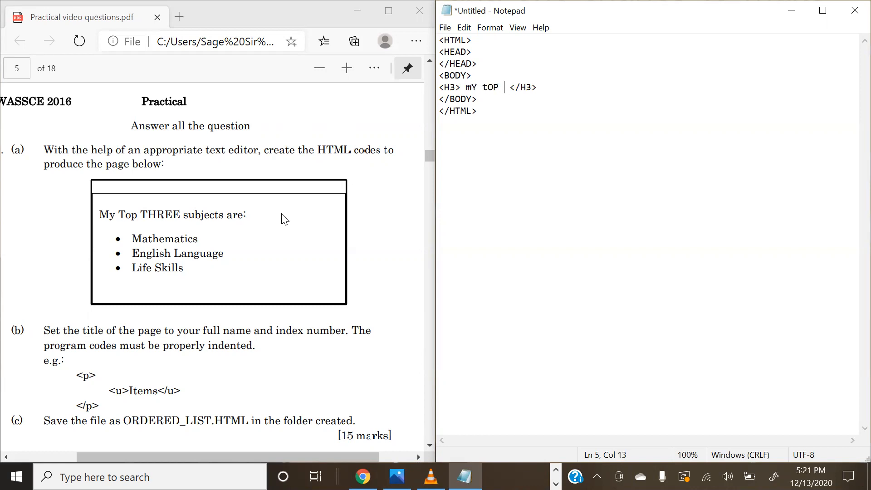
pyautogui.write('THREE')
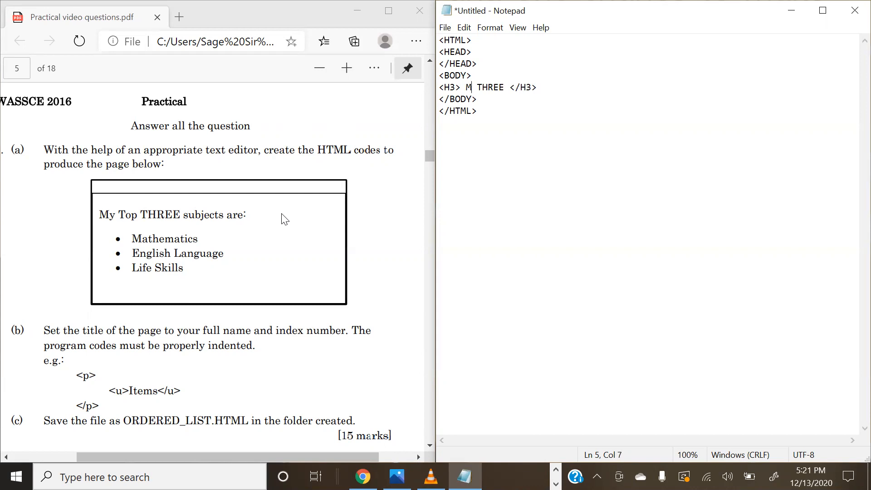
pyautogui.write('y')
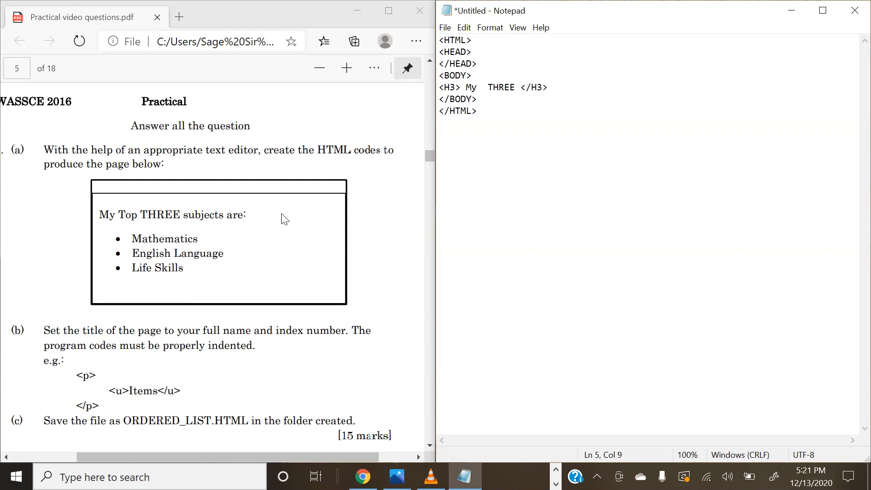
pyautogui.write('Top')
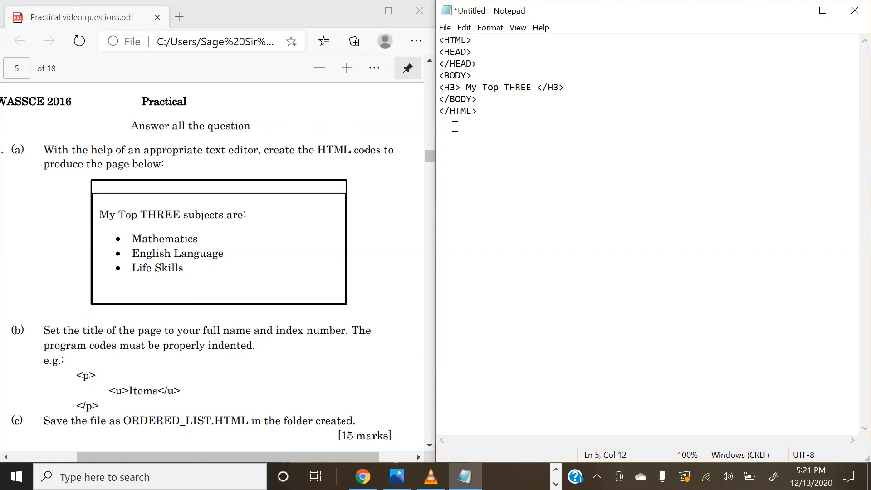
pyautogui.click(536, 87)
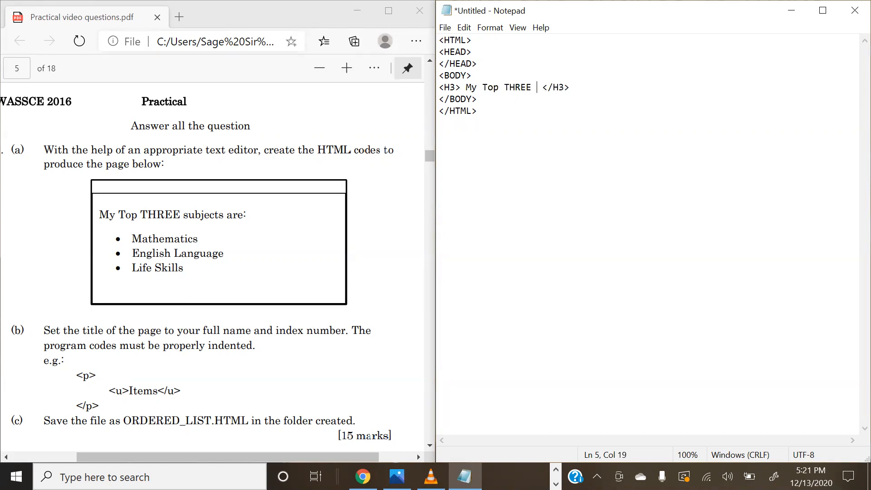
pyautogui.write('Subjects')
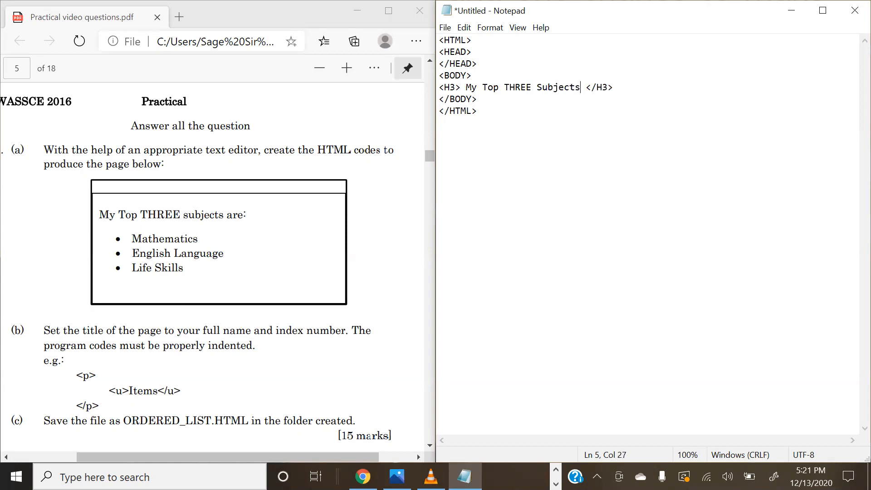
pyautogui.write('are')
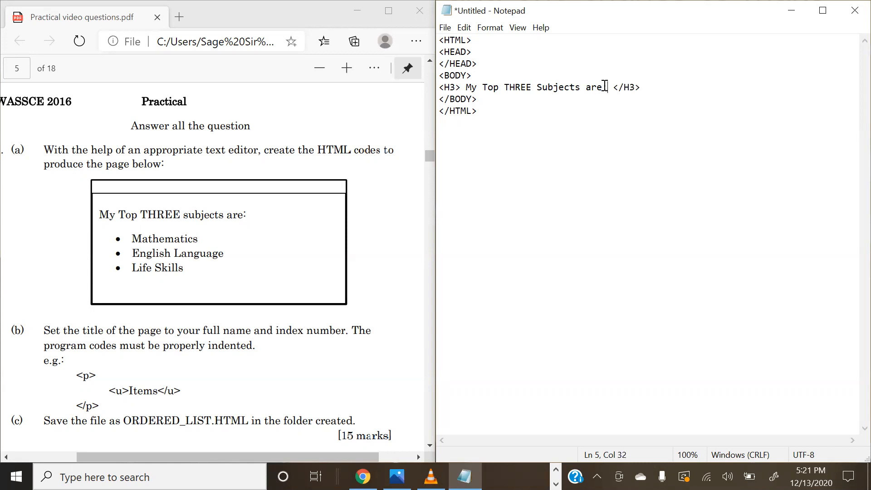
pyautogui.write(':')
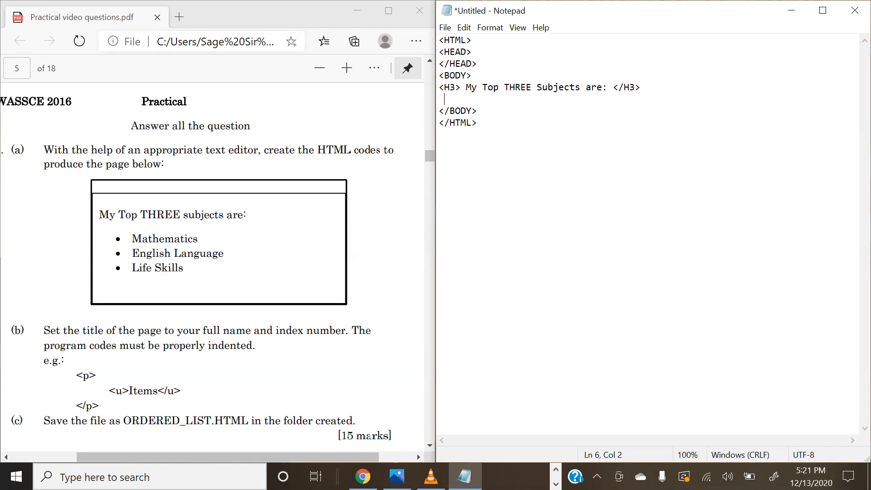
# - Type a <UL></UL> block holding indented empty <LI> </LI> item lines
pyautogui.write('<U')
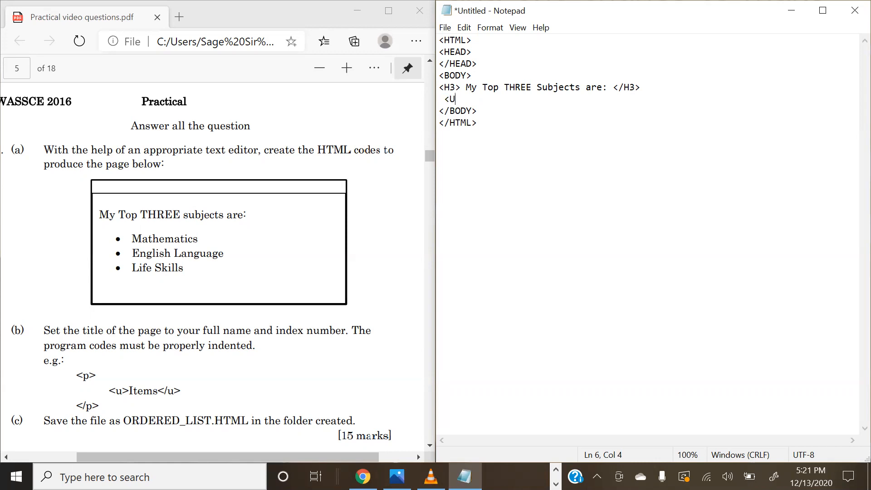
pyautogui.write('L>')
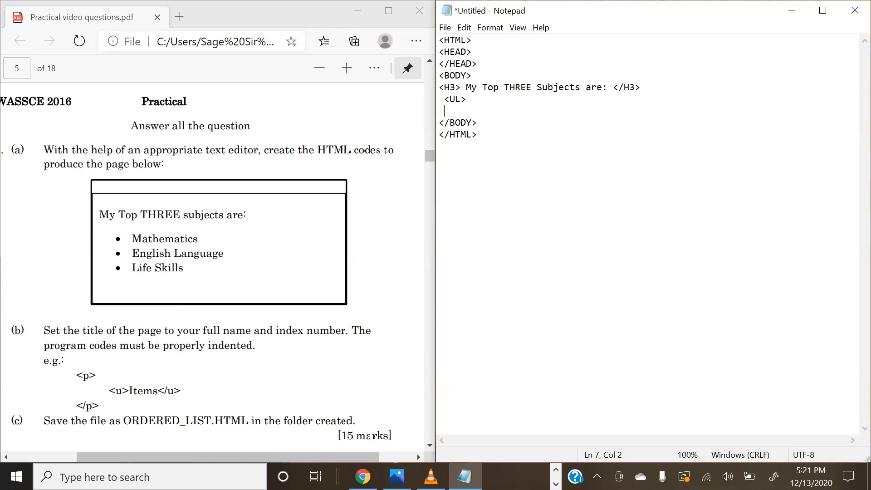
pyautogui.write('</UL>')
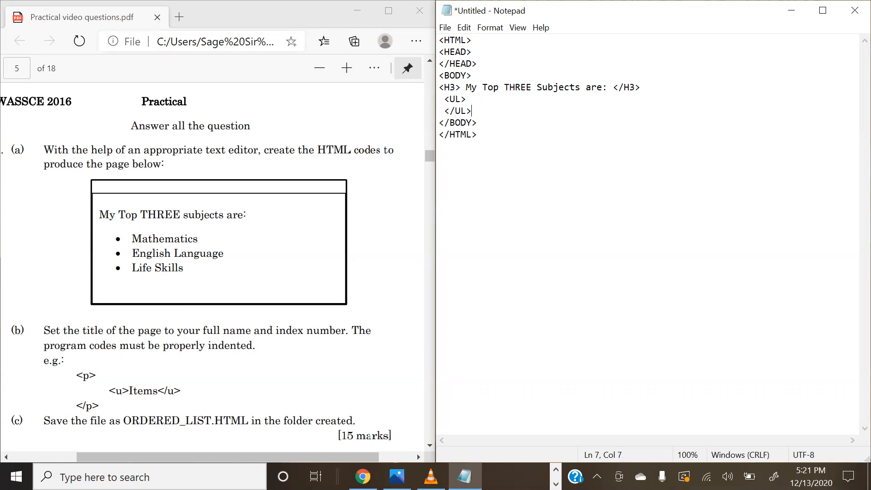
pyautogui.press('enter')
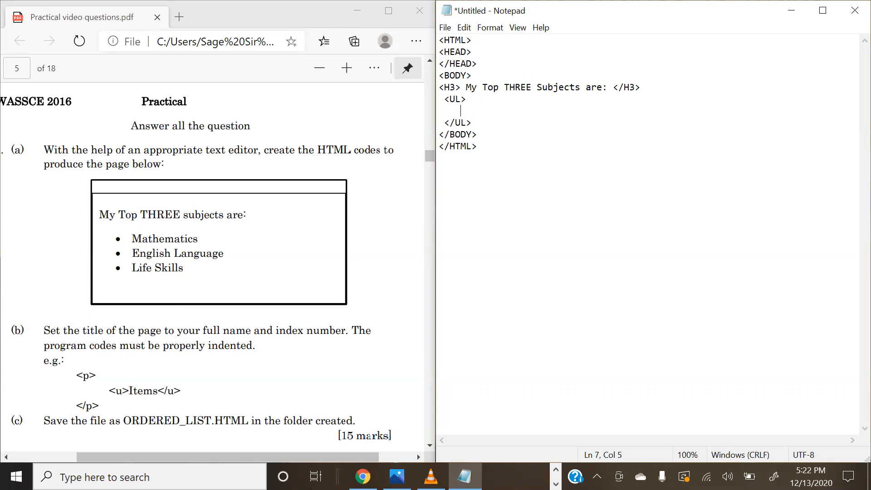
pyautogui.write('<li')
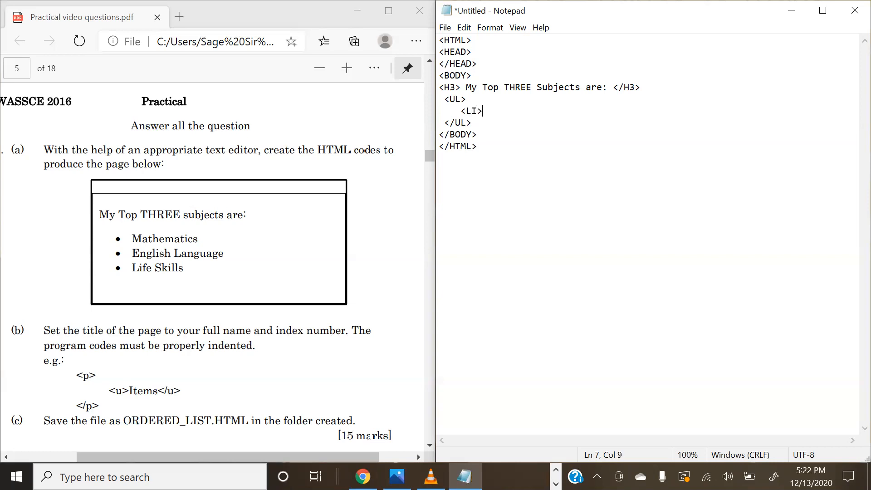
pyautogui.write('</L')
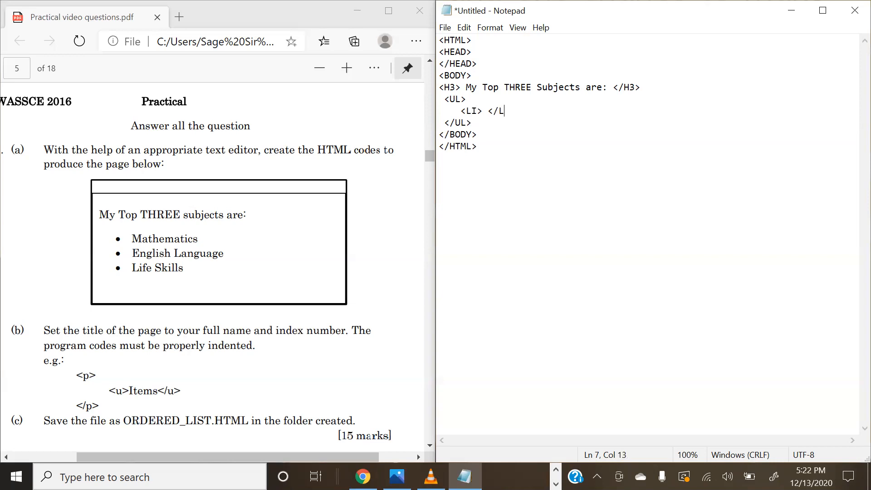
pyautogui.write('I>')
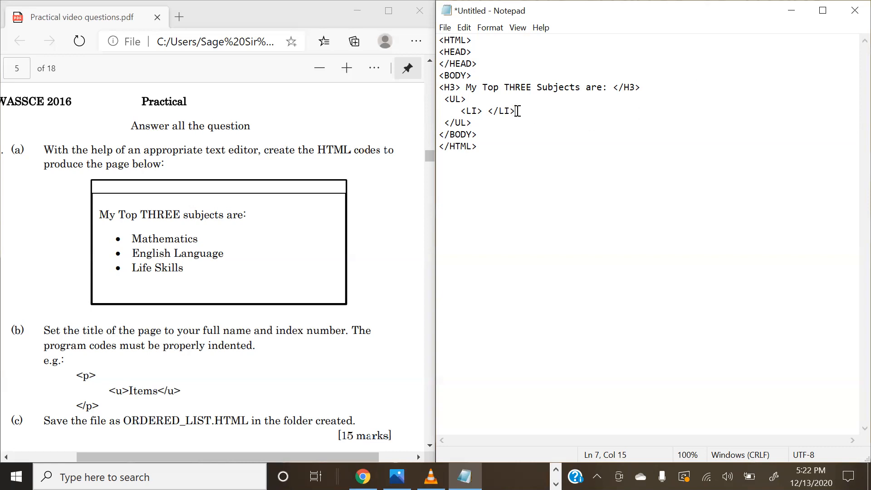
pyautogui.rightClick(489, 111)
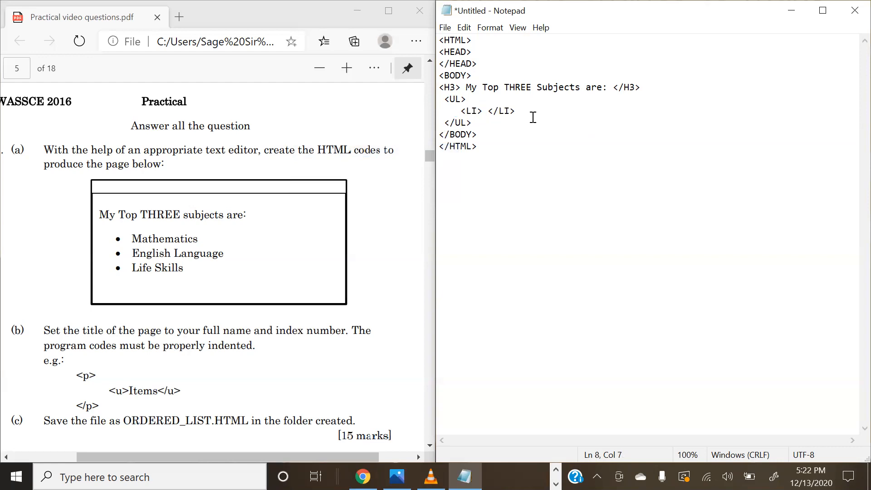
pyautogui.press('enter')
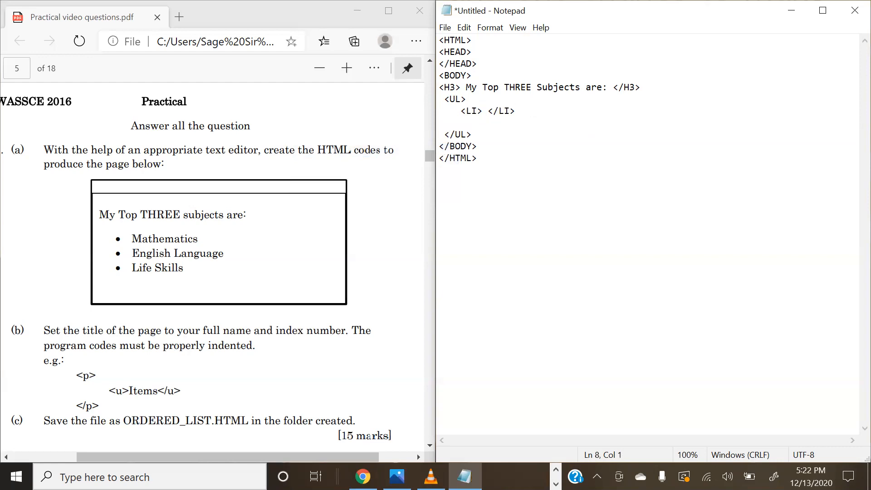
pyautogui.write('<LI> </LI>')
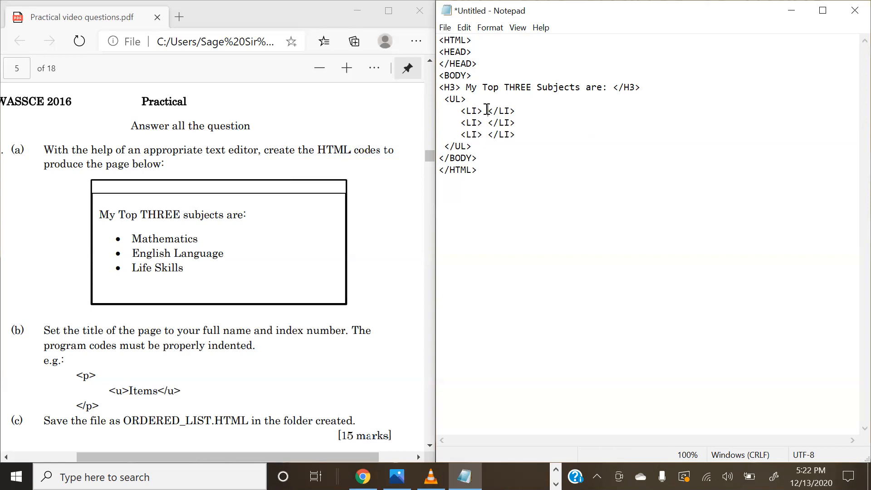
# - Type Mathematics, English Language and Life Skills into the three LI tag pairs
pyautogui.click(483, 111)
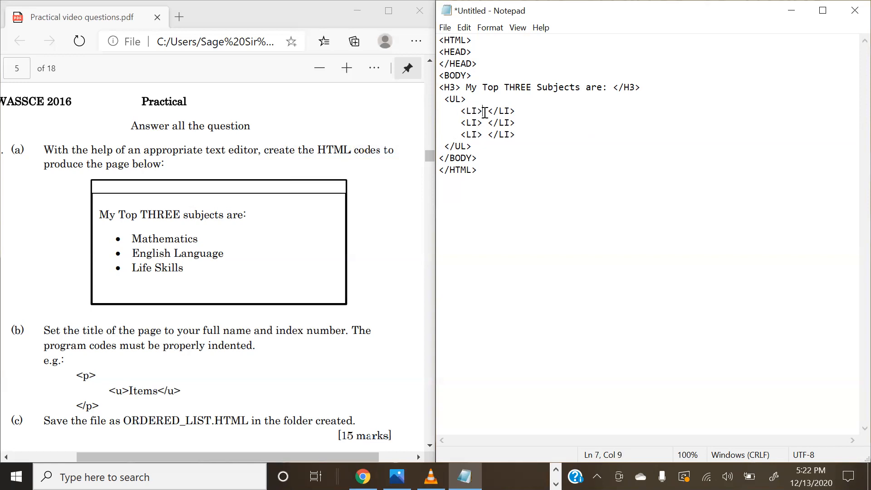
pyautogui.write('Mathematics')
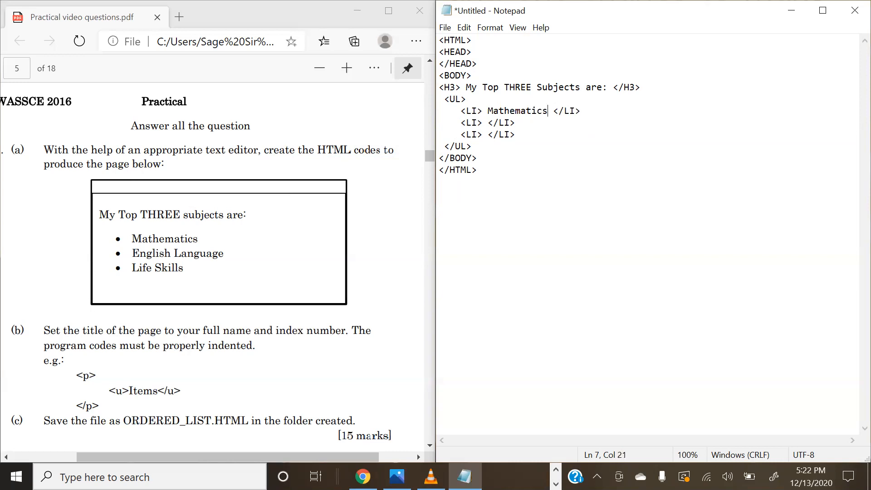
pyautogui.click(485, 111)
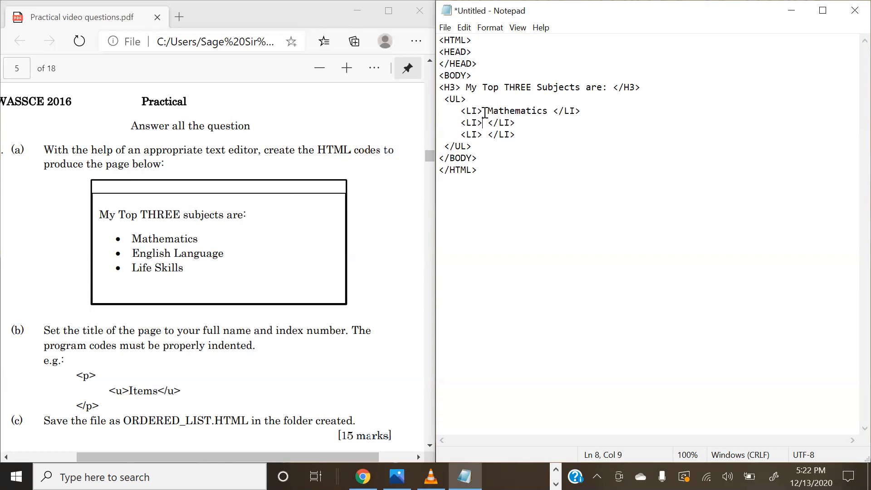
pyautogui.write('Eng')
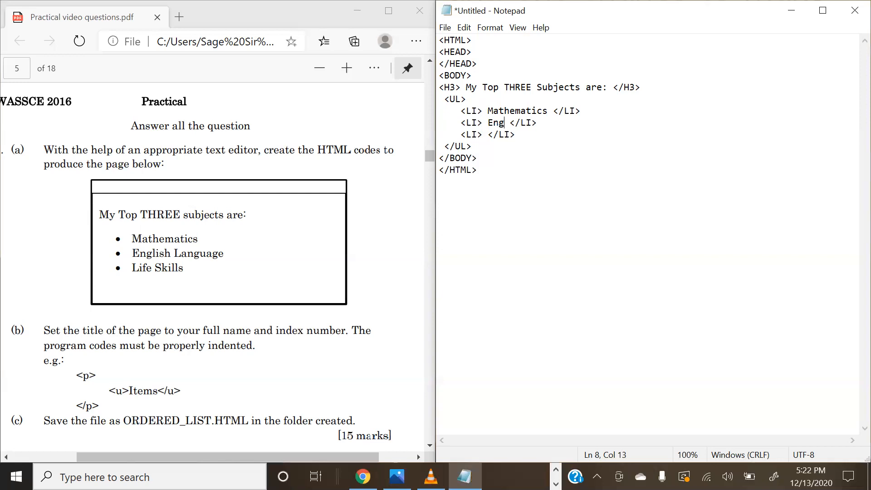
pyautogui.write('lish Langiua')
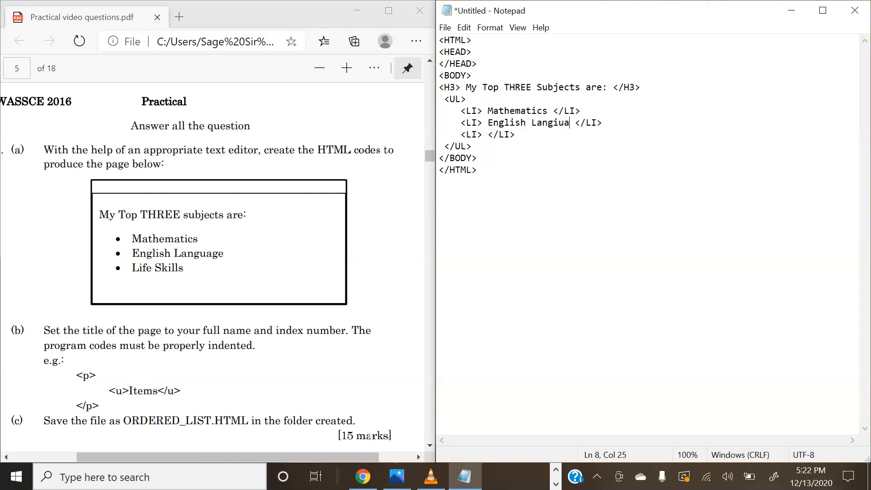
pyautogui.write('ge')
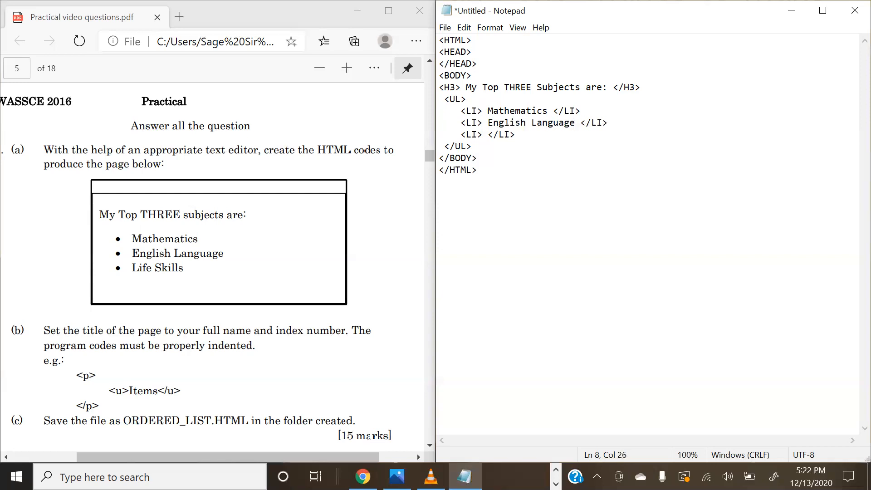
pyautogui.click(485, 134)
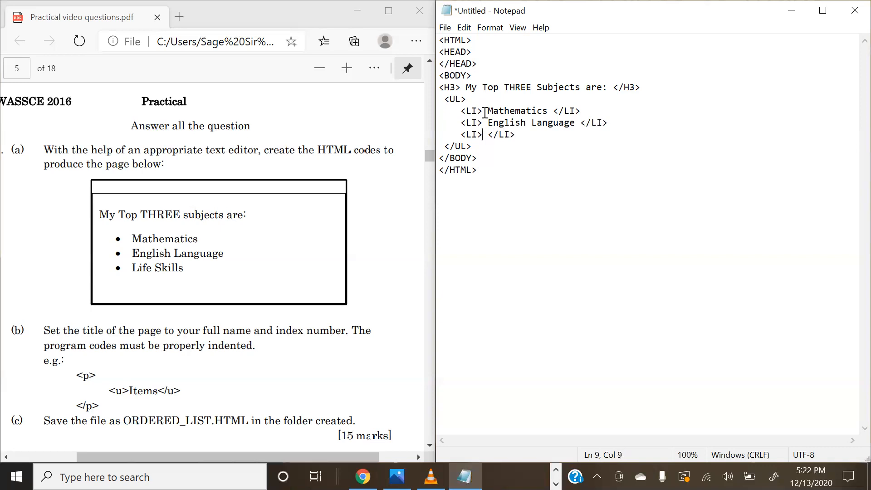
pyautogui.write('Life Skills')
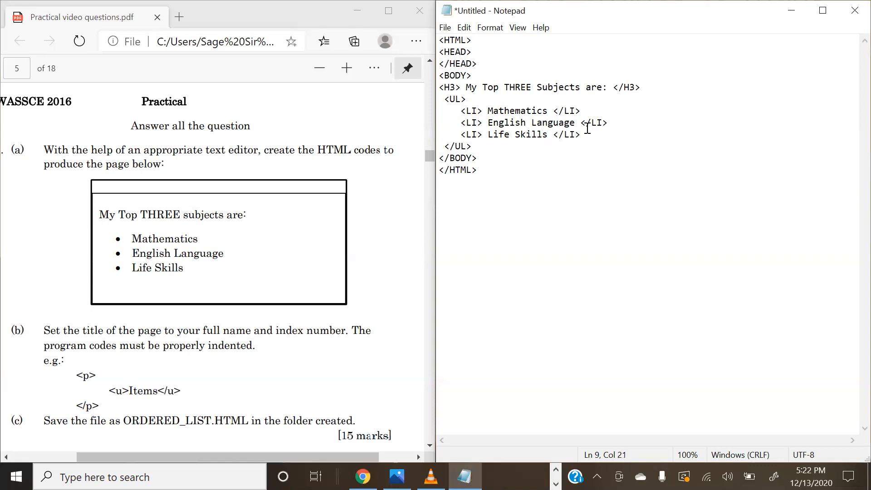
pyautogui.moveTo(555, 145)
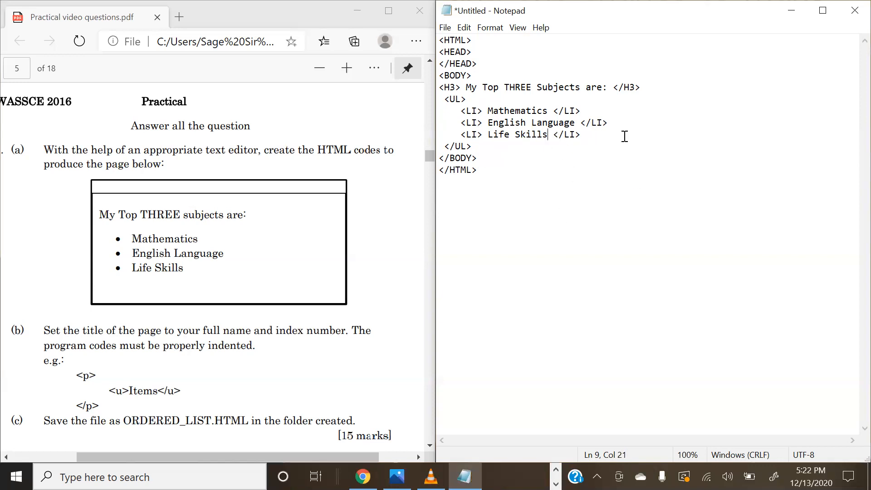
pyautogui.moveTo(186, 323)
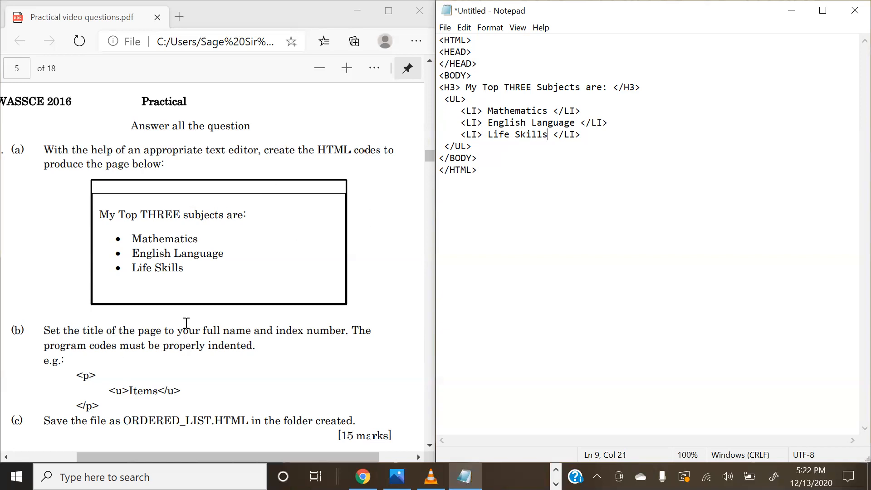
pyautogui.moveTo(217, 55)
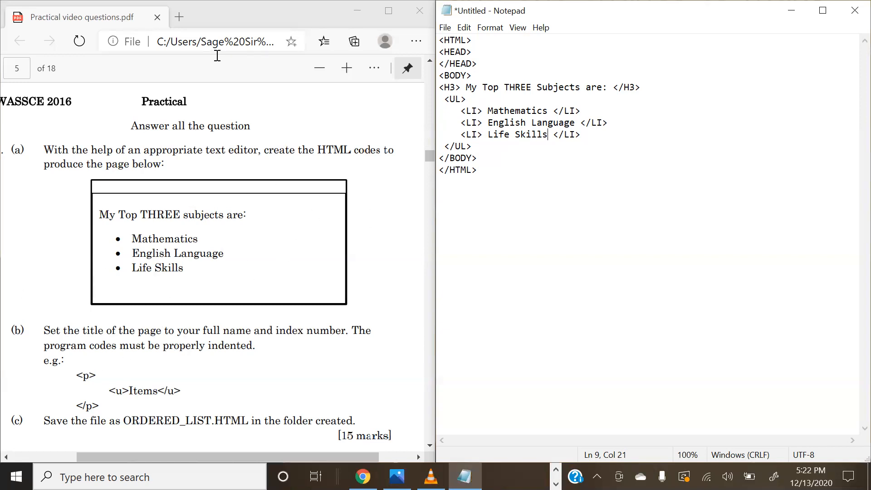
# - Save the document through Save As under the name ORDERED_LIST.HTML
pyautogui.click(445, 27)
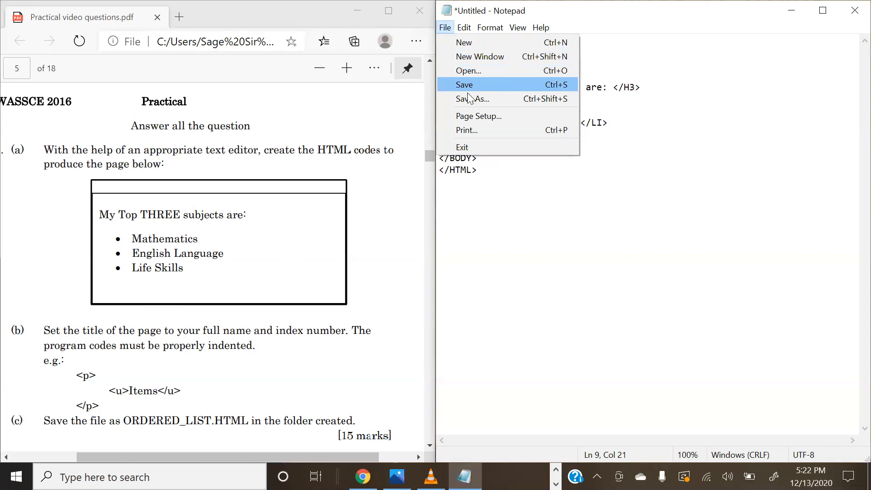
pyautogui.click(473, 98)
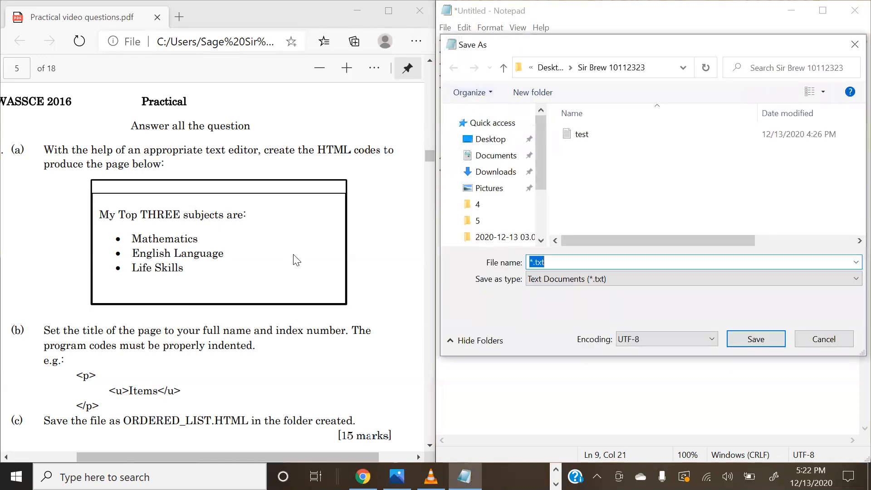
pyautogui.moveTo(29, 391)
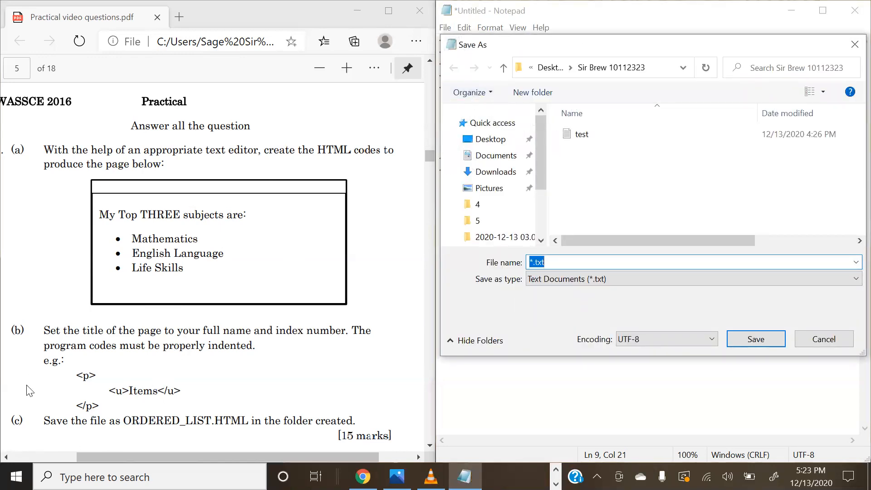
pyautogui.moveTo(392, 329)
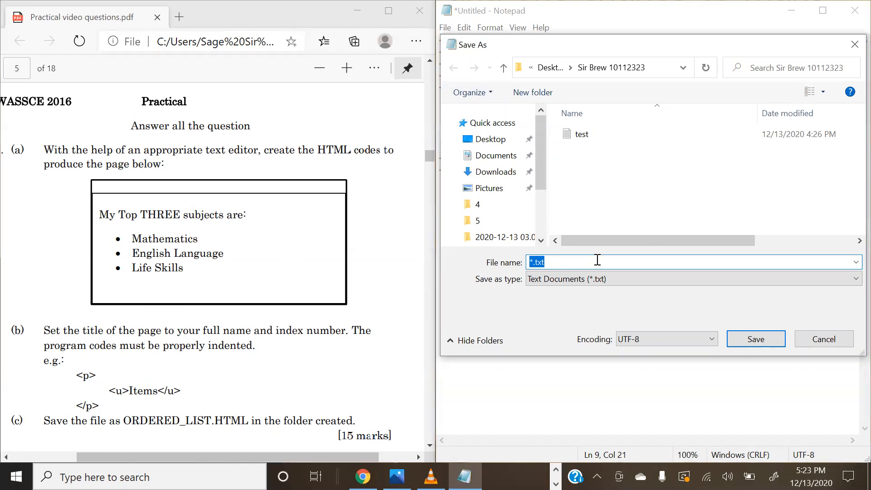
pyautogui.write('ORDERE')
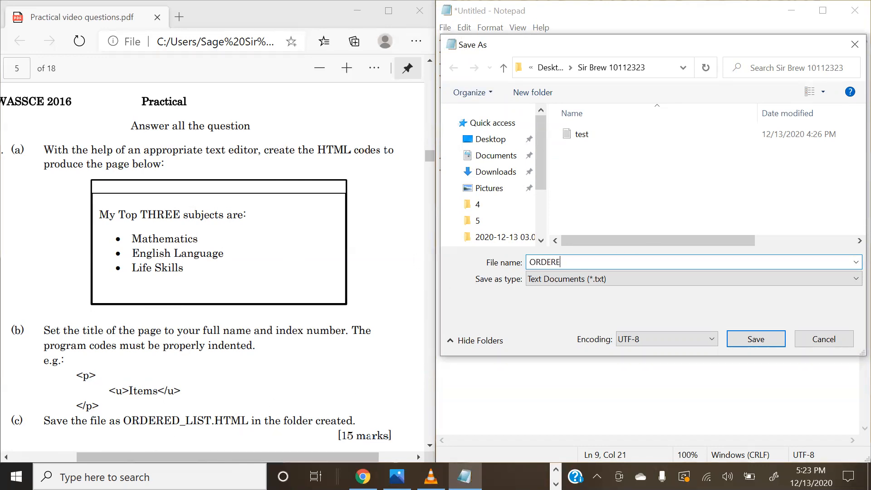
pyautogui.write('D_')
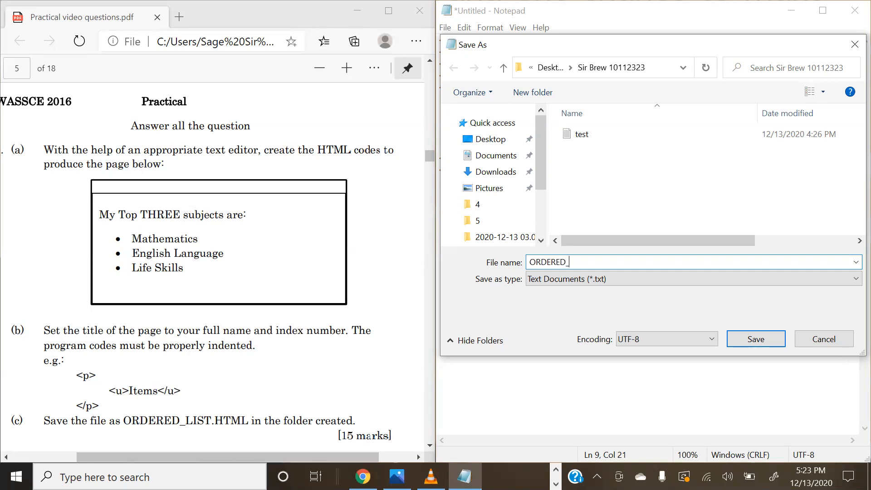
pyautogui.write('LIST.')
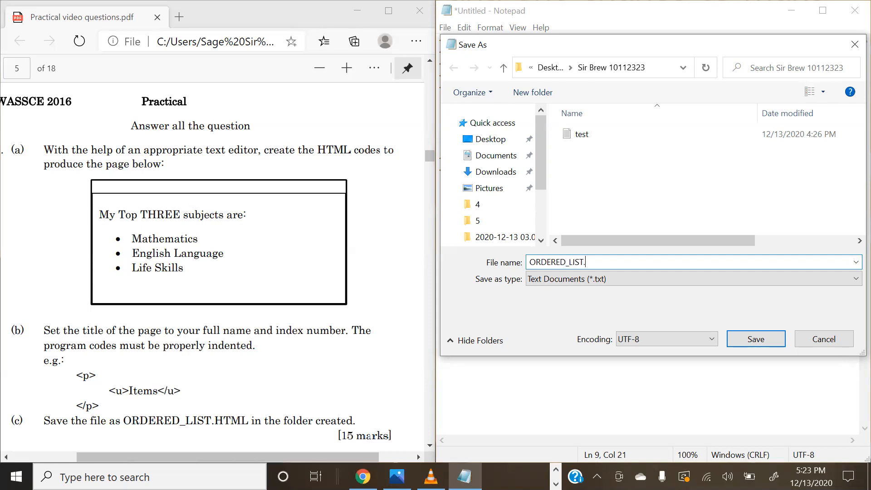
pyautogui.write('HTML')
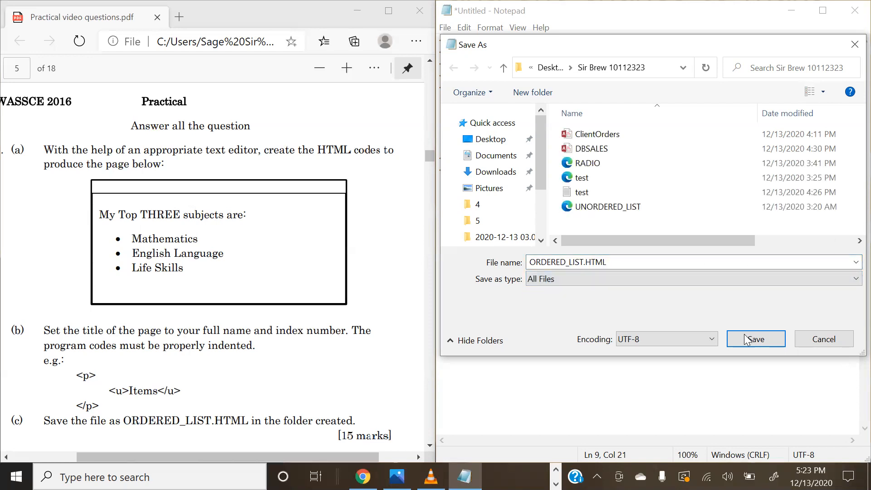
pyautogui.click(755, 339)
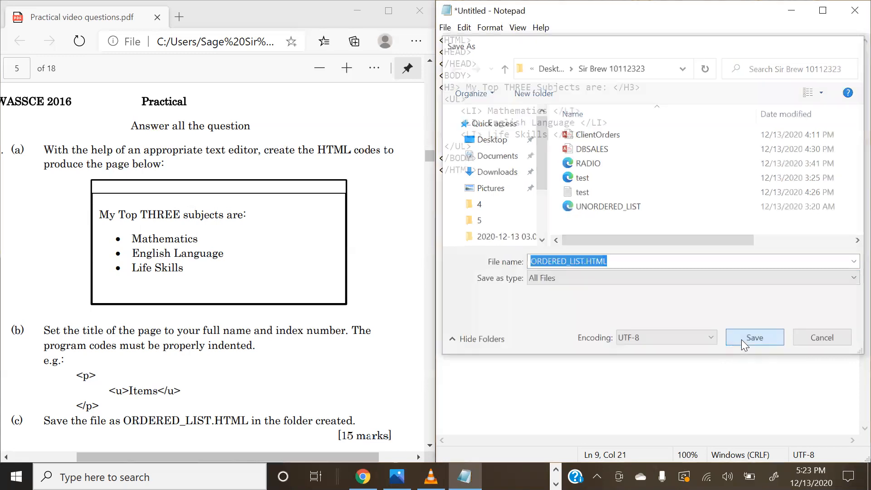
pyautogui.click(754, 337)
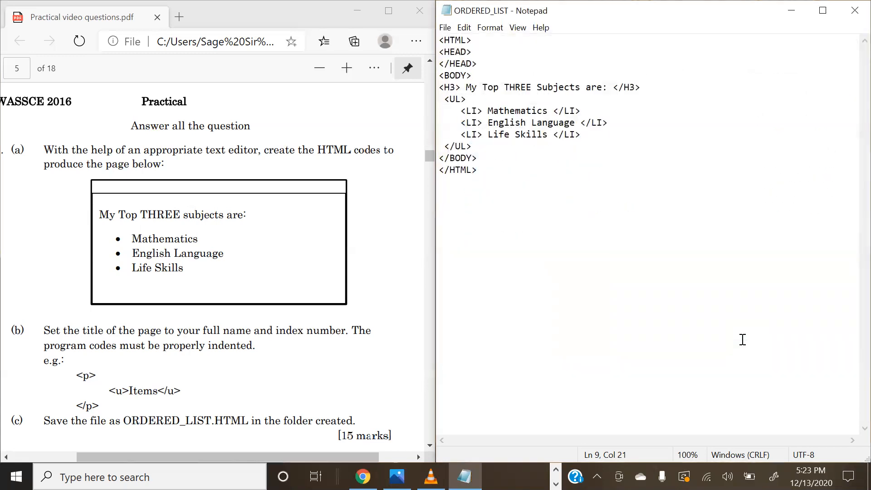
pyautogui.moveTo(464, 461)
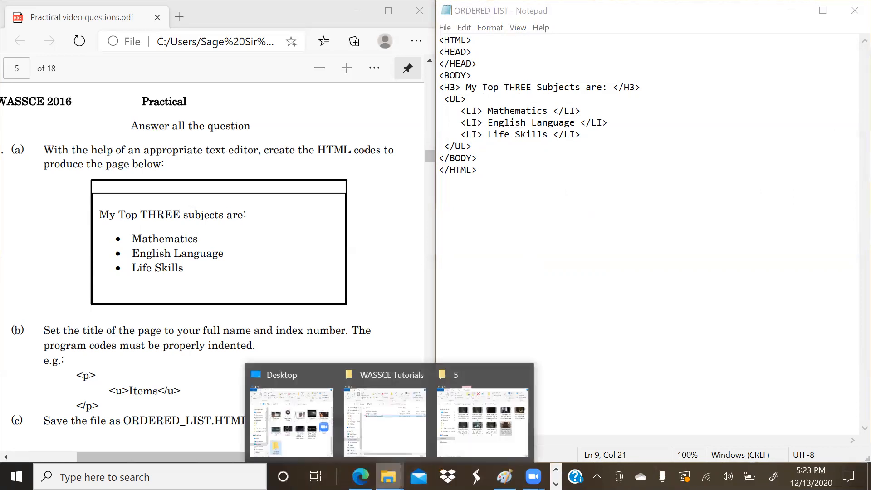
pyautogui.moveTo(384, 416)
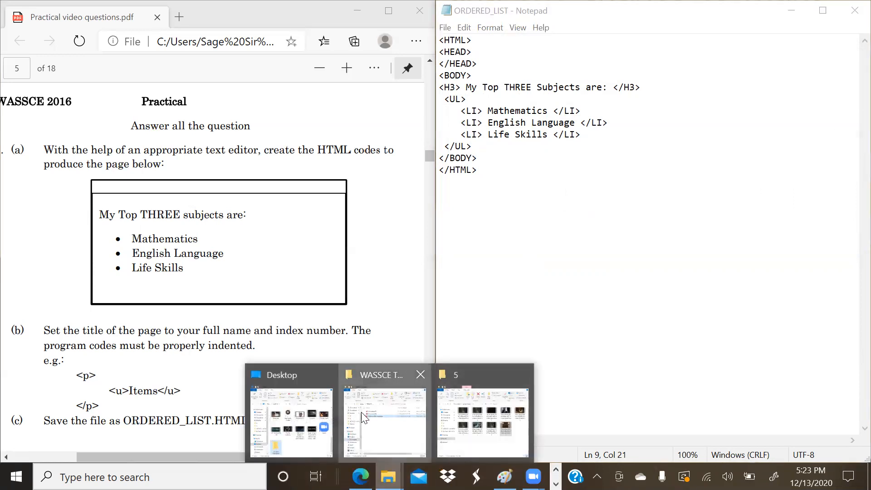
# - Browse Desktop to the Sir Brew 10112323 folder and open ORDERED_LIST
pyautogui.click(384, 417)
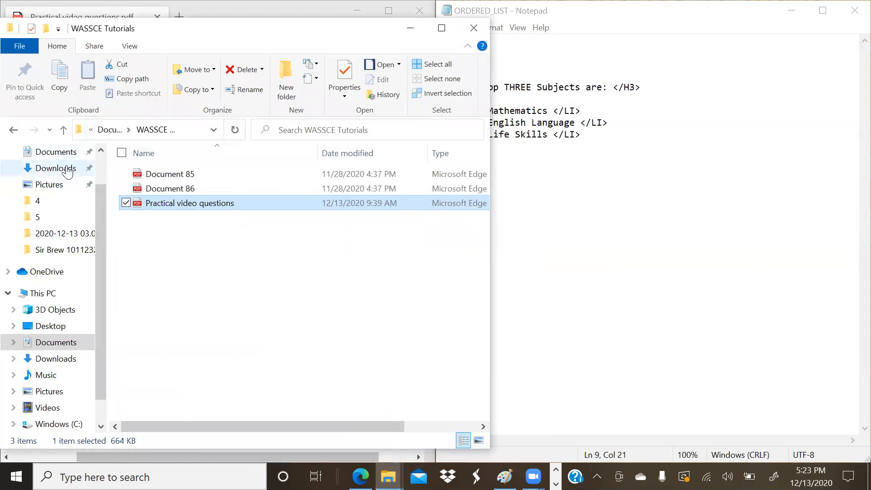
pyautogui.click(50, 326)
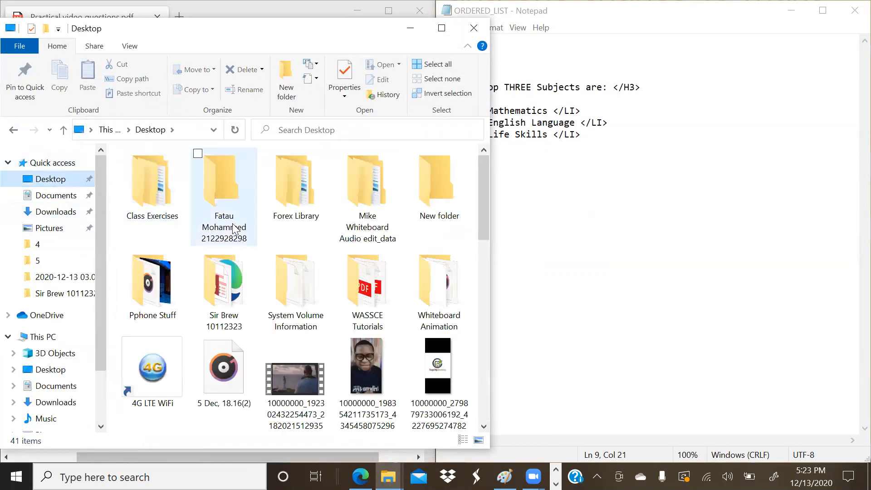
pyautogui.doubleClick(223, 281)
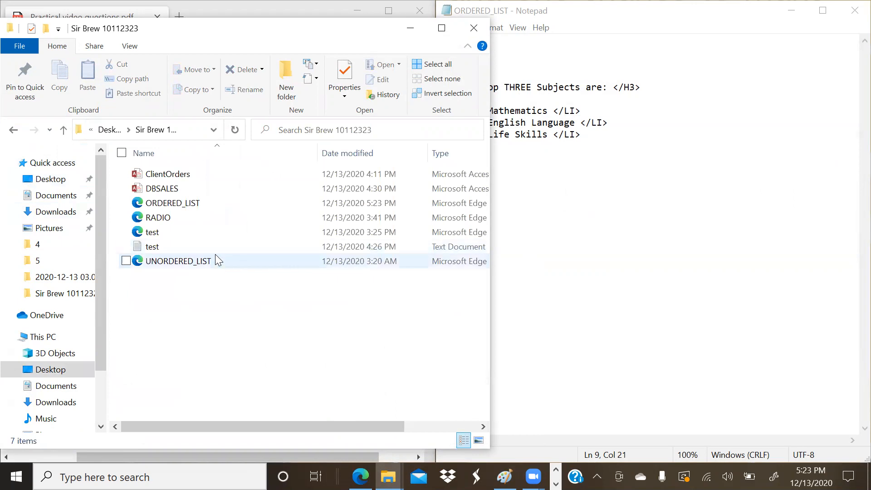
pyautogui.doubleClick(177, 261)
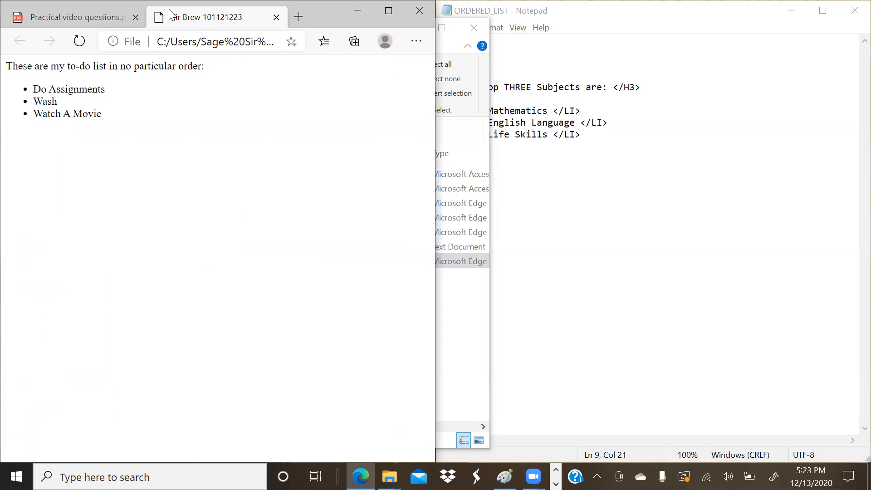
pyautogui.moveTo(410, 459)
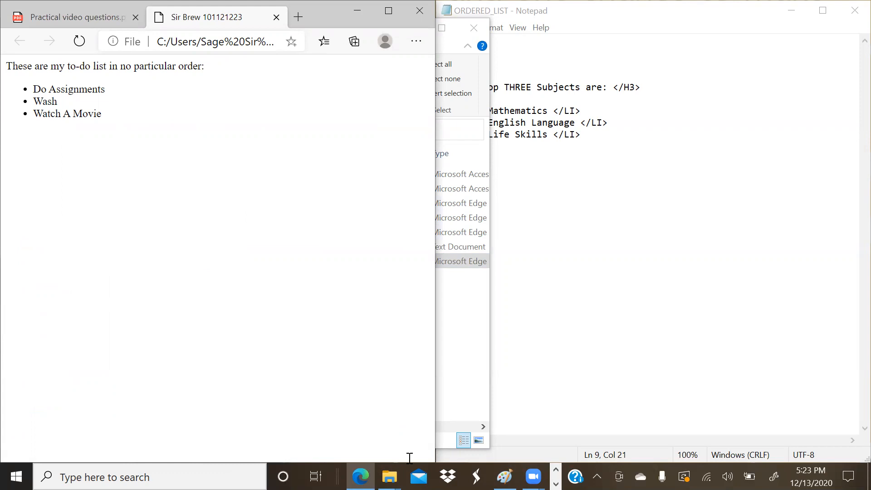
# - Bring the ORDERED_LIST tab forward to see the heading and bulleted subjects
pyautogui.click(388, 477)
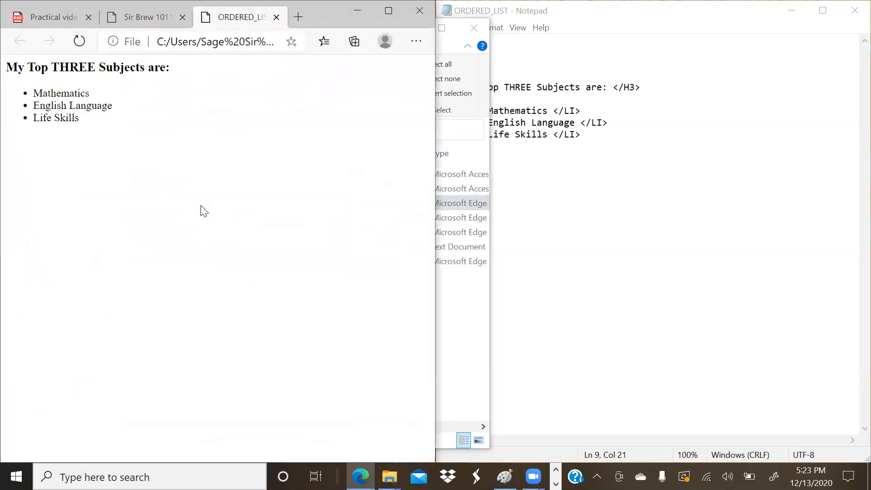
pyautogui.moveTo(168, 82)
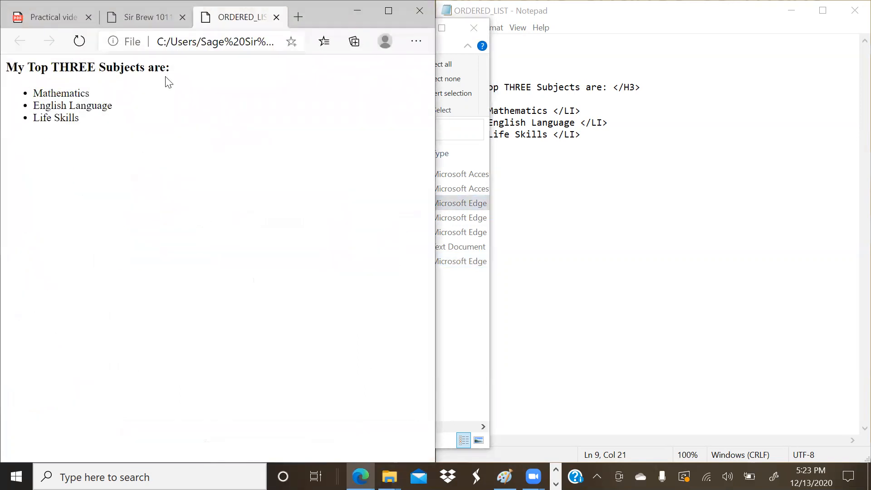
pyautogui.moveTo(149, 121)
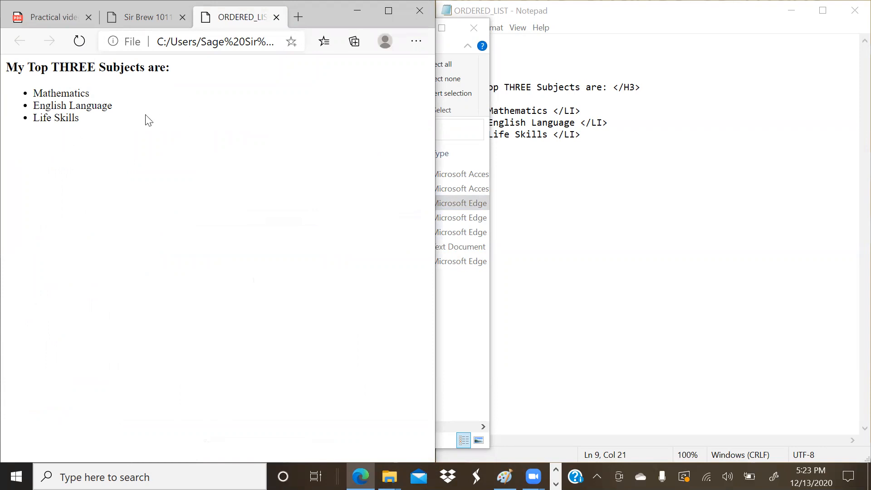
pyautogui.moveTo(159, 62)
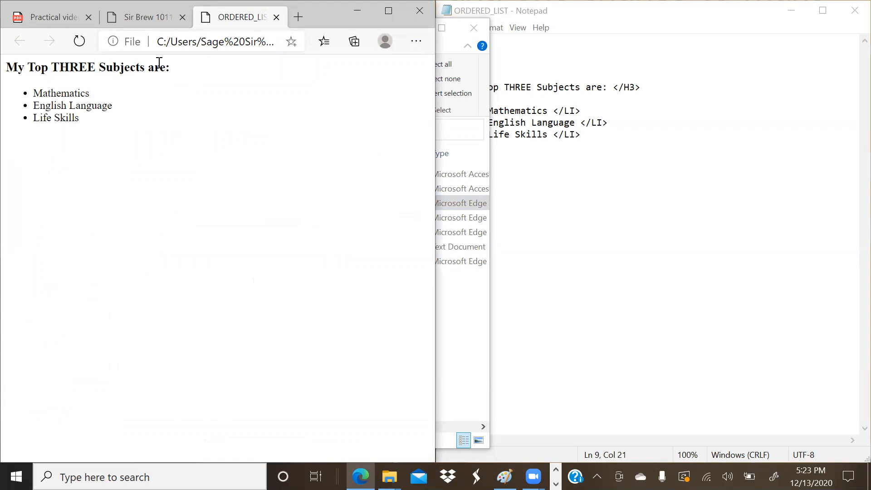
pyautogui.moveTo(149, 84)
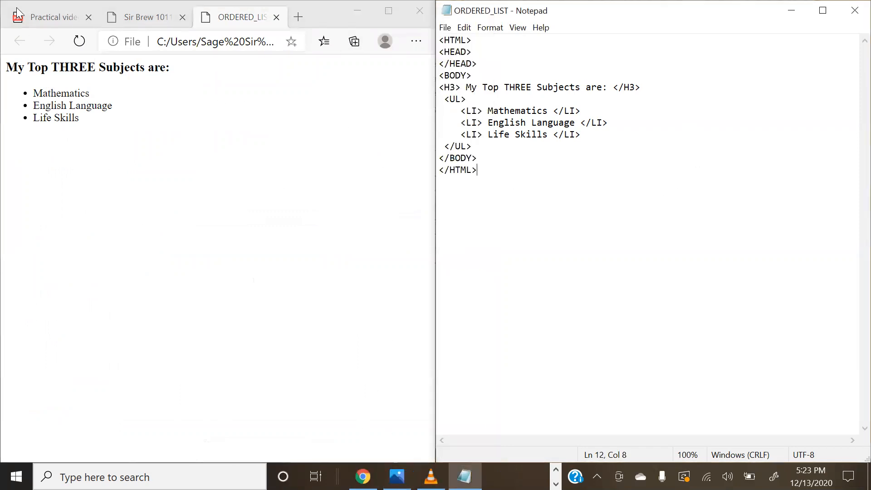
# - Add a new line under HEAD with a TITLE tag containing 'Sir Brew 102102020'
pyautogui.click(50, 16)
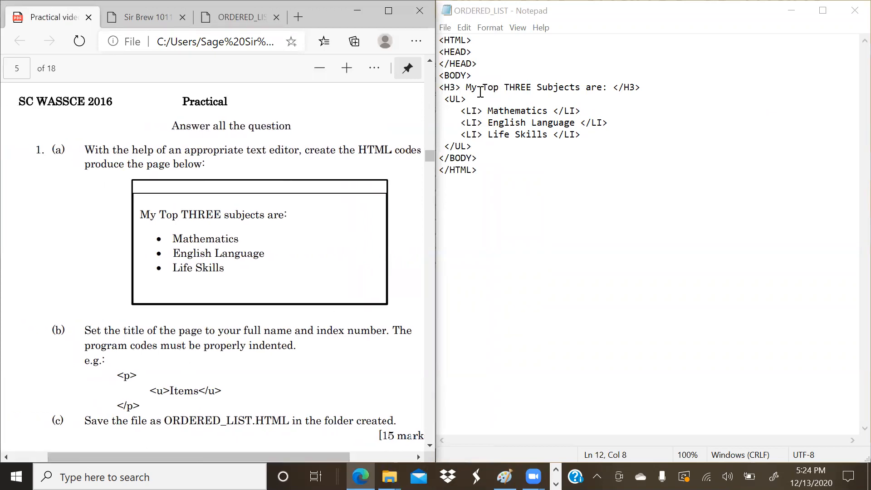
pyautogui.press('enter')
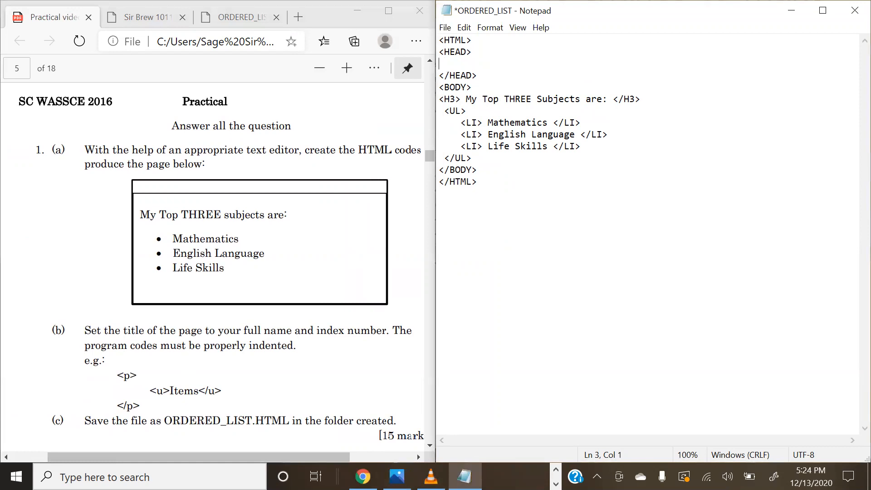
pyautogui.write('<TIT')
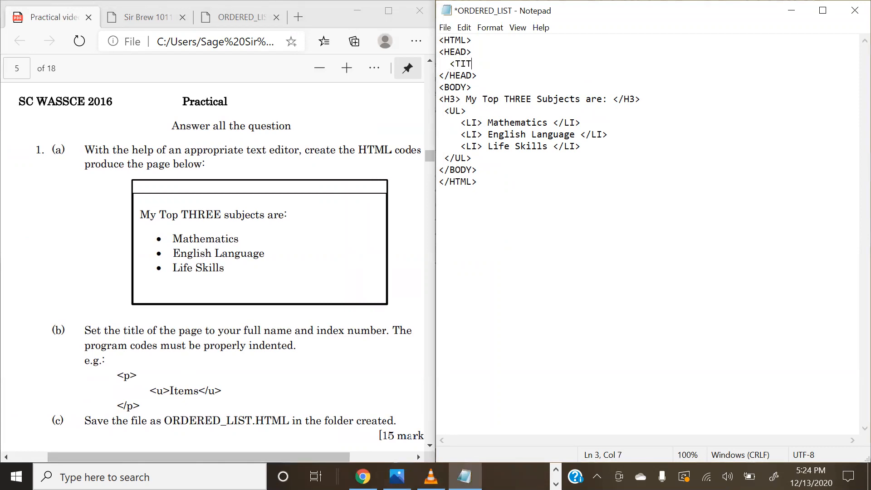
pyautogui.write('LE>')
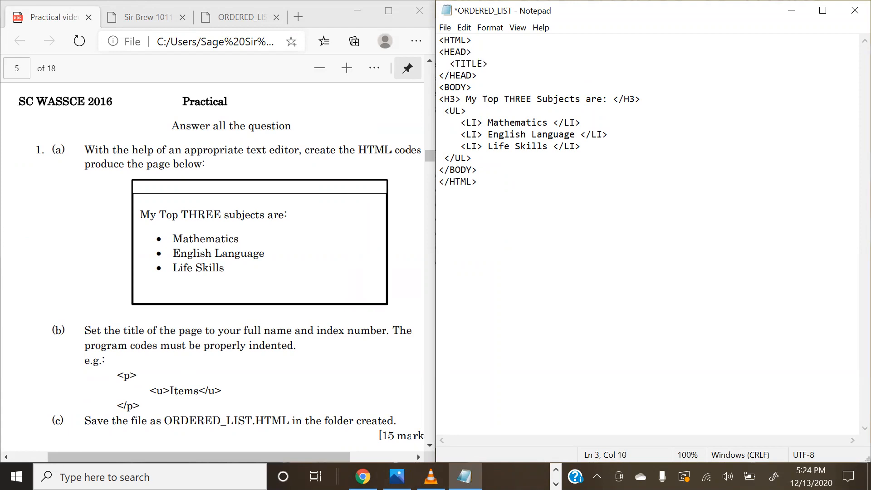
pyautogui.write('<')
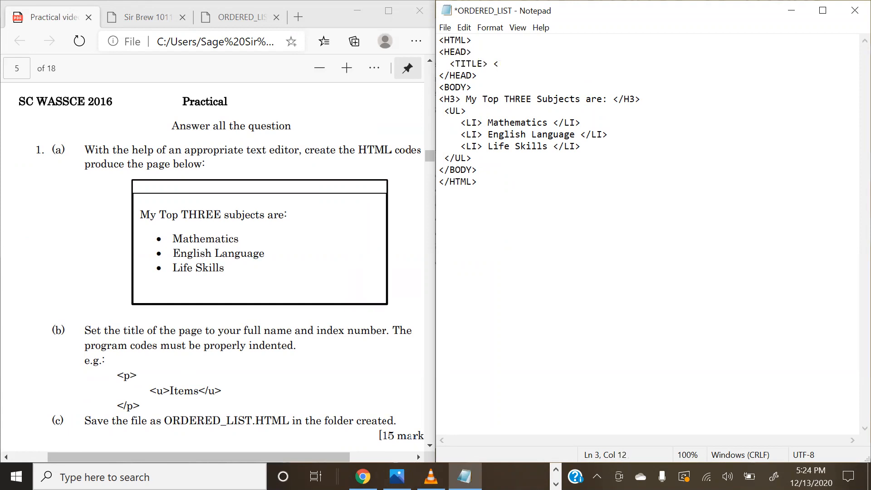
pyautogui.write('/TITLE>')
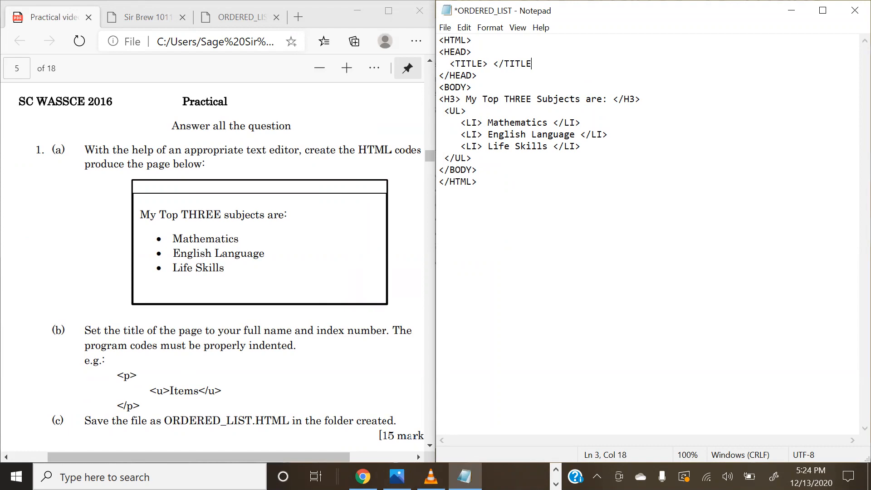
pyautogui.write('>')
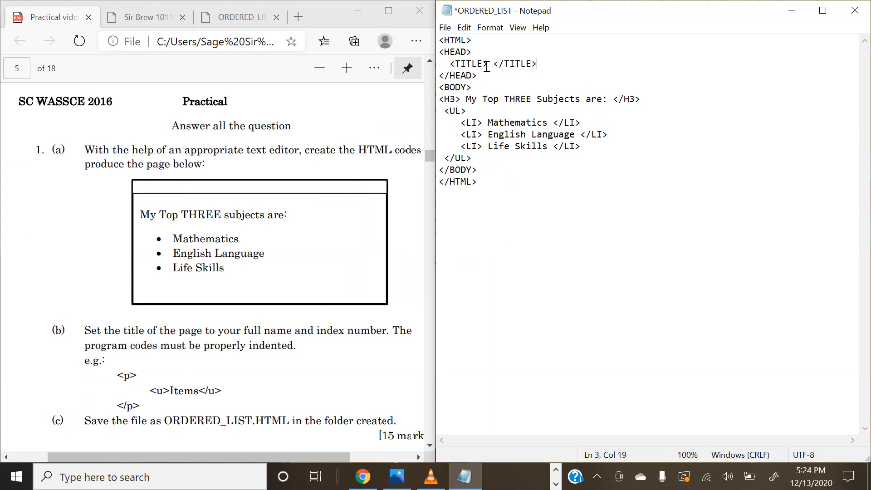
pyautogui.write('S')
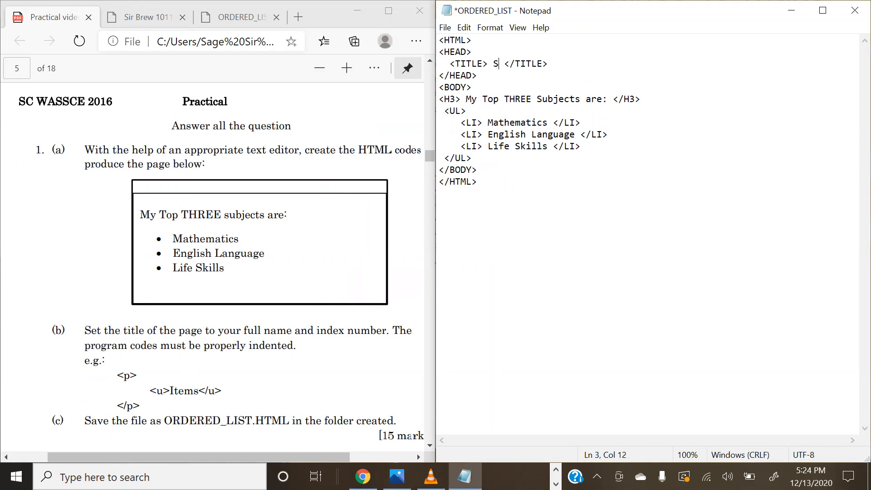
pyautogui.write('i')
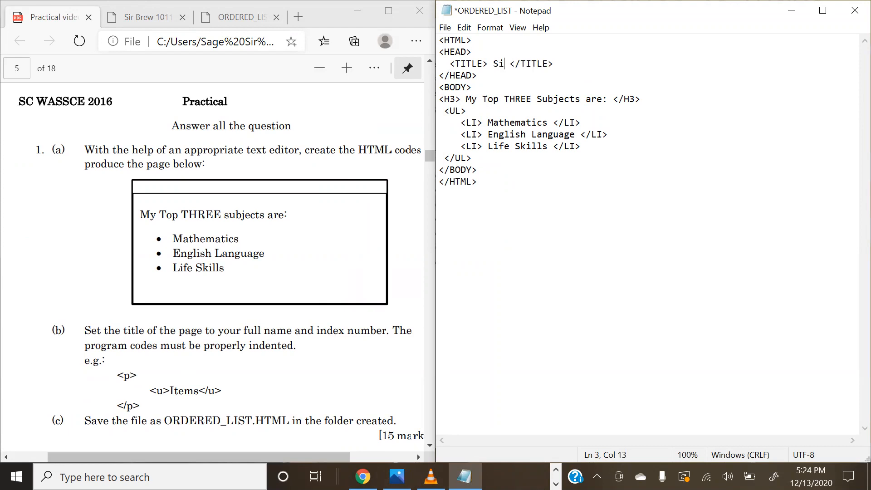
pyautogui.write('r Brew')
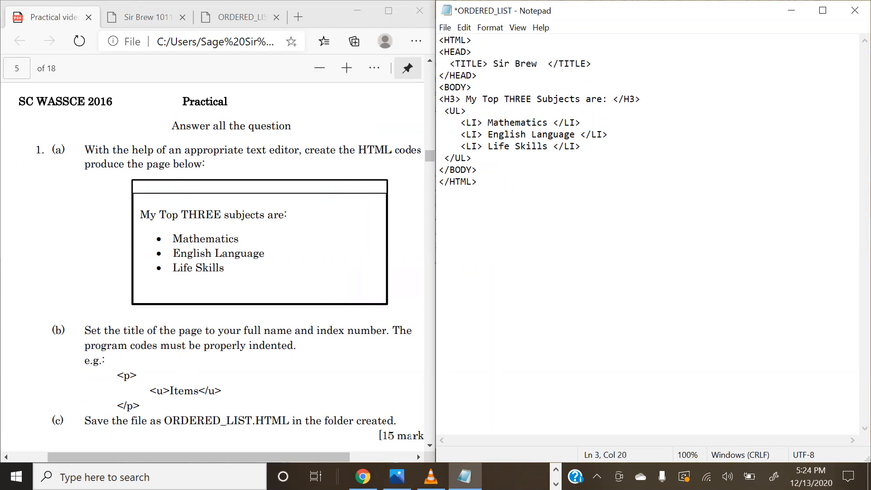
pyautogui.write('10210')
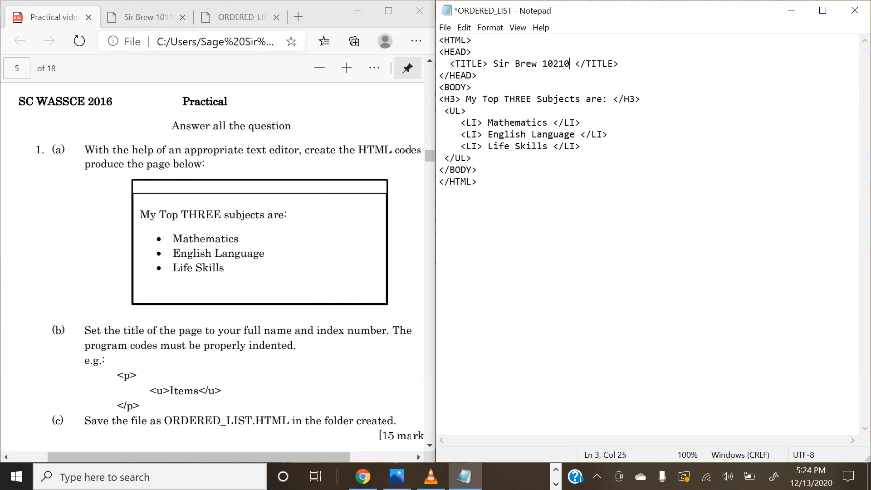
pyautogui.write('2020')
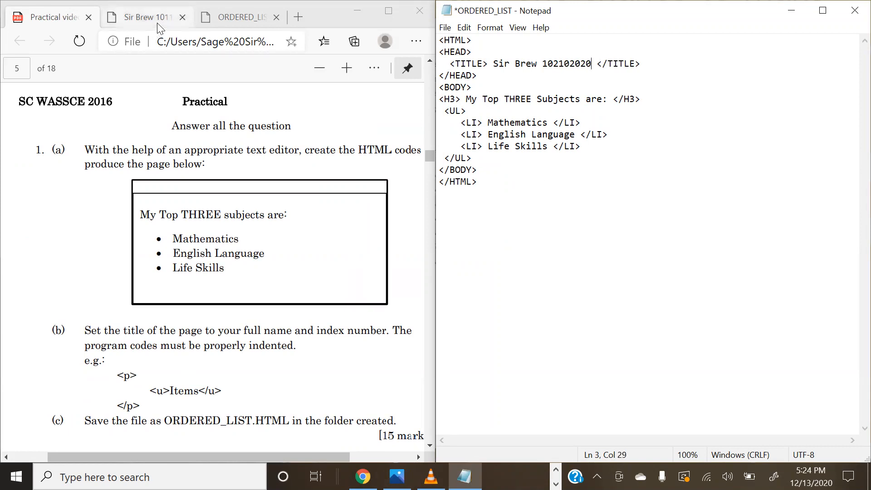
# - Re-save the edited HTML file so the page title updates, then show the question paper
pyautogui.click(238, 17)
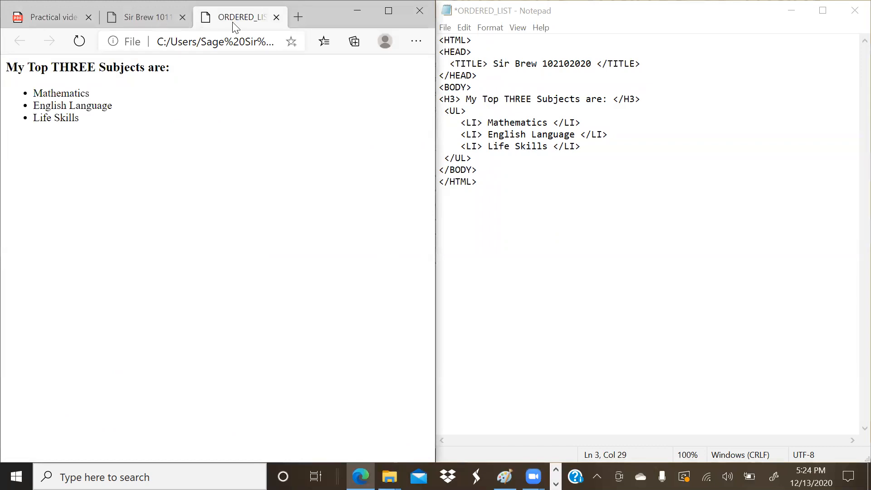
pyautogui.moveTo(505, 127)
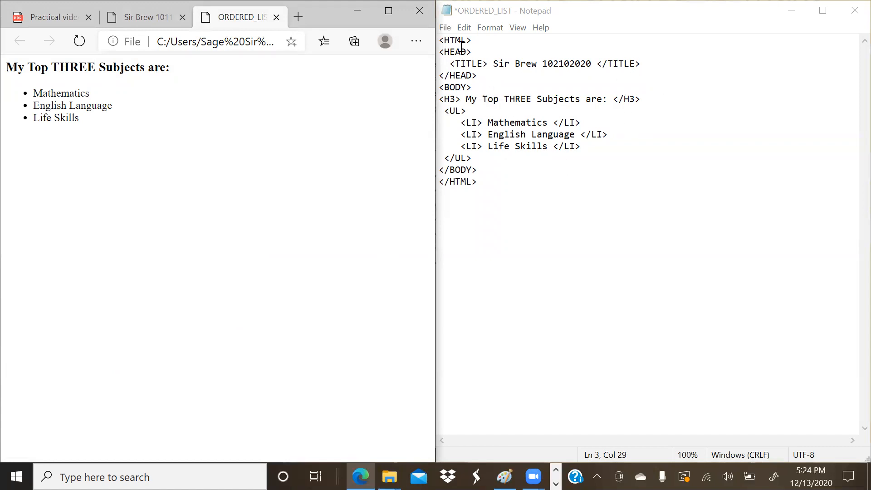
pyautogui.click(445, 27)
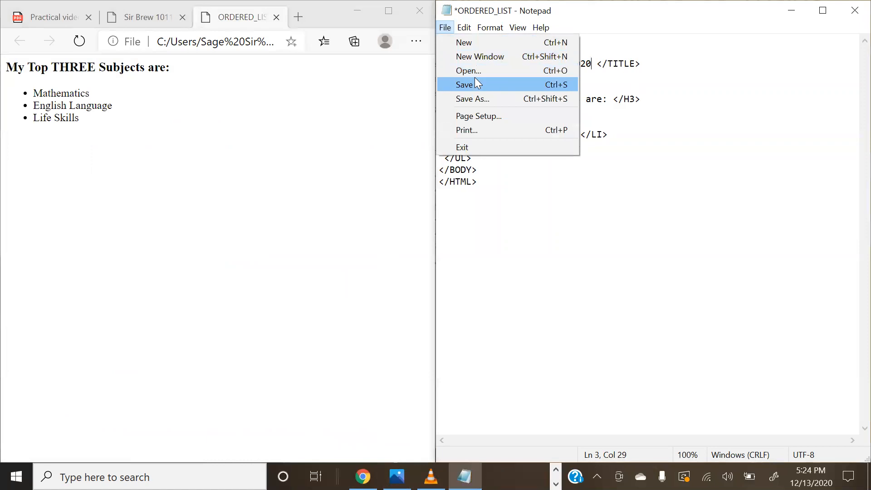
pyautogui.click(465, 84)
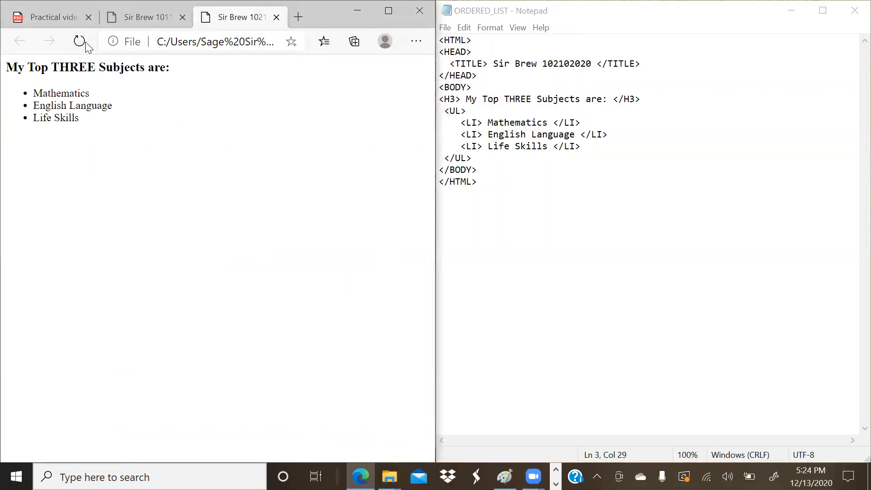
pyautogui.moveTo(245, 17)
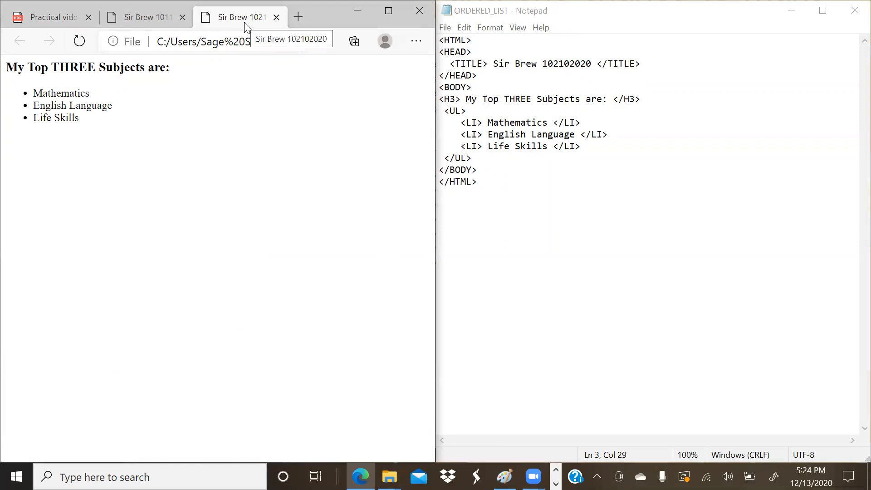
pyautogui.moveTo(379, 175)
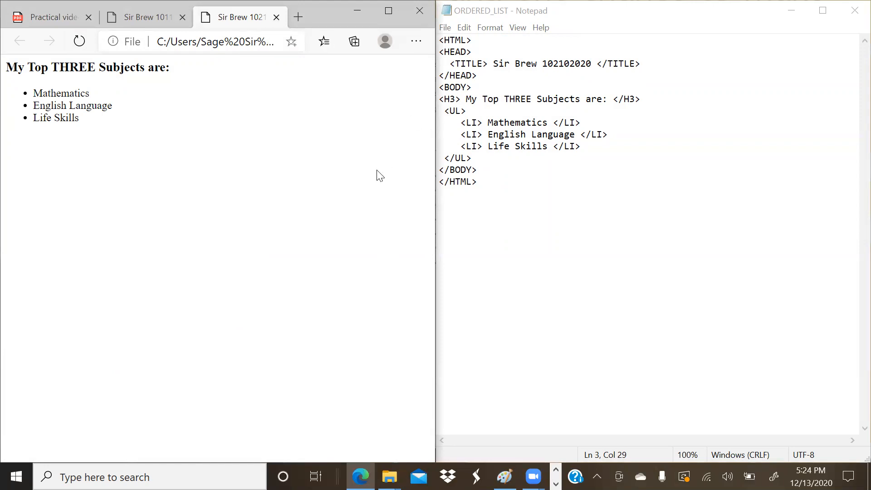
pyautogui.click(50, 17)
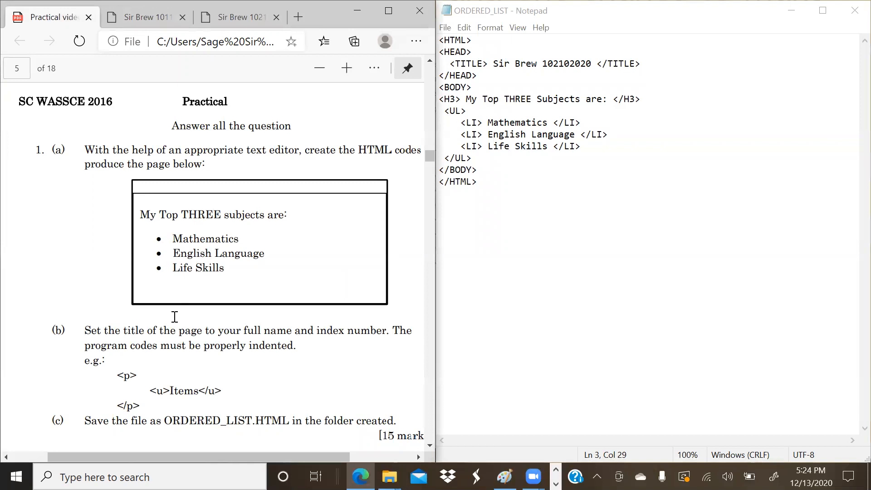
# - Indent the HEAD, TITLE, BODY, H3, list item and closing tag lines, then save
pyautogui.scroll(-3)
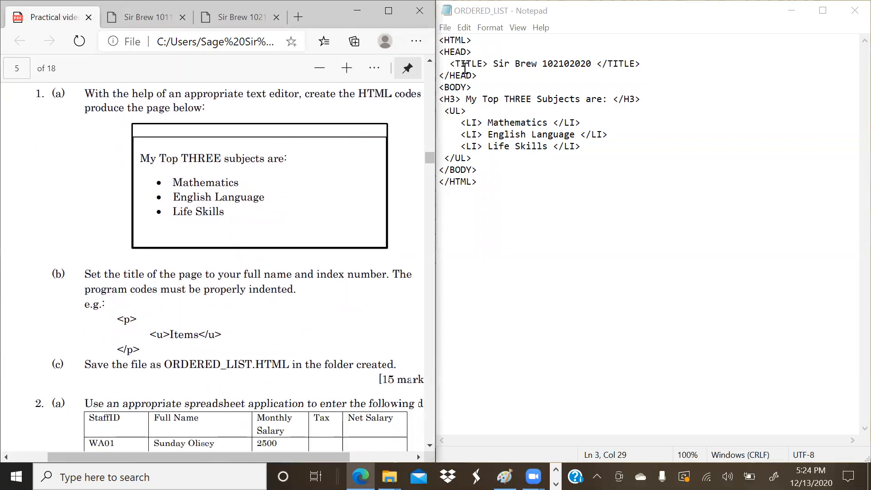
pyautogui.click(441, 52)
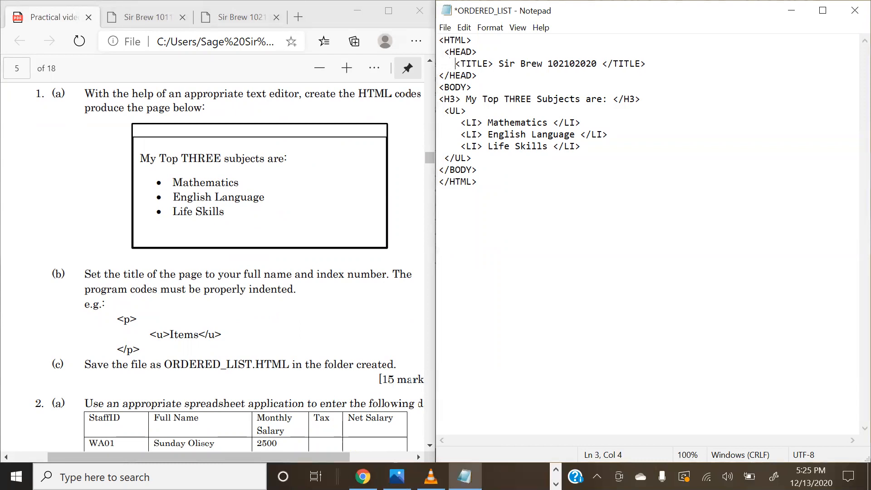
pyautogui.click(441, 76)
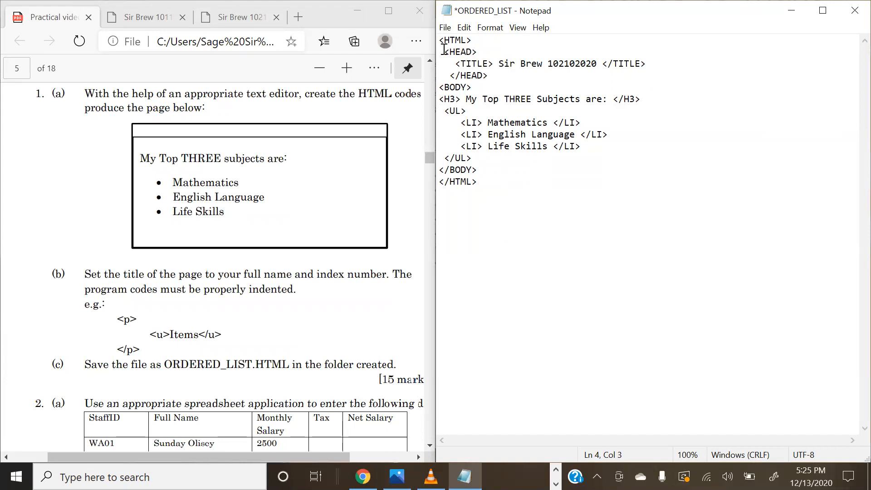
pyautogui.click(451, 62)
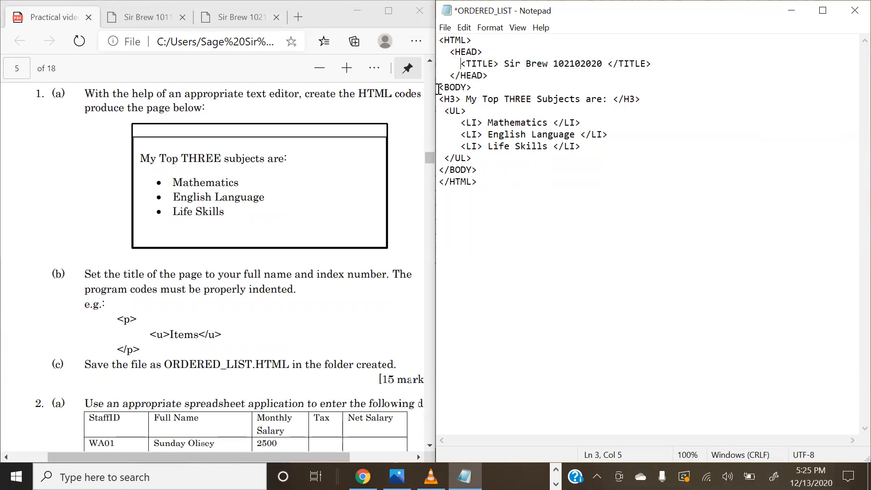
pyautogui.click(451, 99)
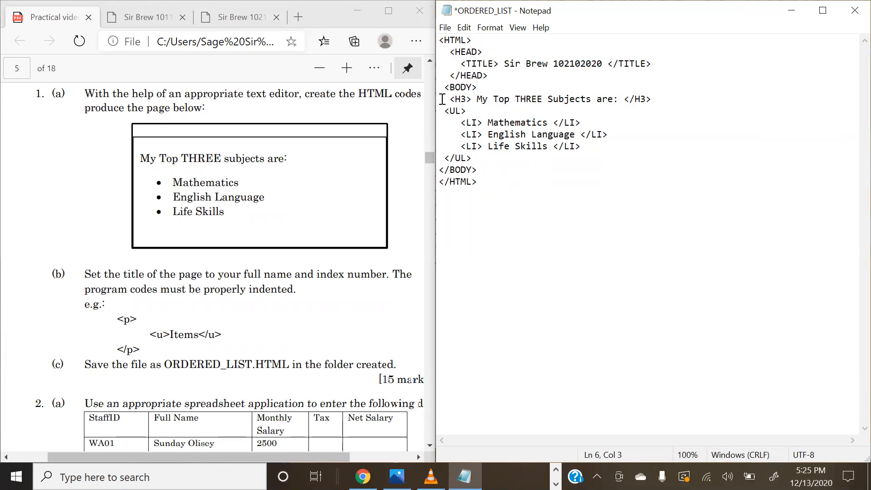
pyautogui.click(446, 111)
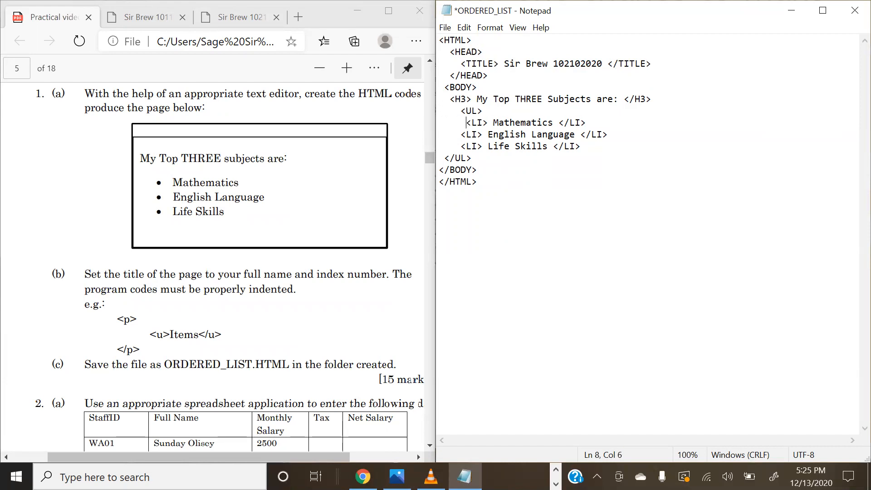
pyautogui.click(462, 134)
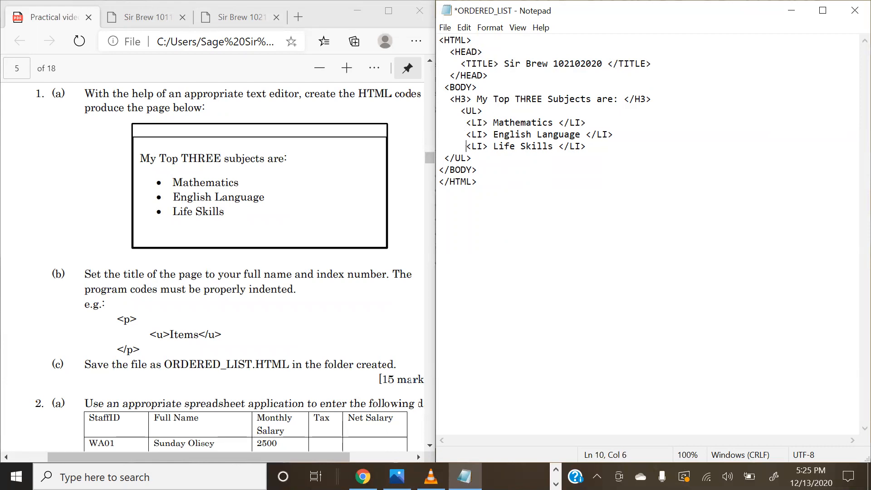
pyautogui.click(443, 158)
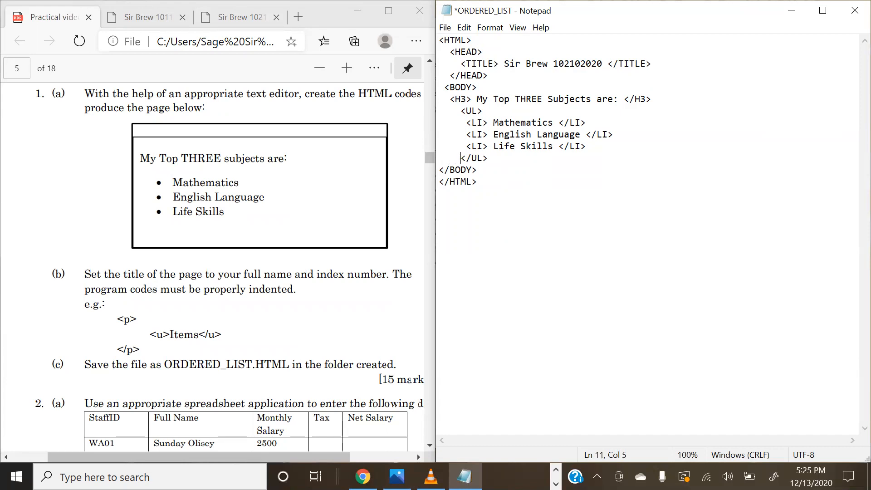
pyautogui.click(440, 170)
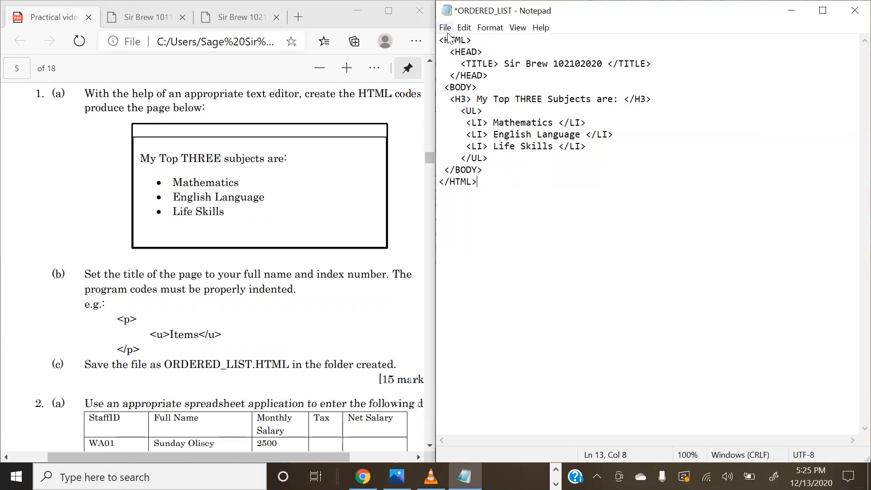
pyautogui.press('ctrl+s')
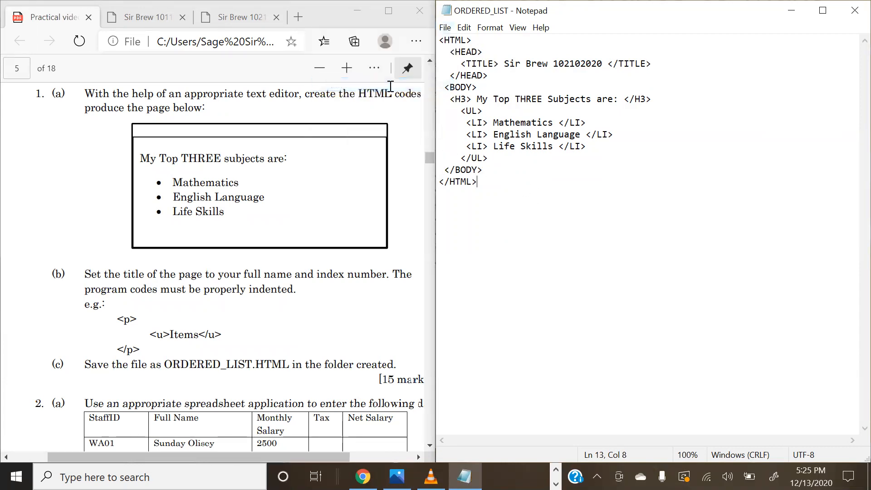
pyautogui.moveTo(523, 245)
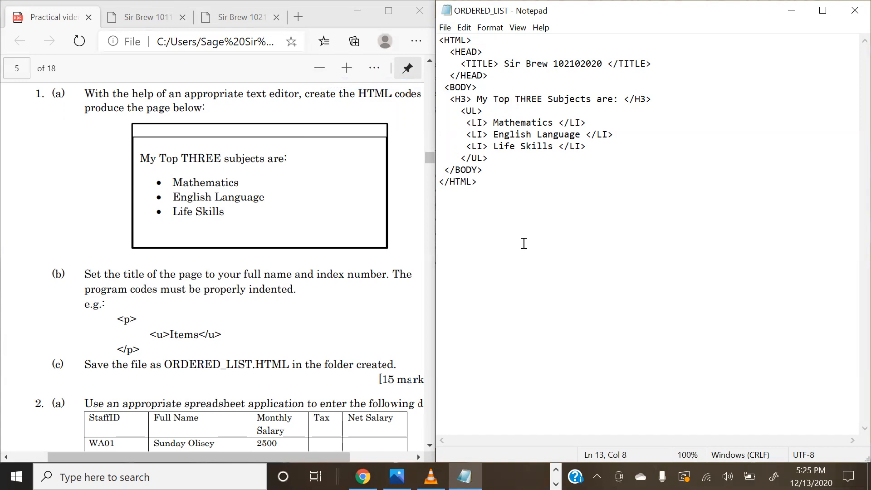
pyautogui.moveTo(636, 34)
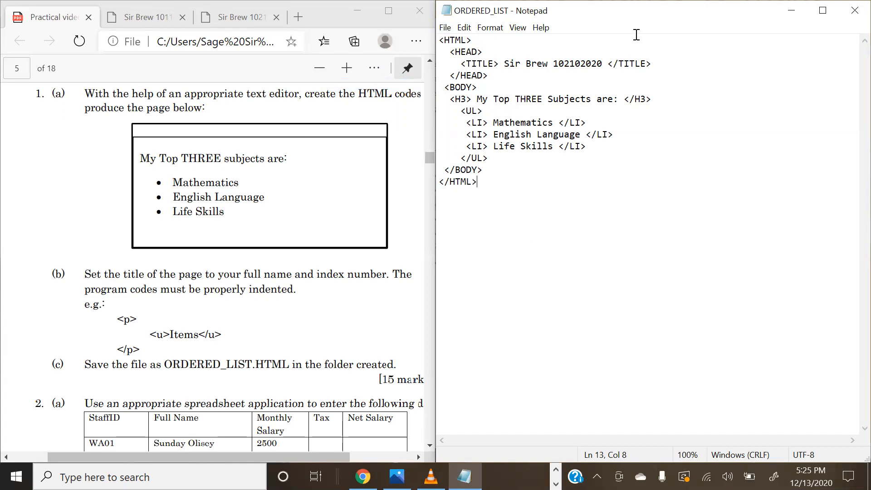
pyautogui.moveTo(605, 311)
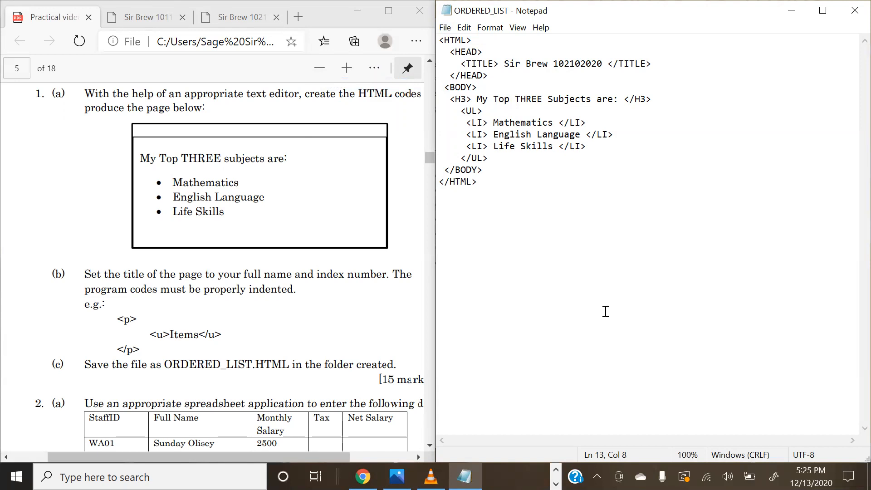
# - Review the question paper, then return to the rendered Sir Brew 102102020 page
pyautogui.scroll(3)
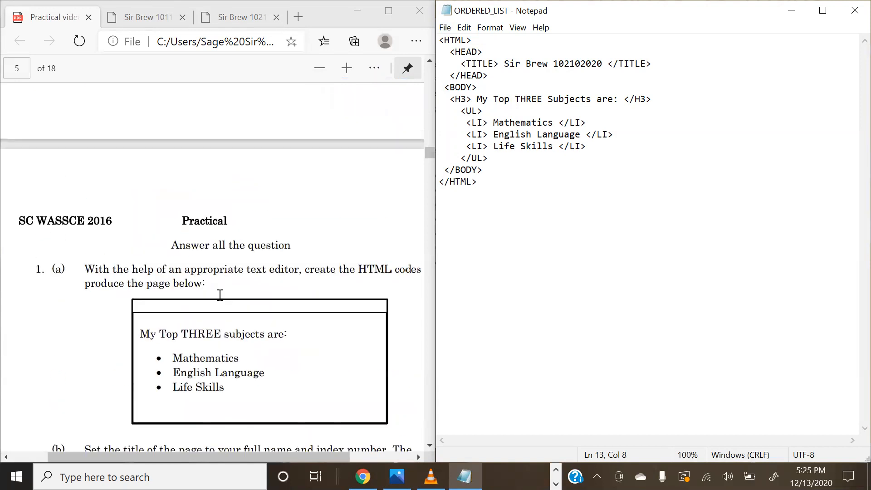
pyautogui.scroll(-3)
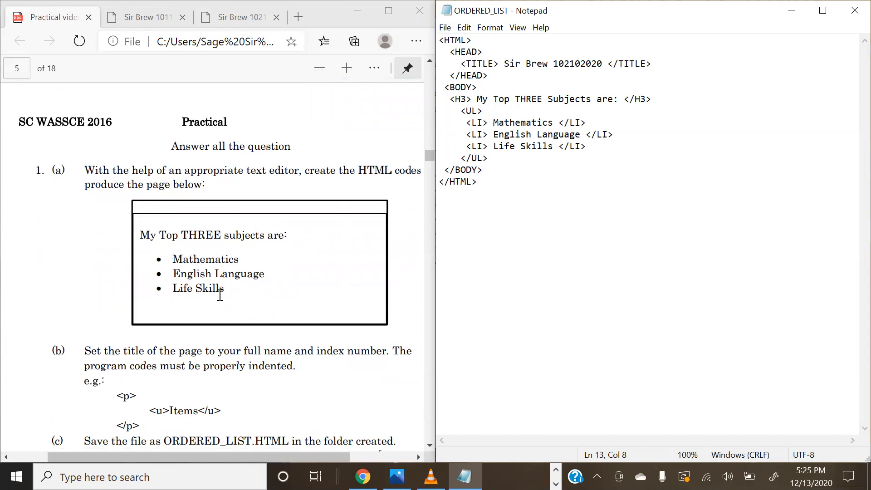
pyautogui.click(239, 17)
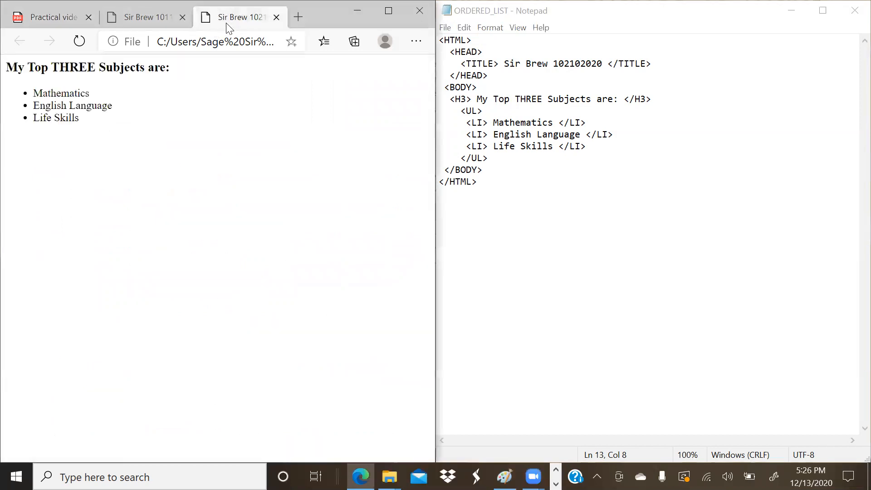